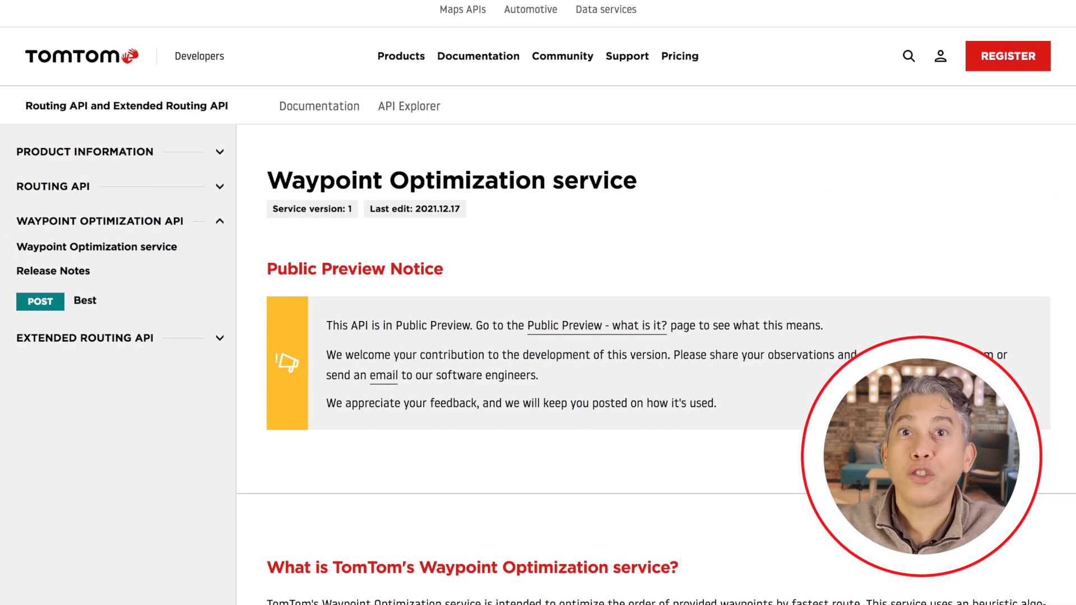
# - Start a waypoints.forEach(function(location) loop inside the map load handler
pyautogui.scroll(-3)
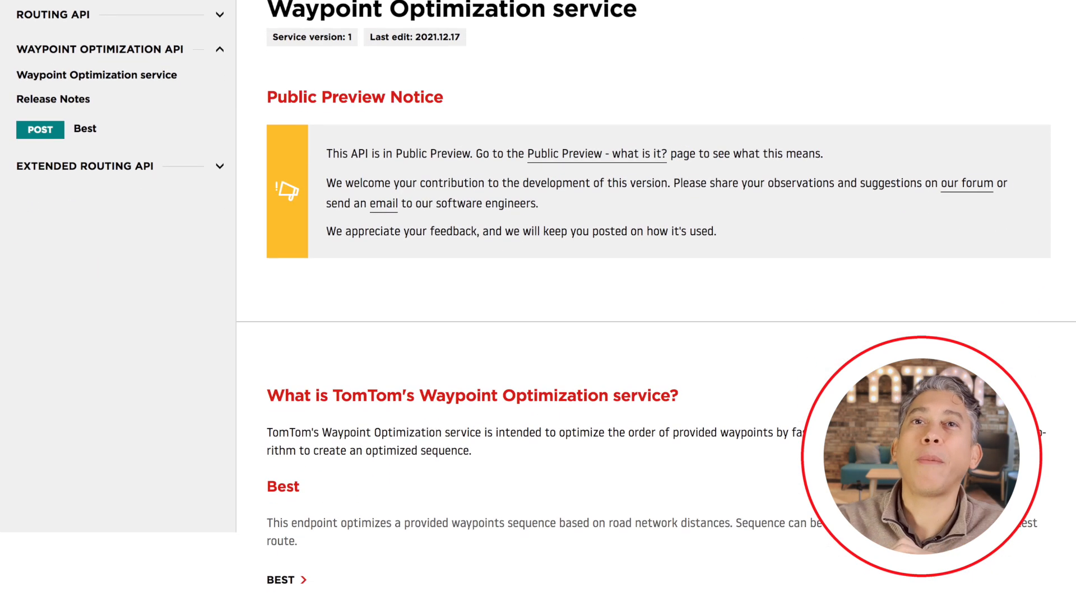
pyautogui.scroll(-3)
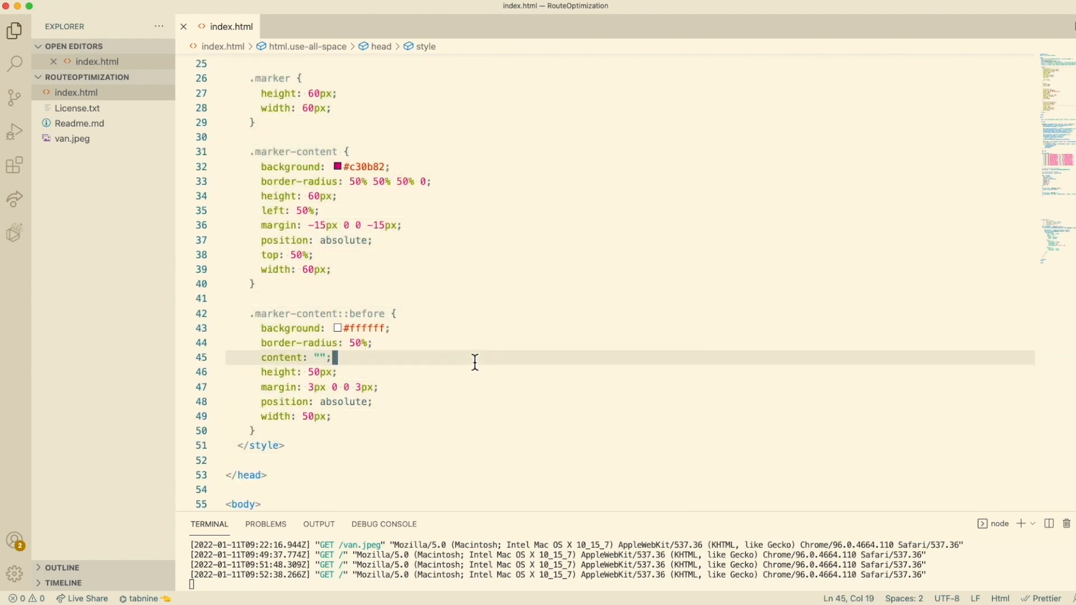
pyautogui.scroll(-3)
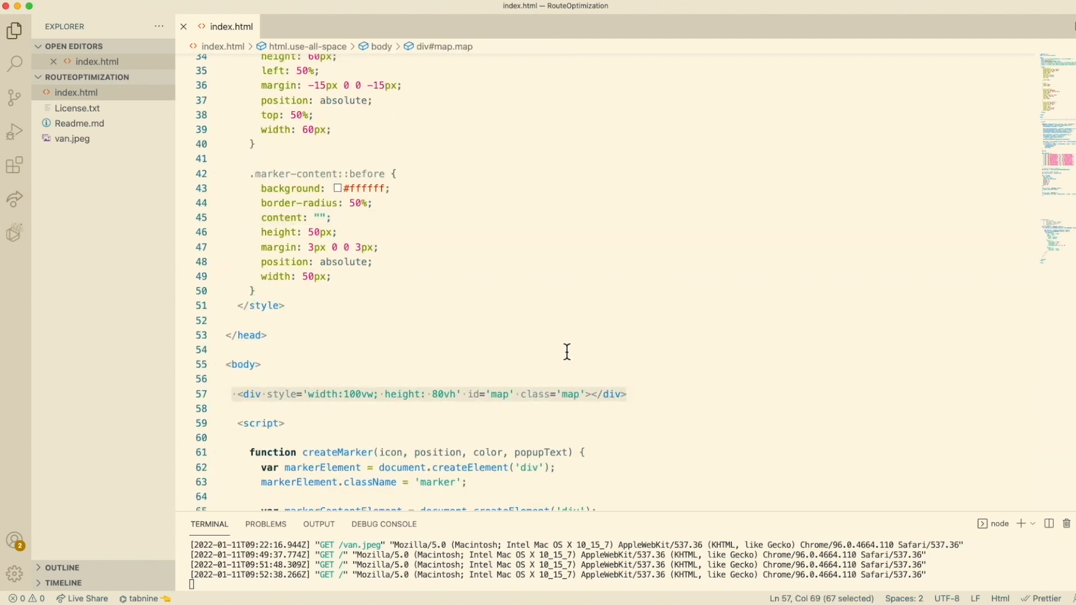
pyautogui.scroll(-3)
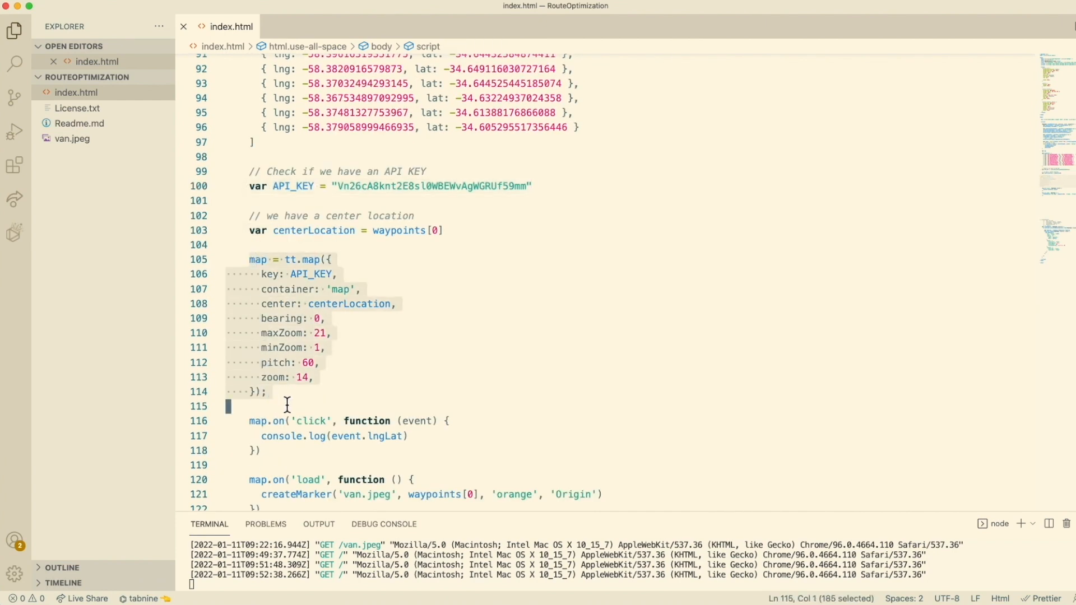
pyautogui.scroll(-3)
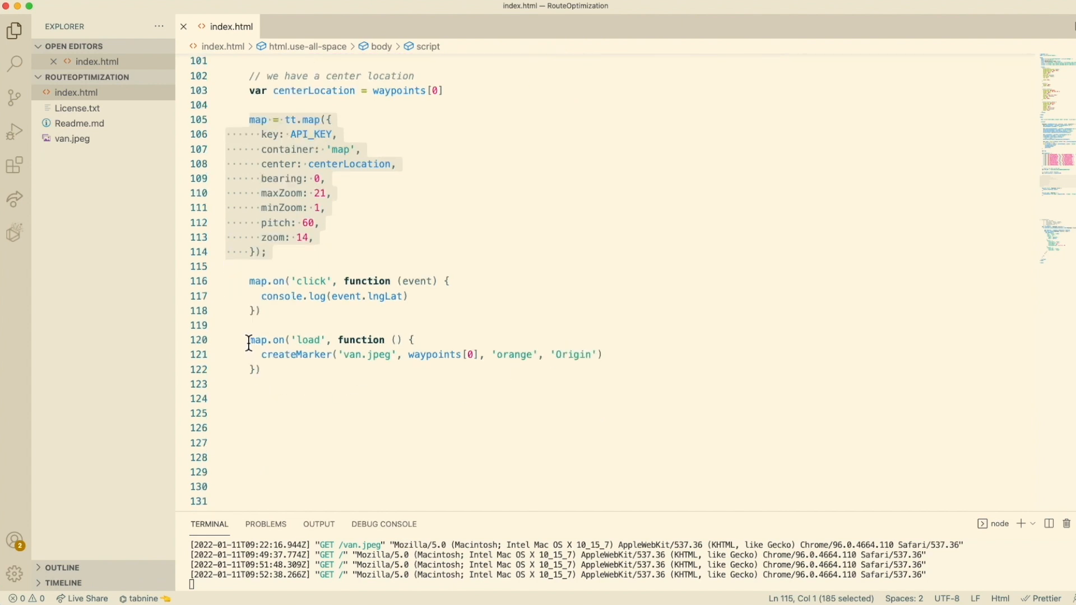
pyautogui.click(269, 428)
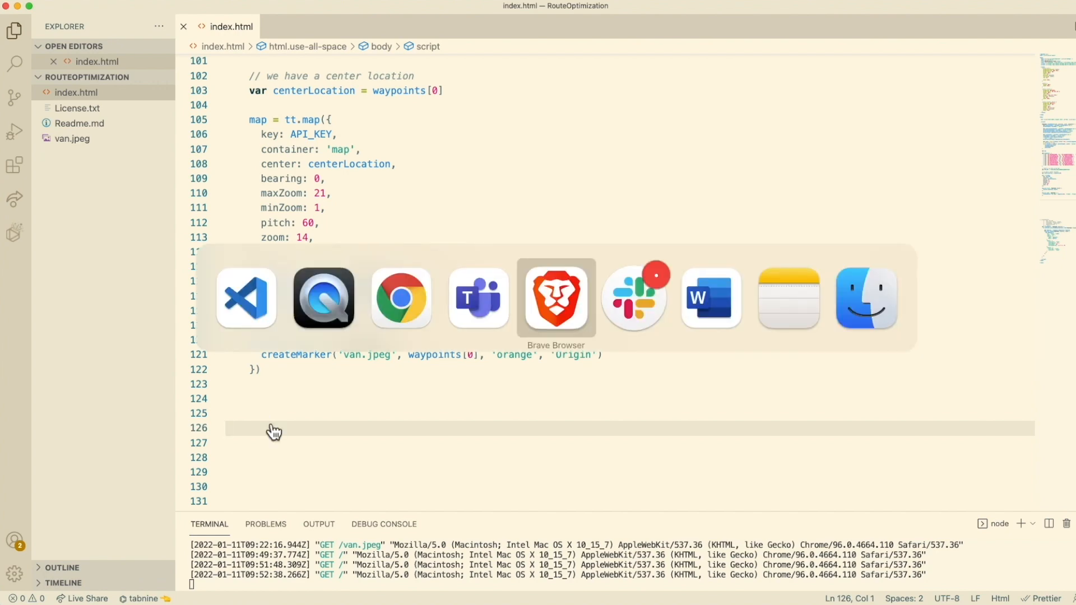
pyautogui.click(556, 297)
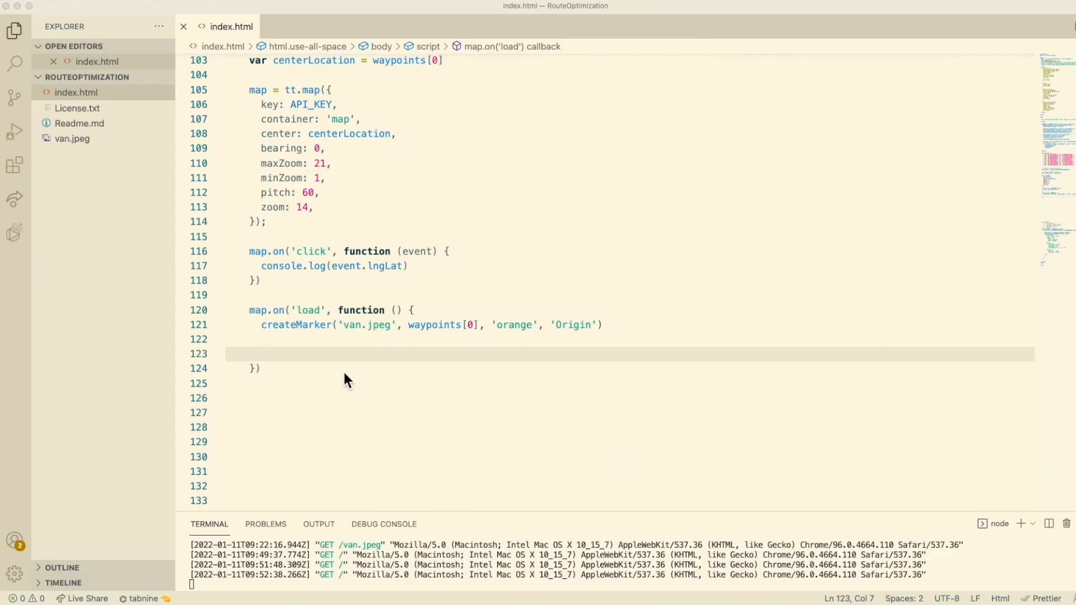
pyautogui.write('waypoints')
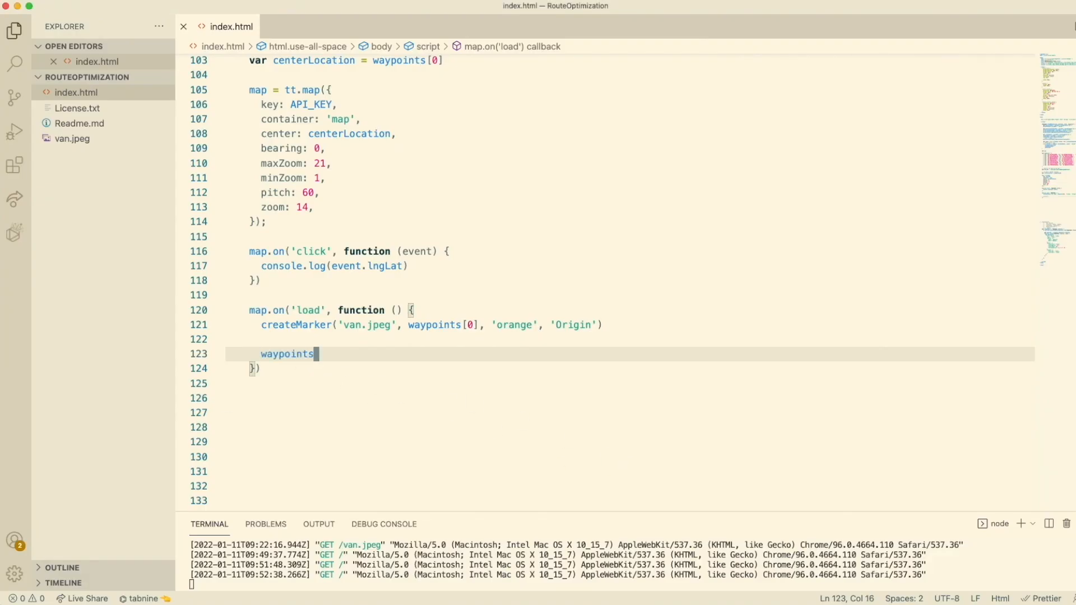
pyautogui.write('.forEach(')
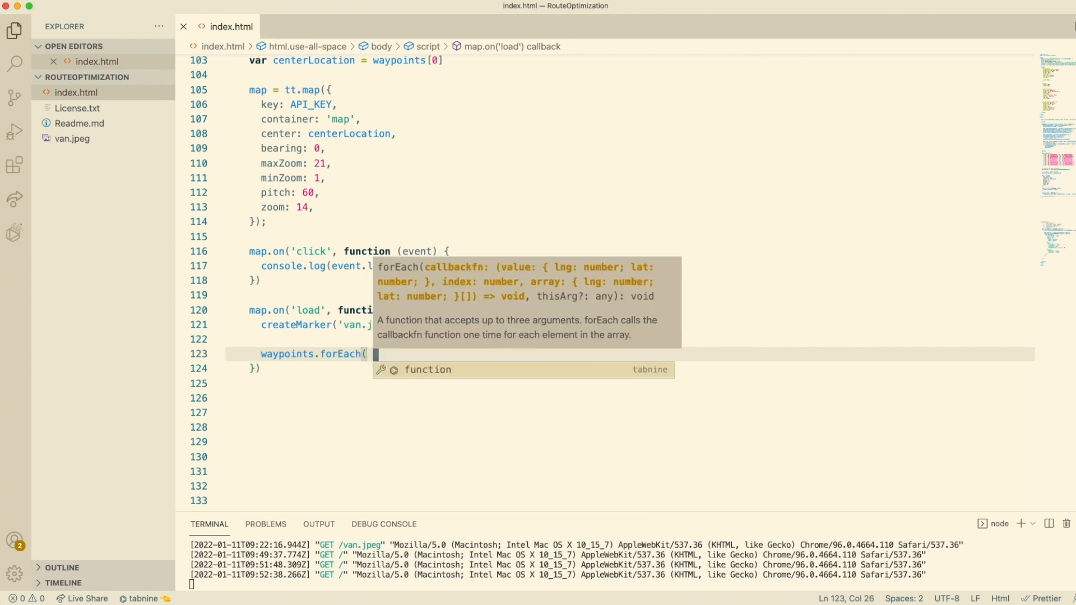
pyautogui.write('function(location')
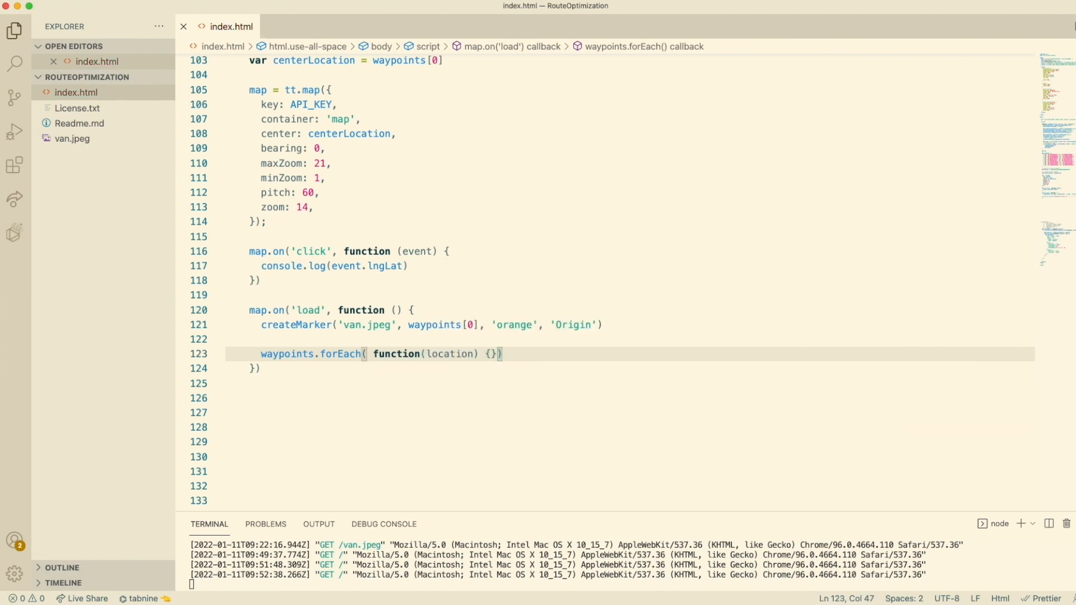
pyautogui.press('Enter')
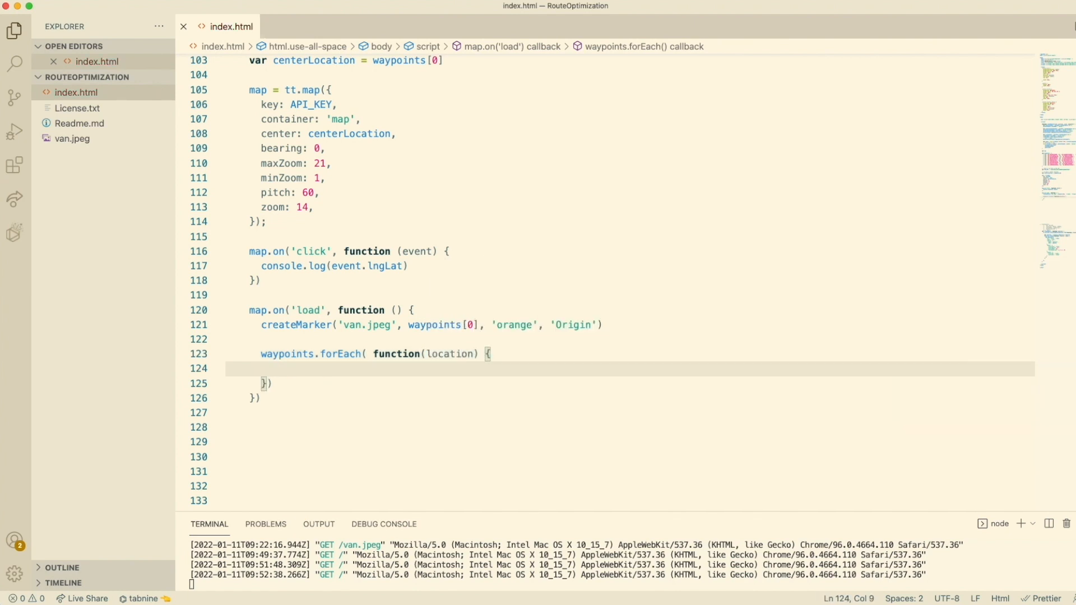
# - Fill the loop with a tt.Marker set to each location, with popup, added to the map
pyautogui.scroll(3)
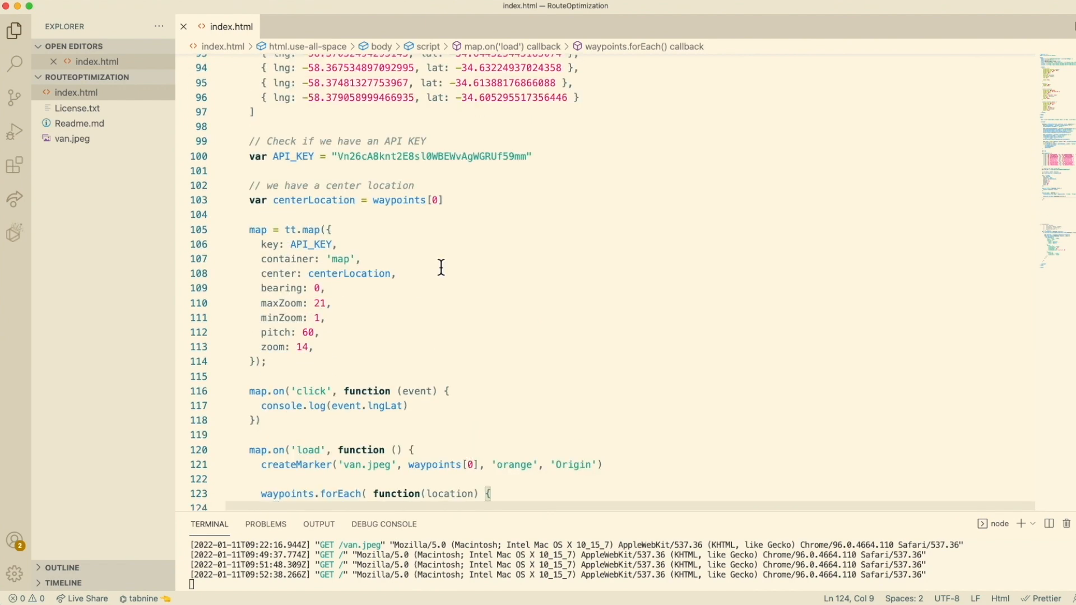
pyautogui.scroll(3)
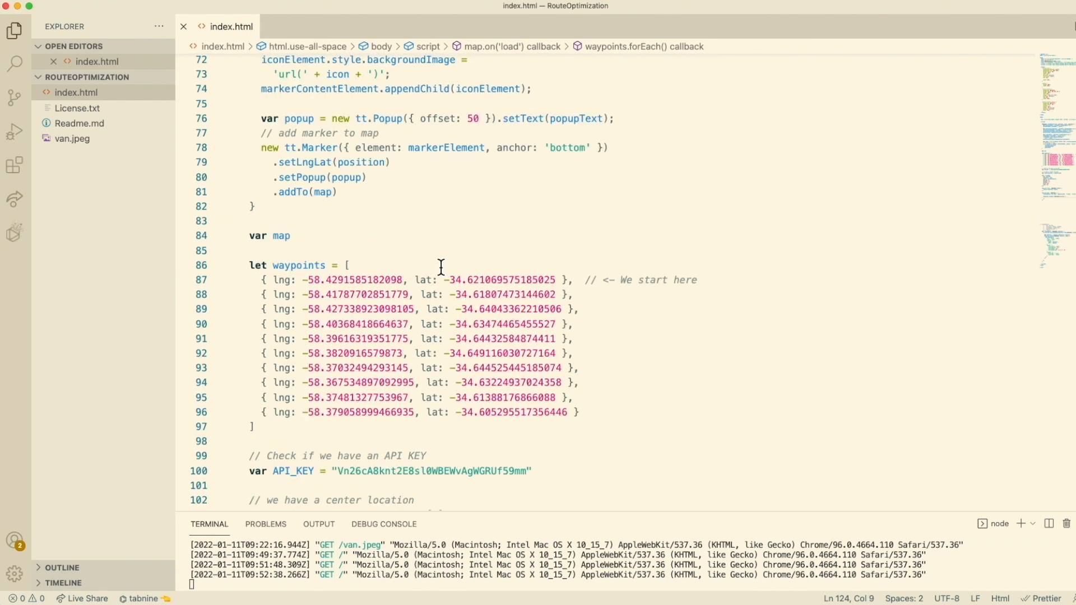
pyautogui.scroll(3)
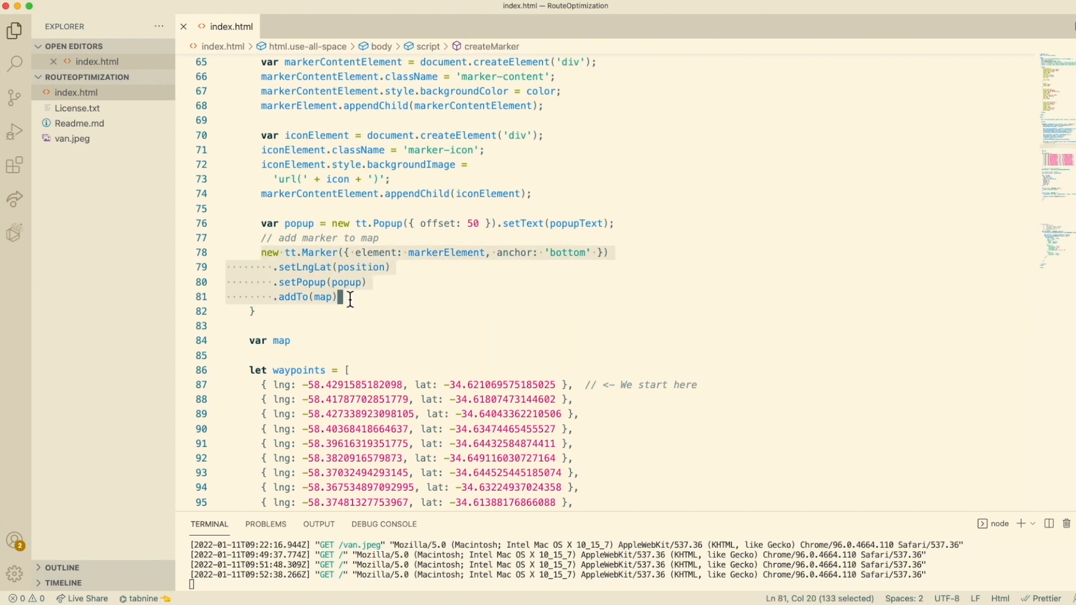
pyautogui.scroll(-3)
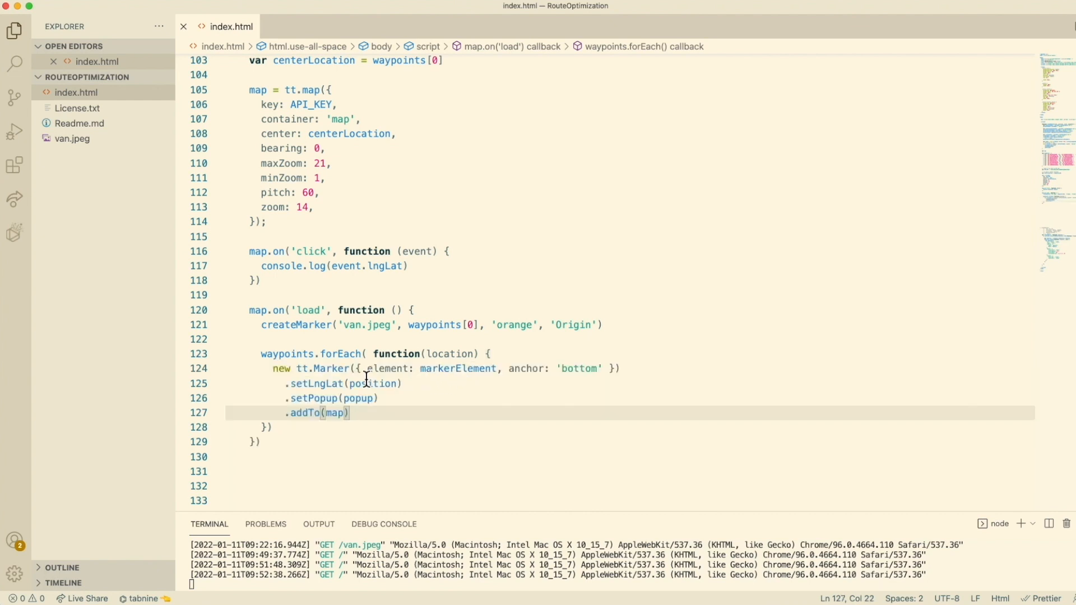
pyautogui.moveTo(357, 373)
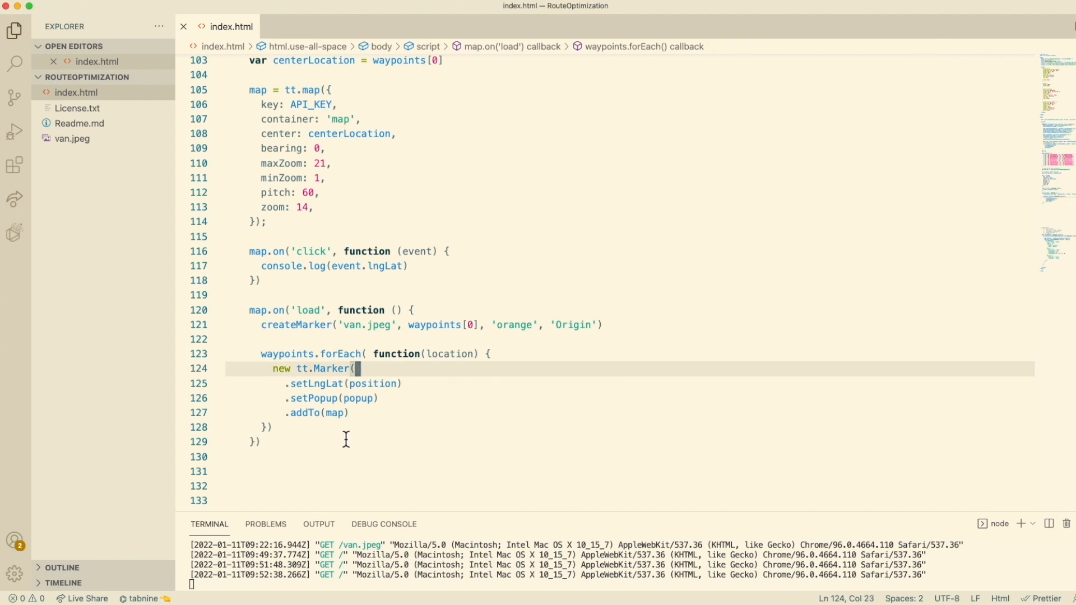
pyautogui.moveTo(361, 392)
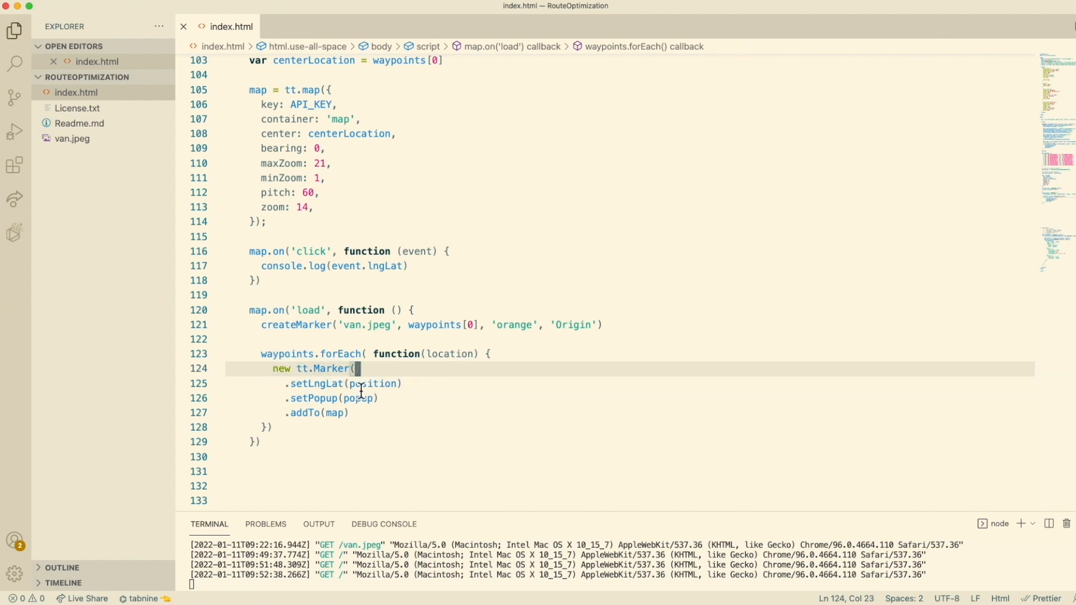
pyautogui.write('location')
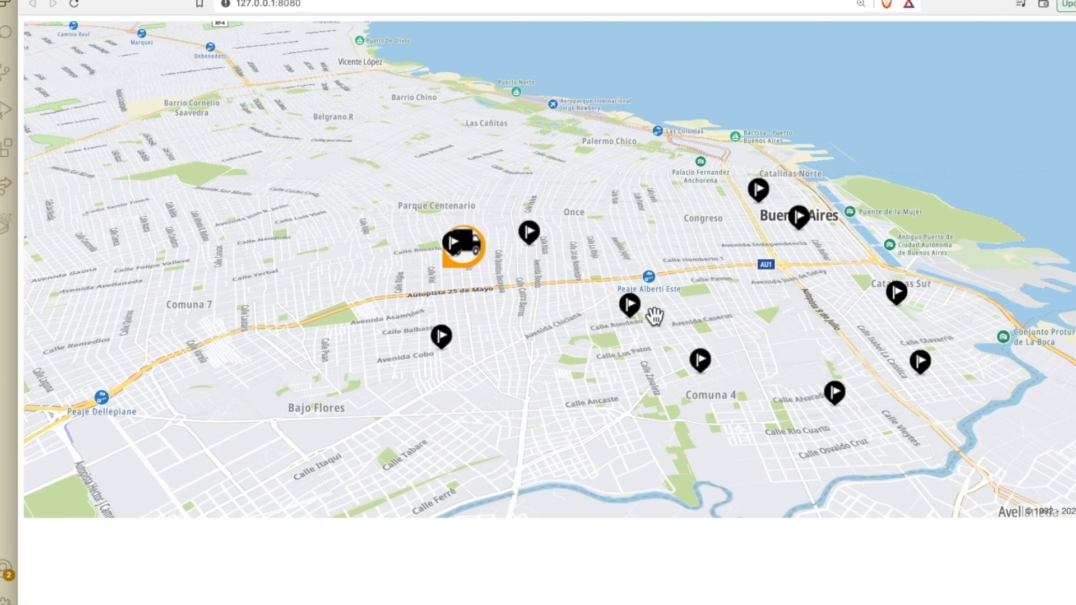
pyautogui.moveTo(785, 279)
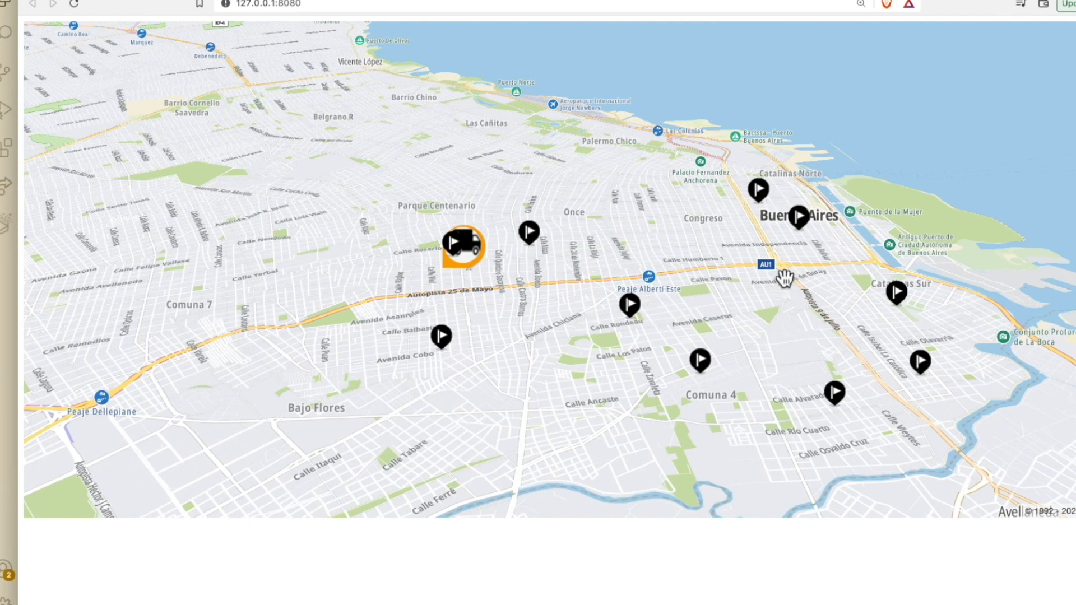
pyautogui.moveTo(577, 393)
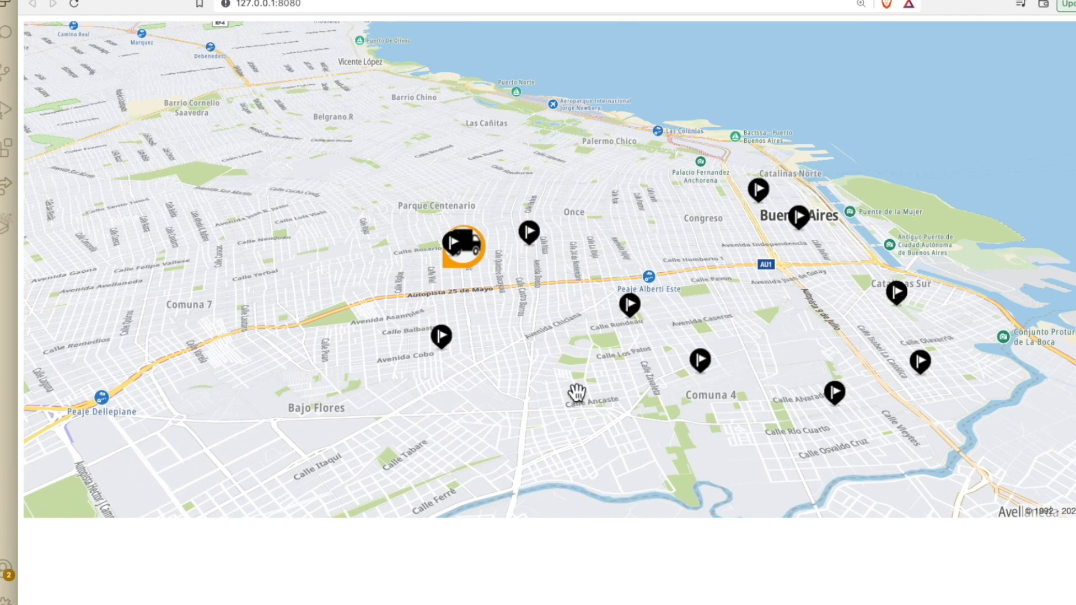
pyautogui.moveTo(464, 279)
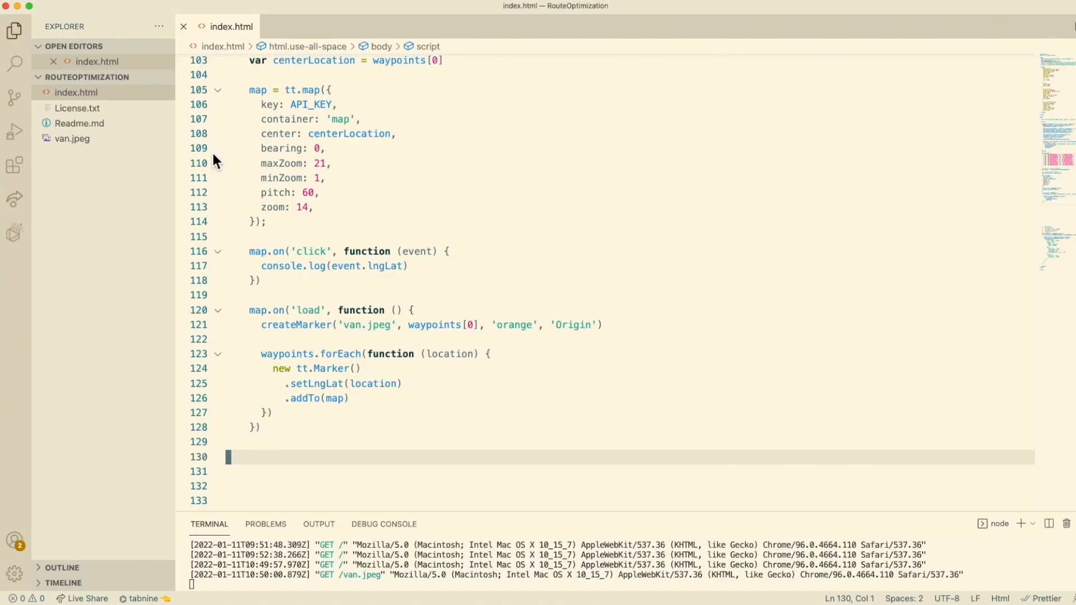
pyautogui.moveTo(296, 390)
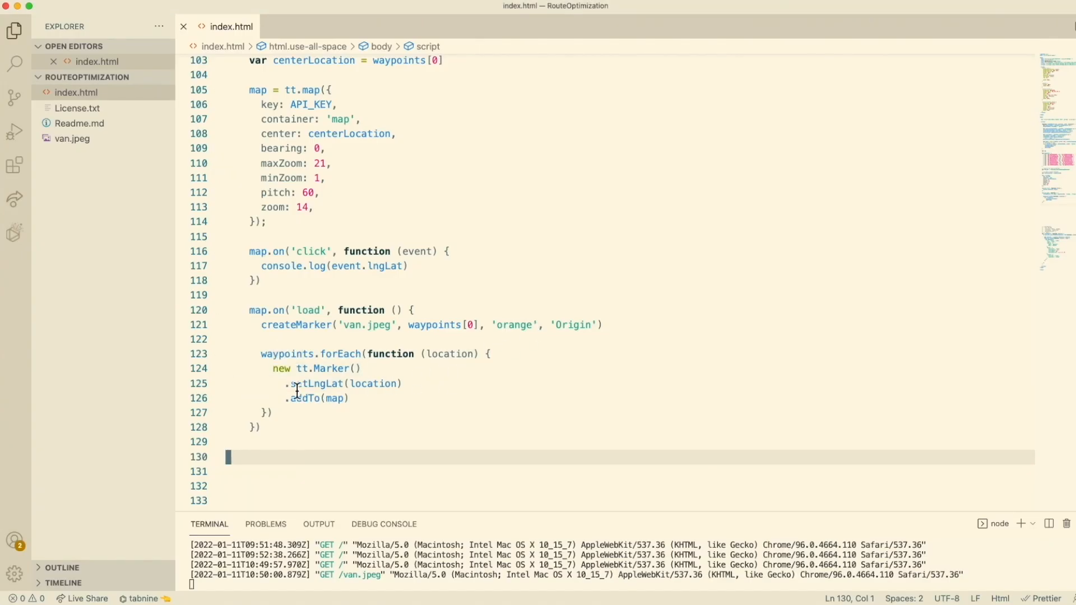
# - Add an index parameter and wrap the marker code in if (index != 0), removing the stray brace
pyautogui.write(', index')
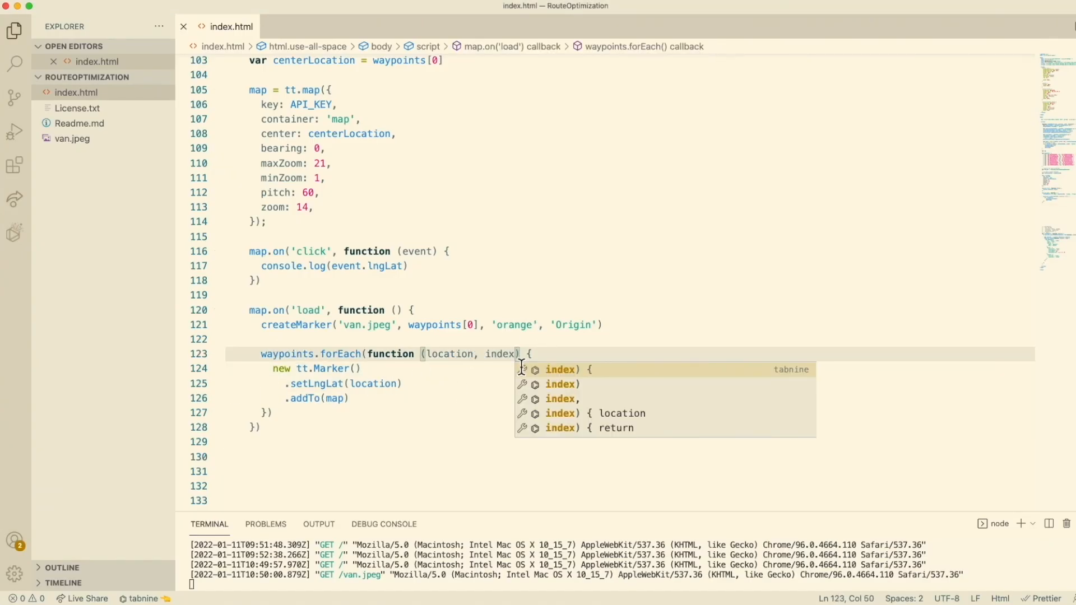
pyautogui.write('if (')
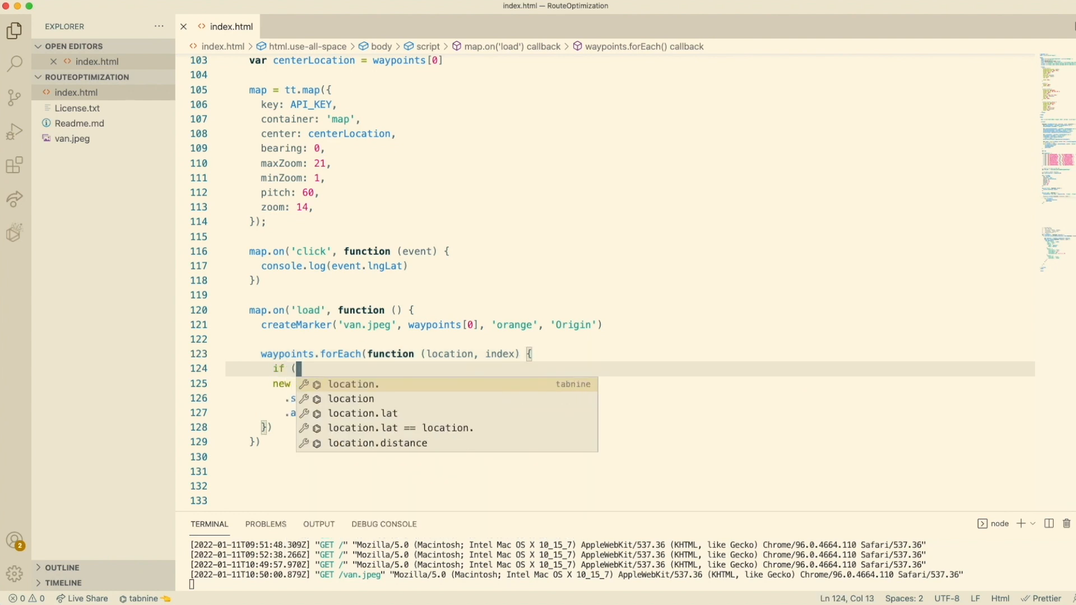
pyautogui.write('index')
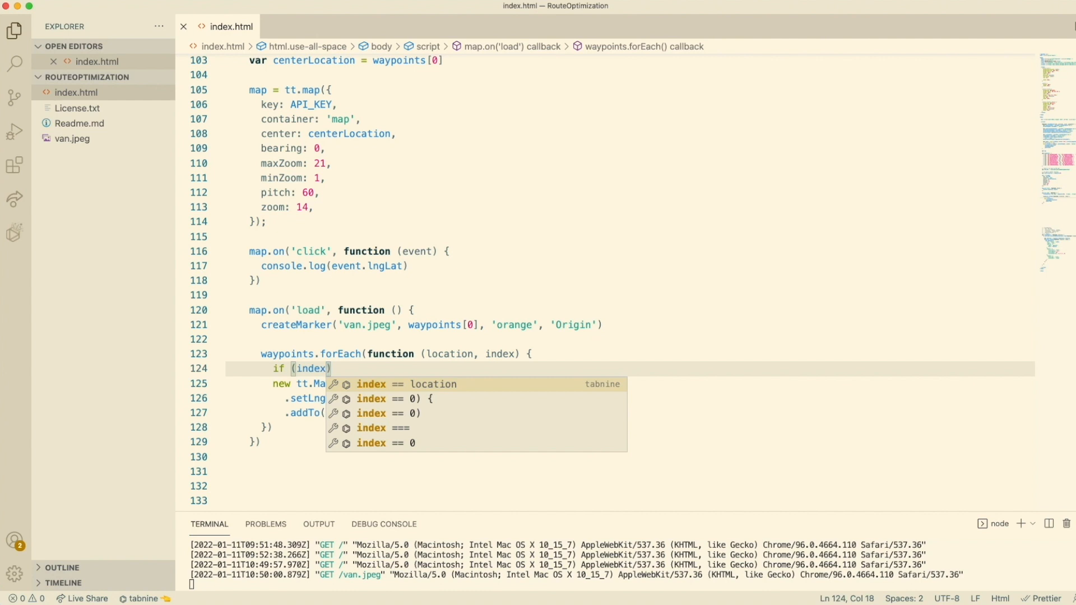
pyautogui.write('!= 0)')
pyautogui.write('}')
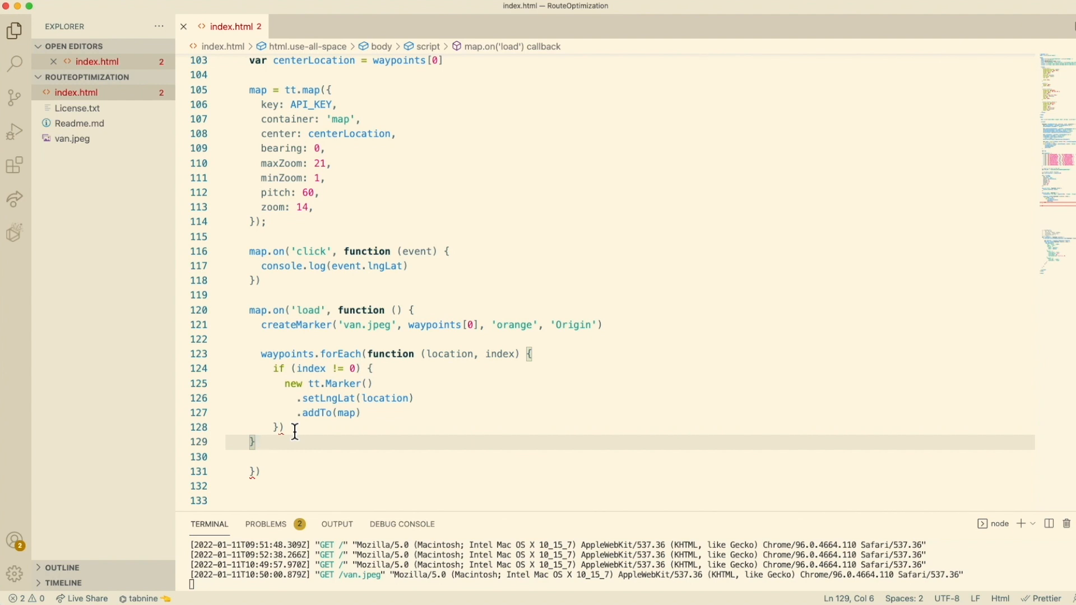
pyautogui.press('Backspace')
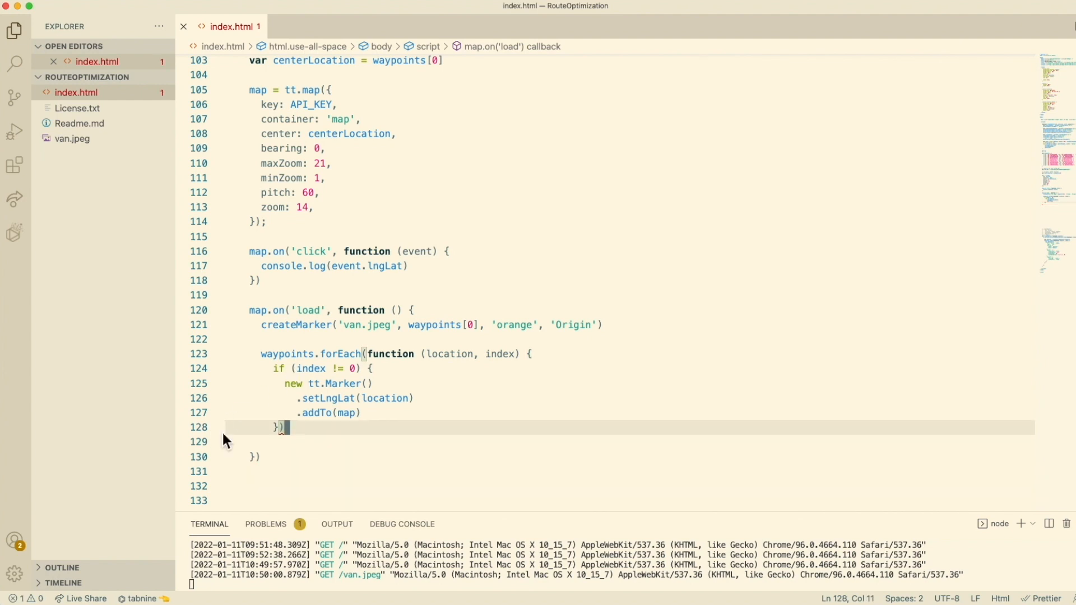
pyautogui.click(373, 369)
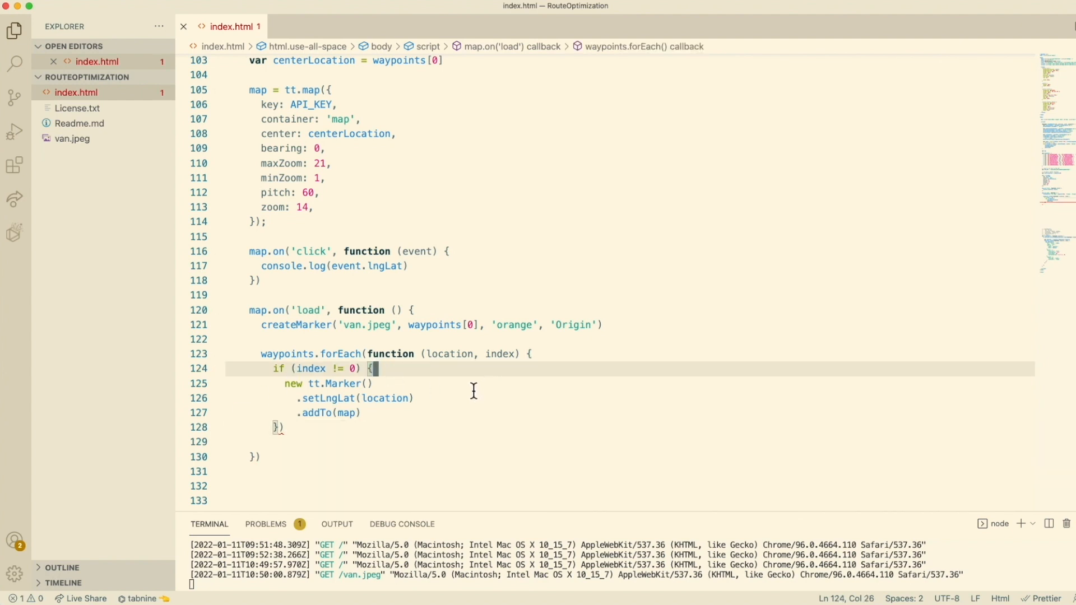
pyautogui.moveTo(304, 431)
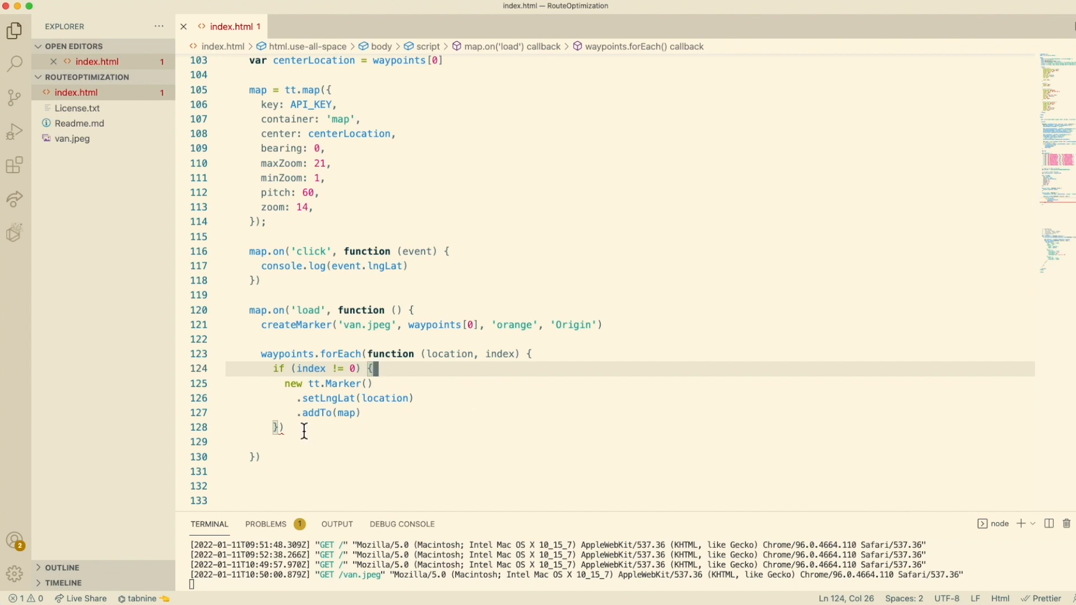
pyautogui.click(286, 428)
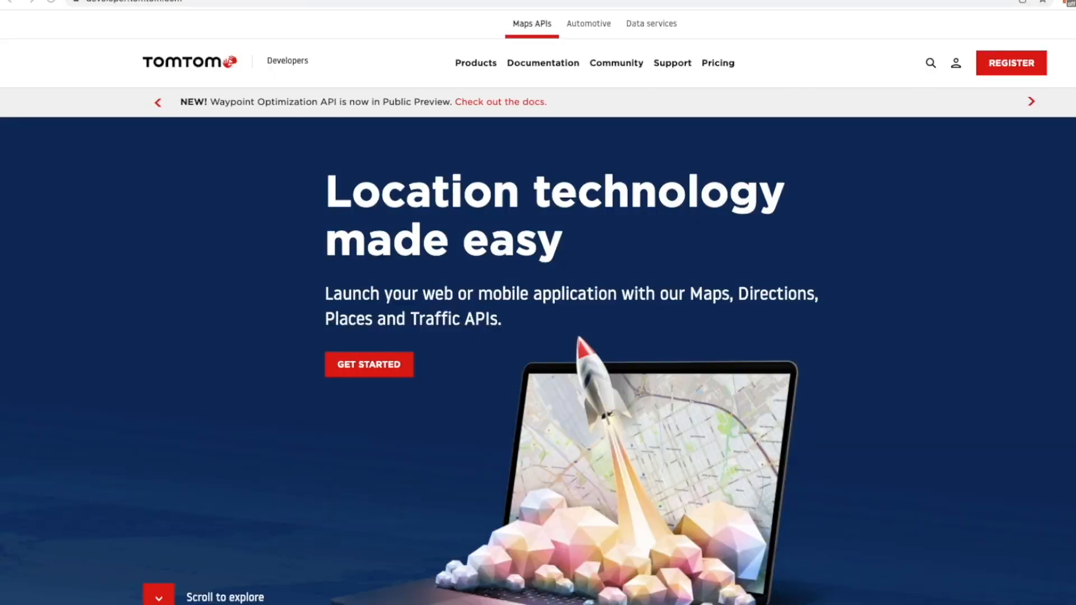
pyautogui.moveTo(550, 70)
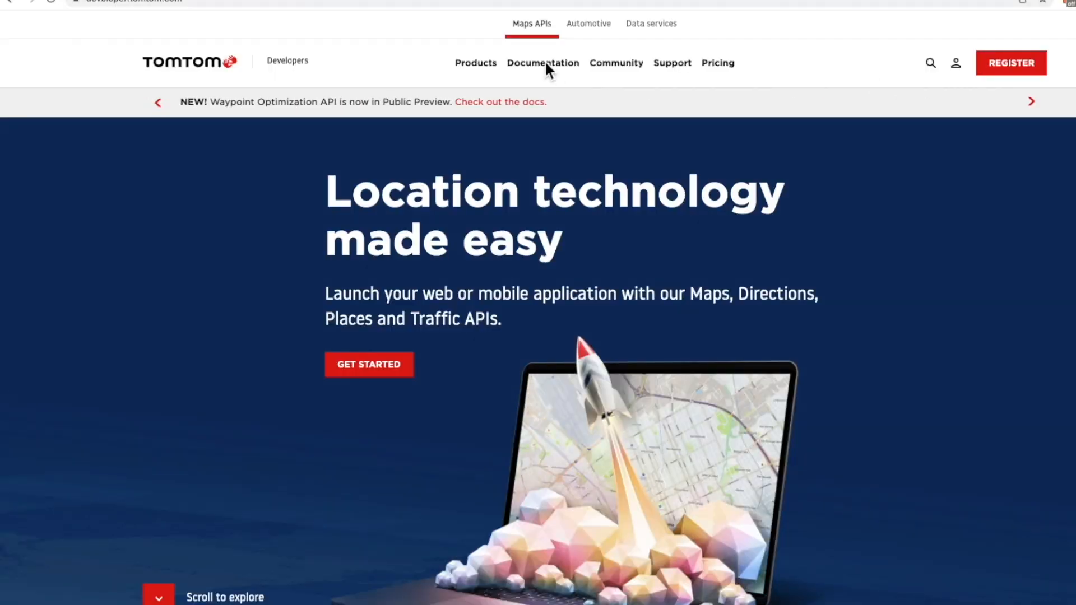
# - Open the Waypoint Optimization API's POST Best endpoint documentation
pyautogui.click(543, 62)
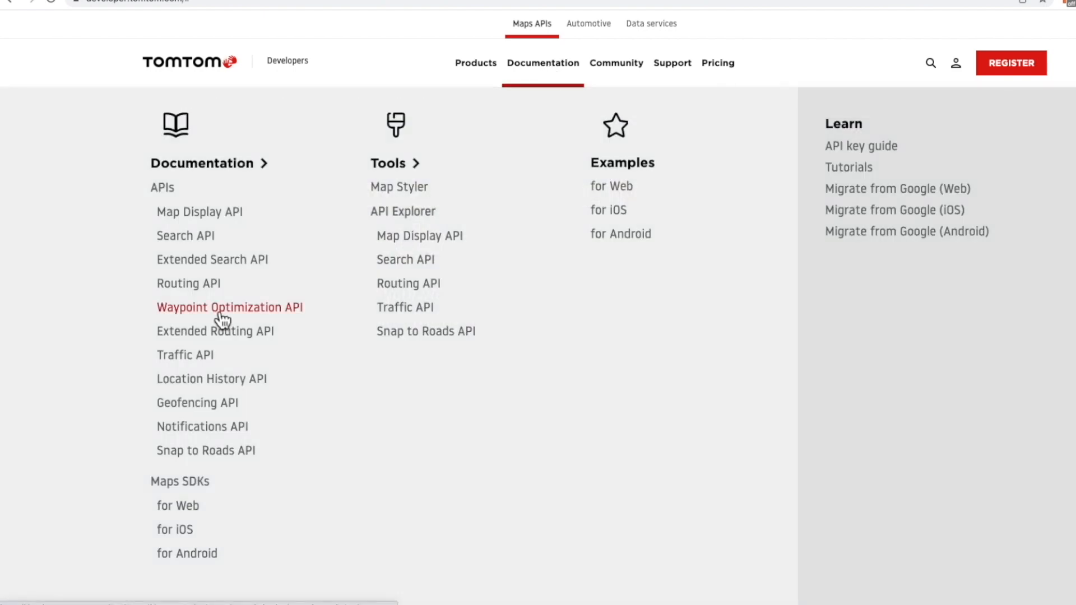
pyautogui.click(230, 307)
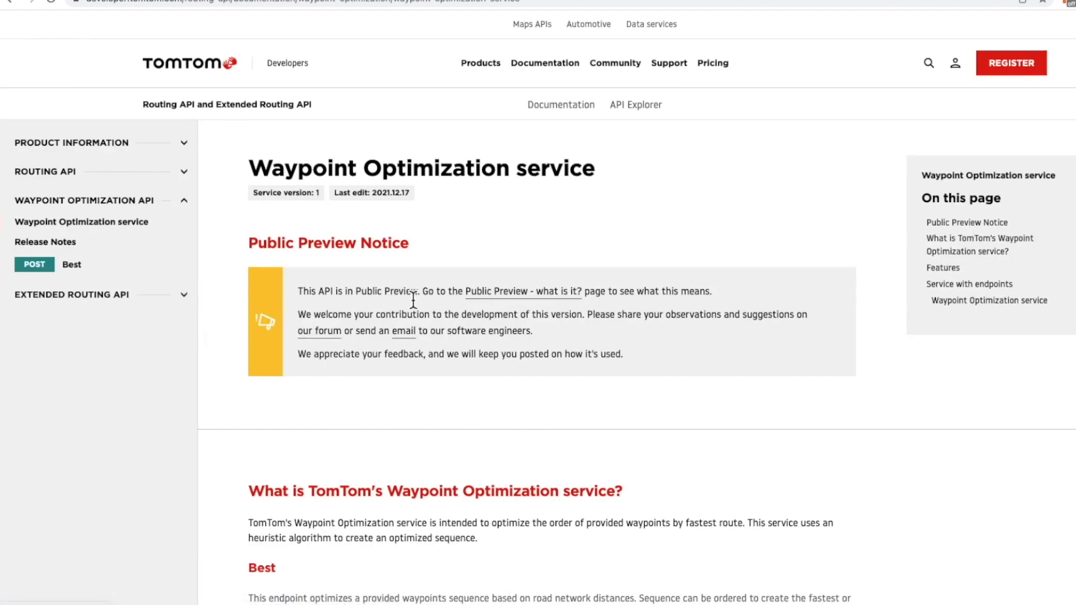
pyautogui.scroll(-3)
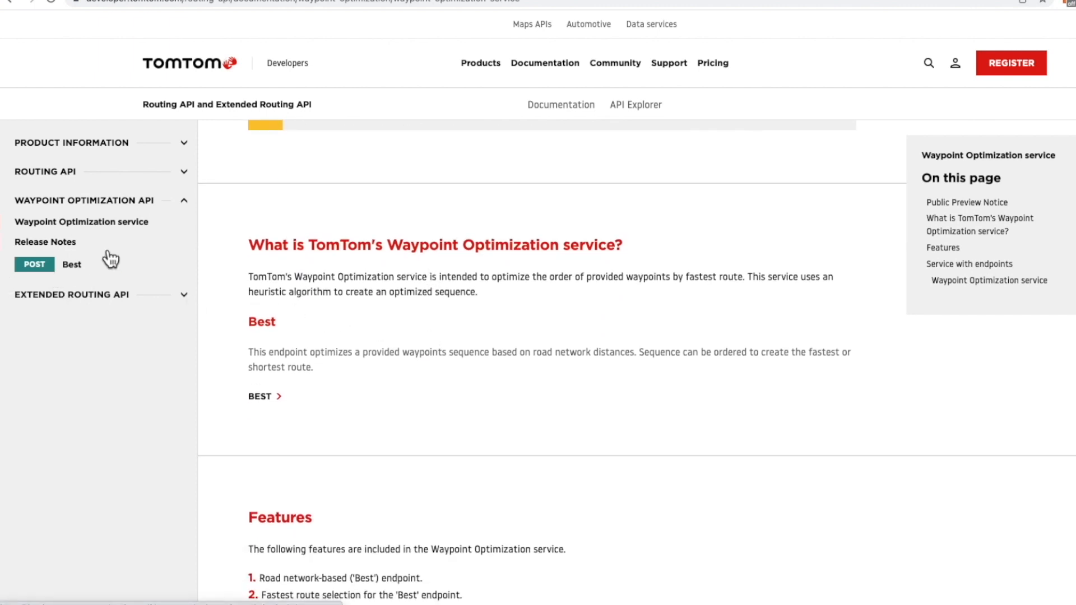
pyautogui.click(70, 265)
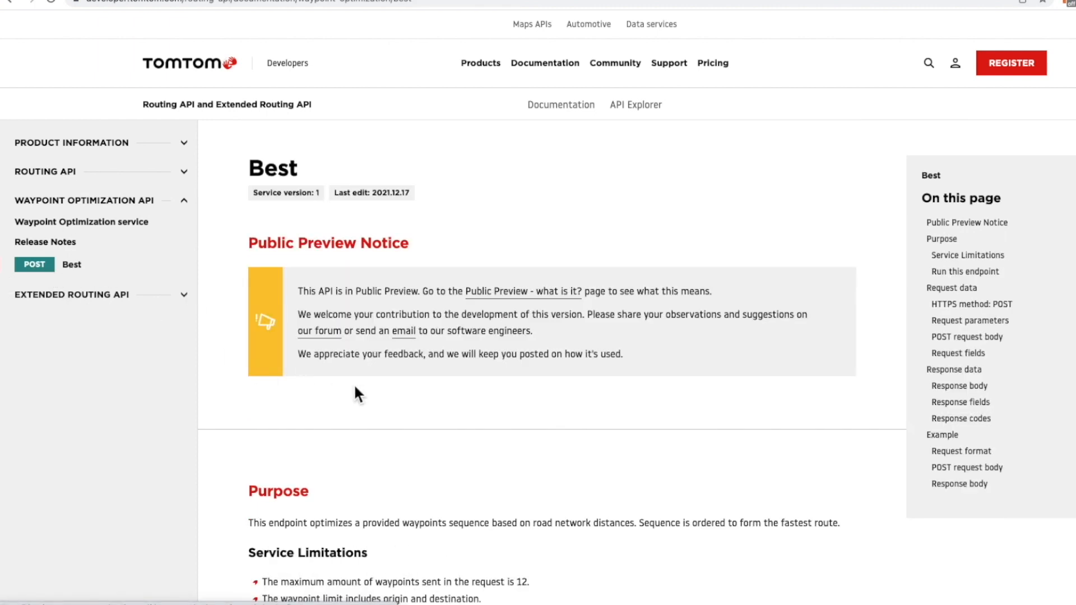
# - Scroll through the Best endpoint's request format and request data sections
pyautogui.scroll(-3)
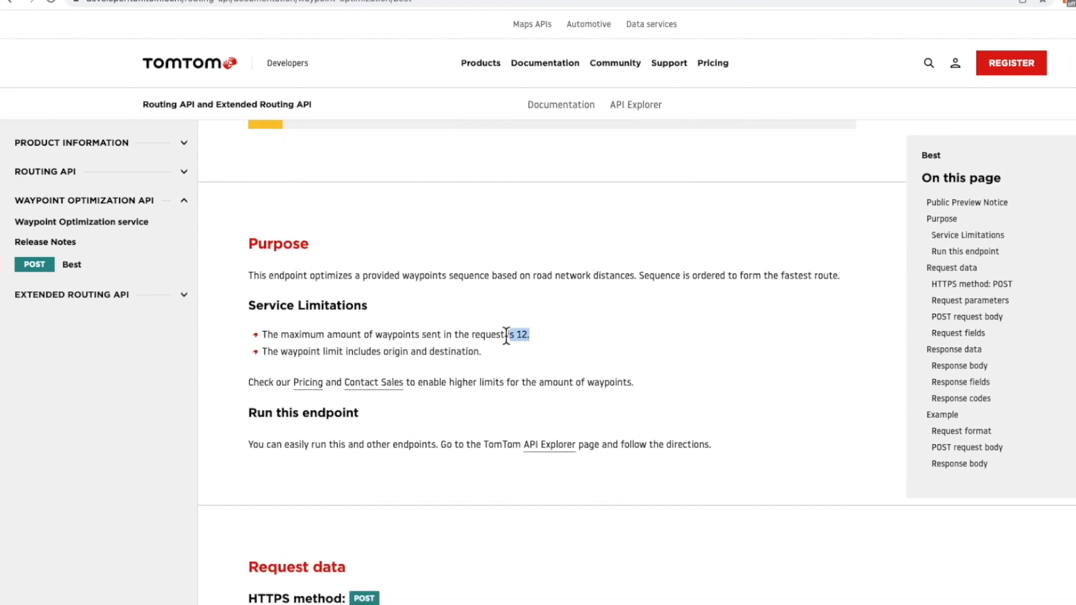
pyautogui.scroll(-3)
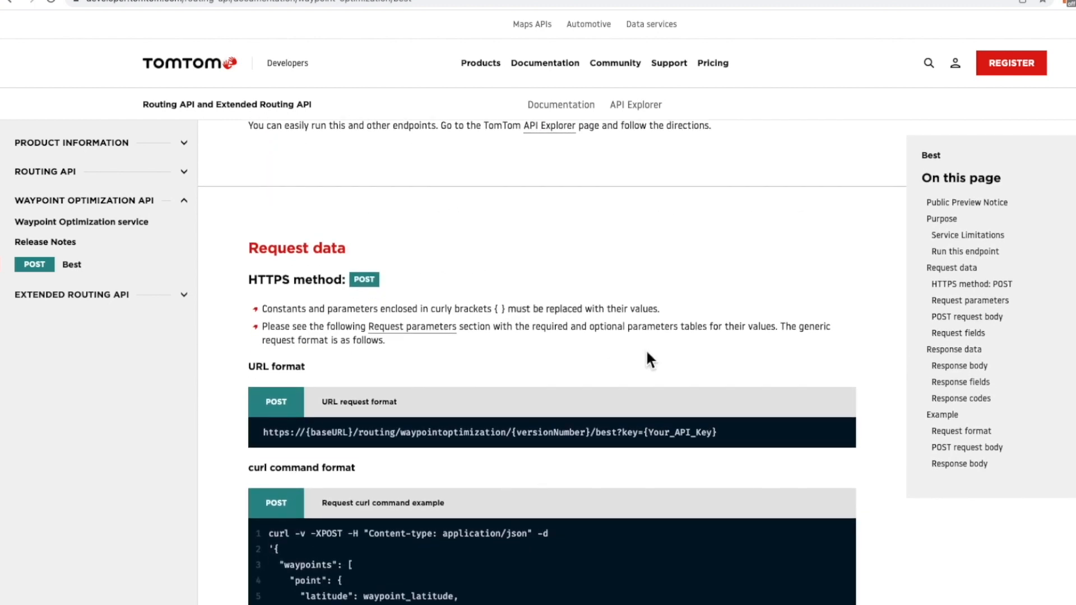
pyautogui.scroll(-3)
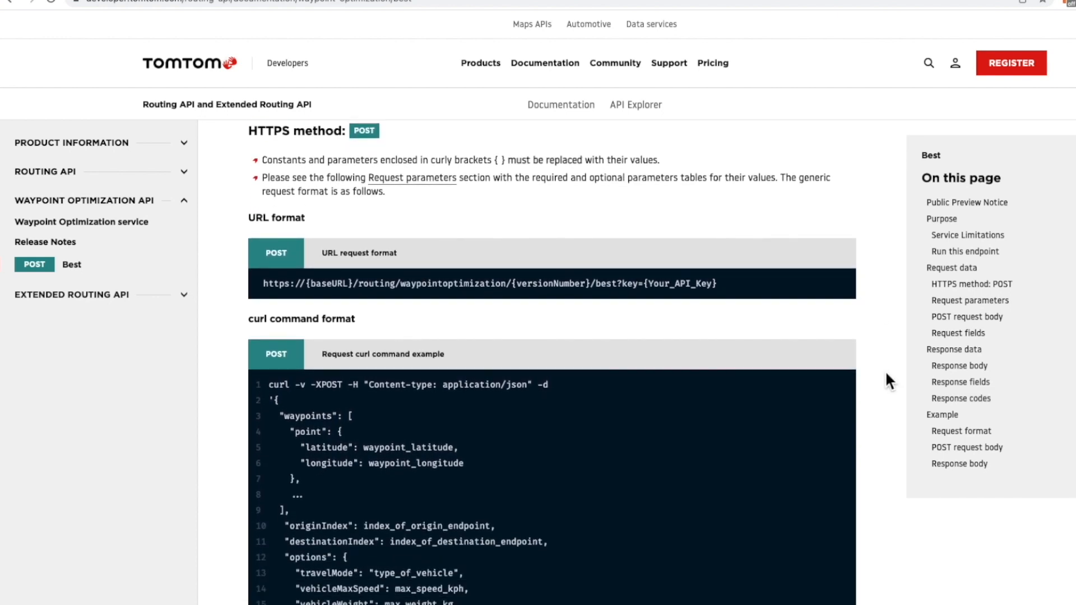
pyautogui.scroll(-3)
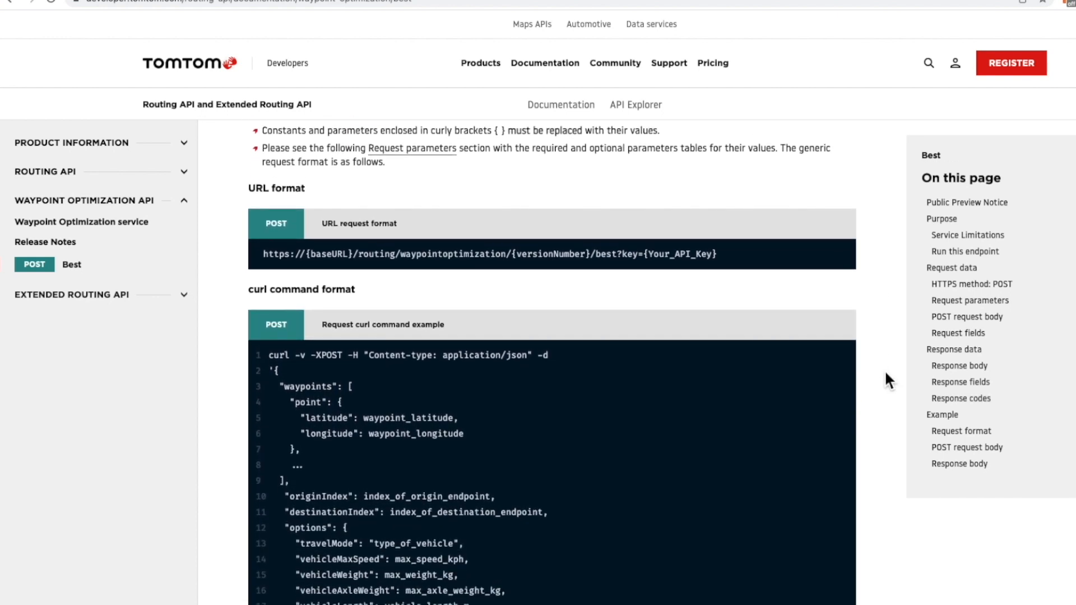
pyautogui.scroll(-3)
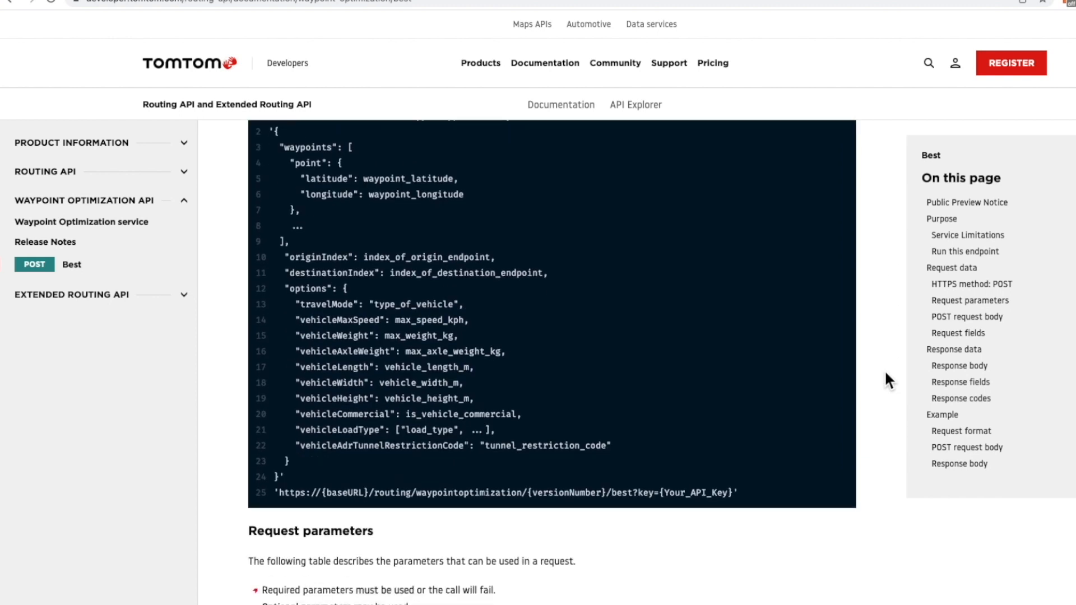
pyautogui.scroll(-3)
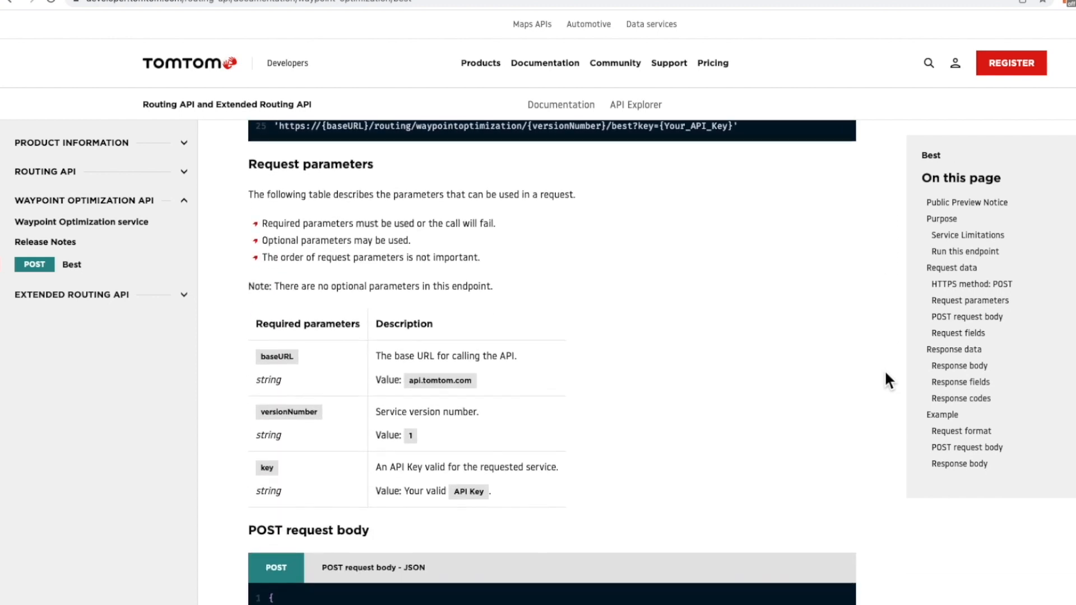
pyautogui.scroll(-3)
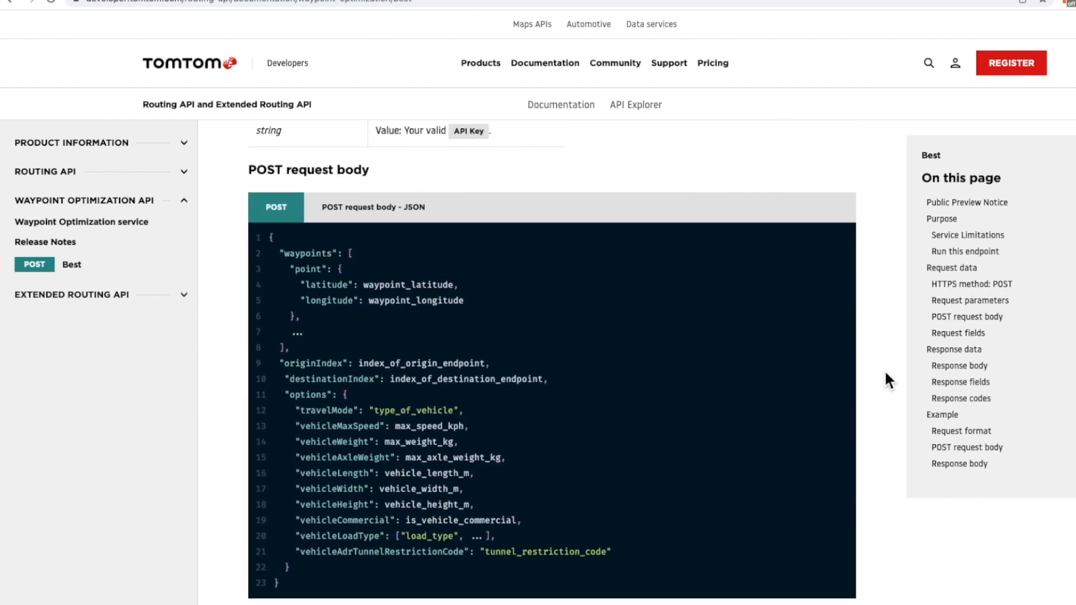
pyautogui.scroll(-3)
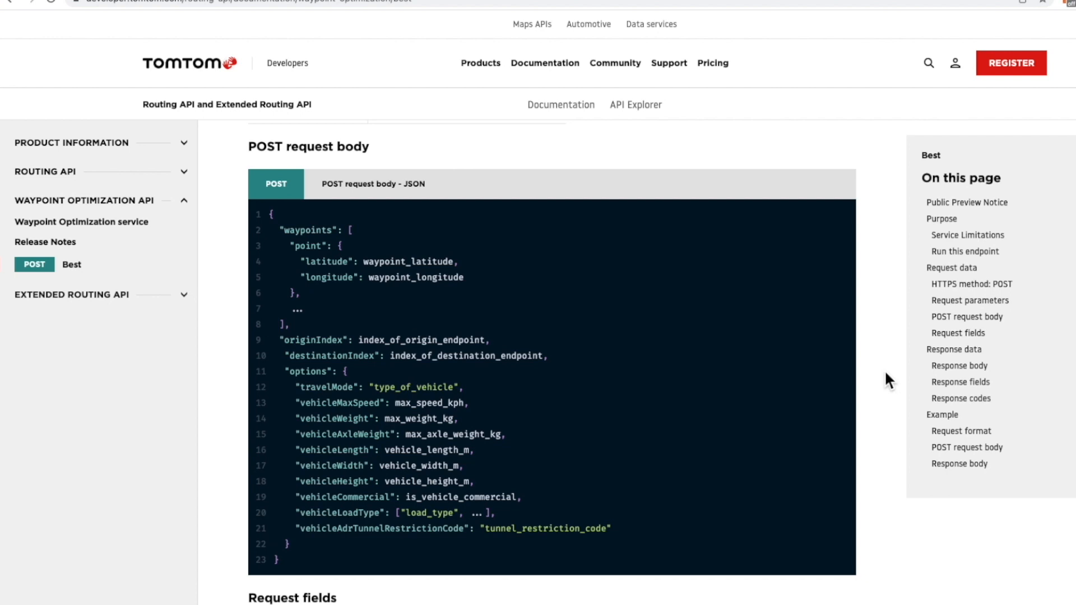
pyautogui.scroll(-3)
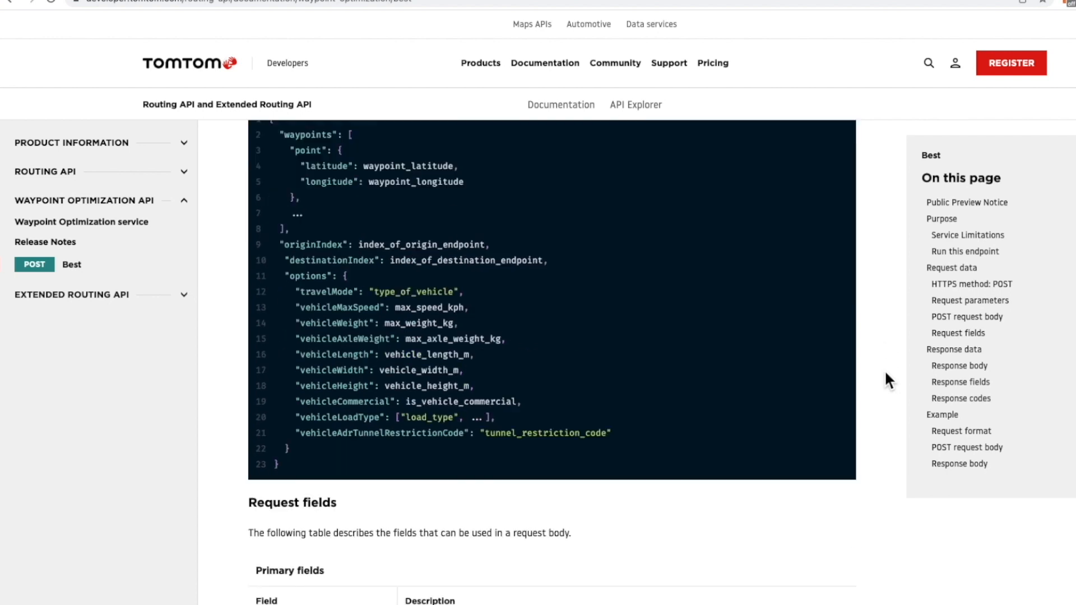
pyautogui.scroll(-3)
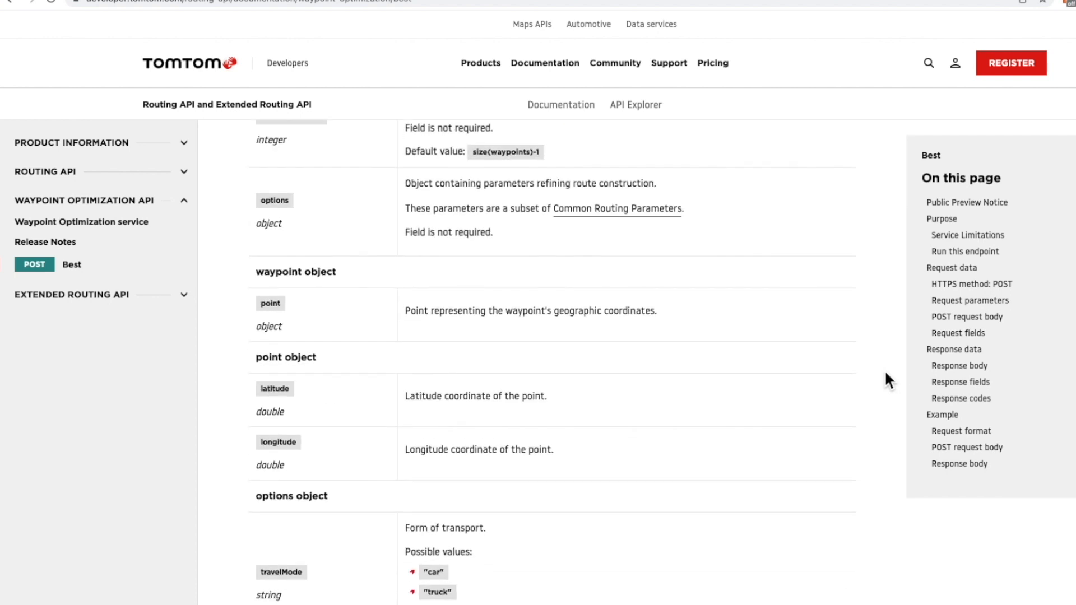
pyautogui.scroll(-3)
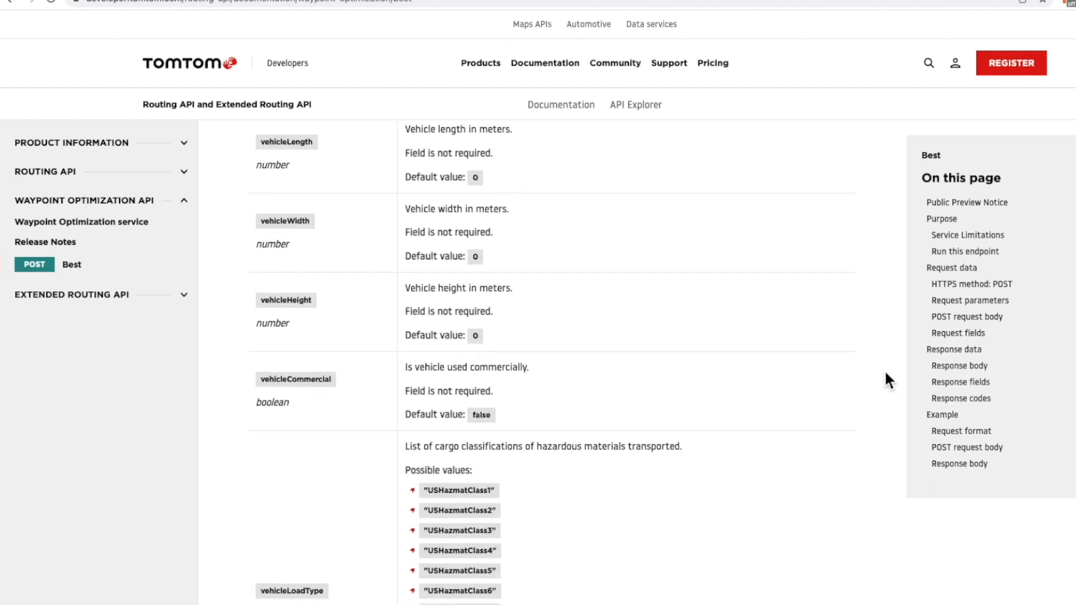
pyautogui.scroll(-3)
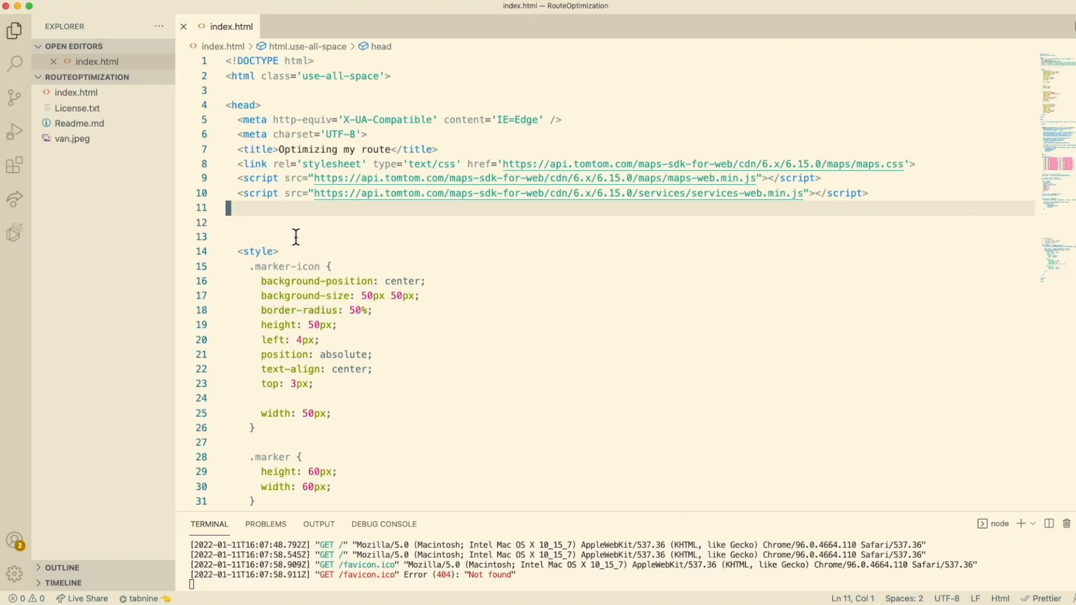
pyautogui.write('<s')
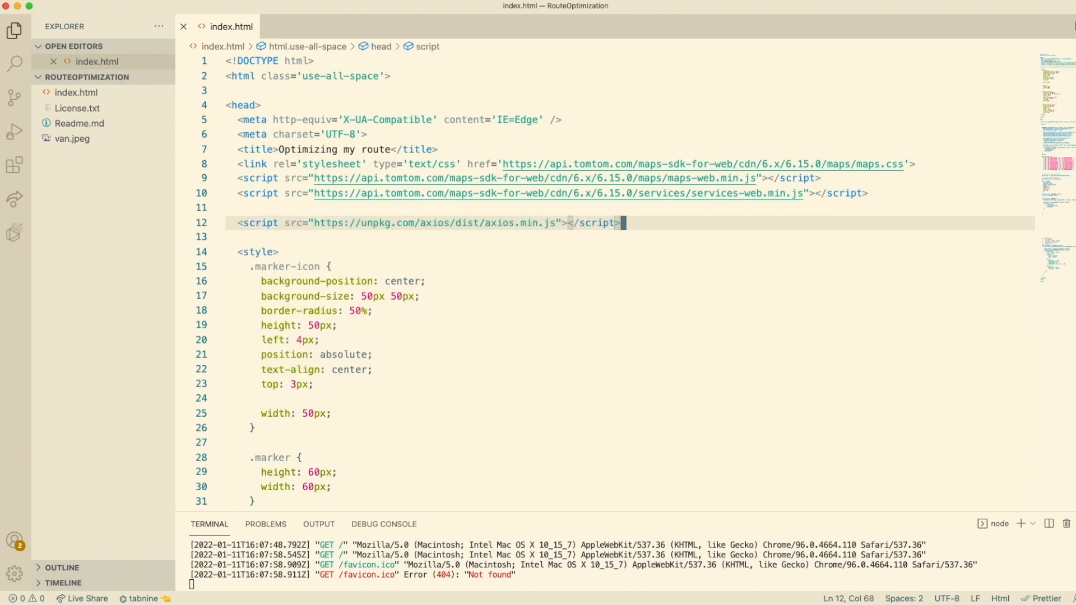
pyautogui.scroll(-3)
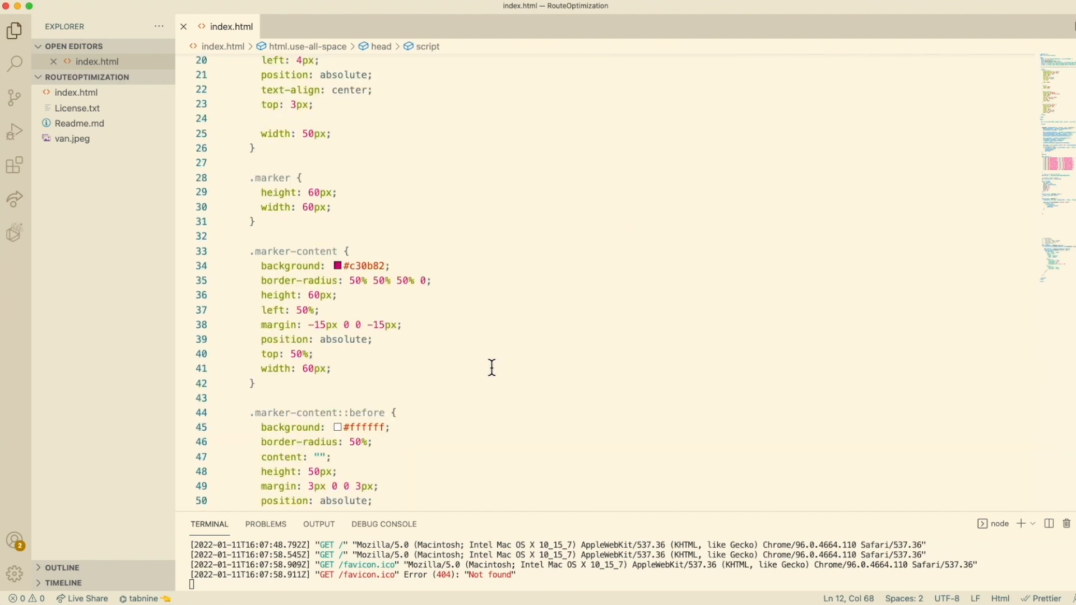
pyautogui.scroll(-3)
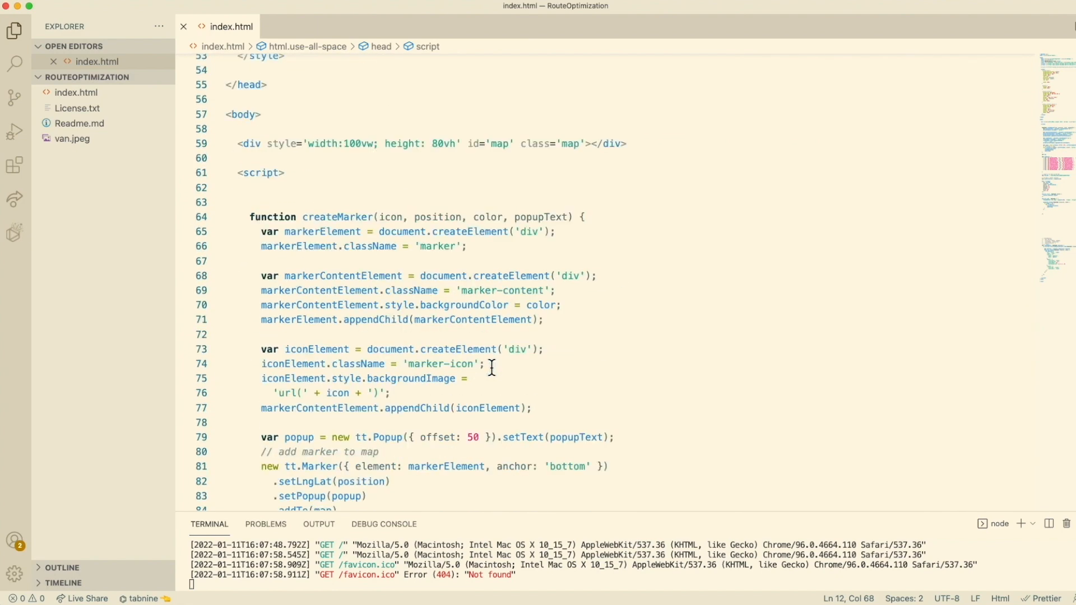
pyautogui.scroll(-3)
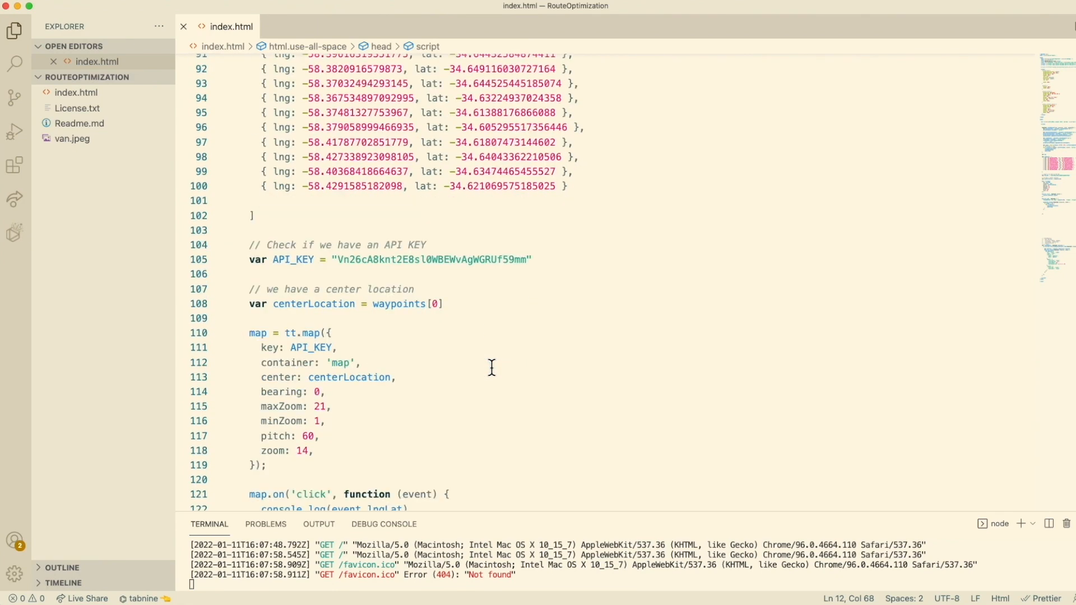
pyautogui.scroll(-3)
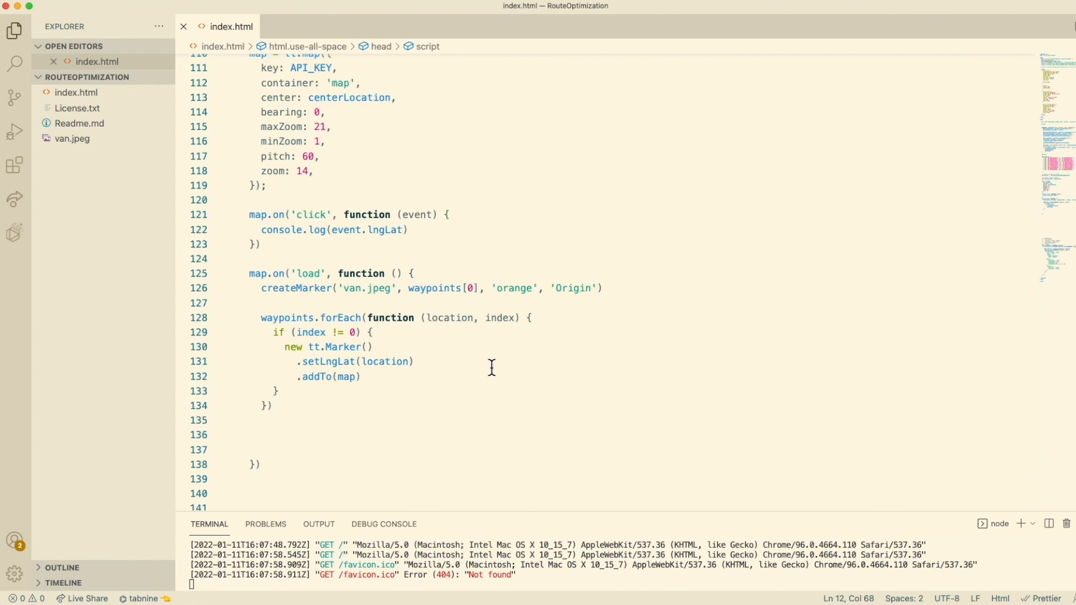
pyautogui.click(316, 421)
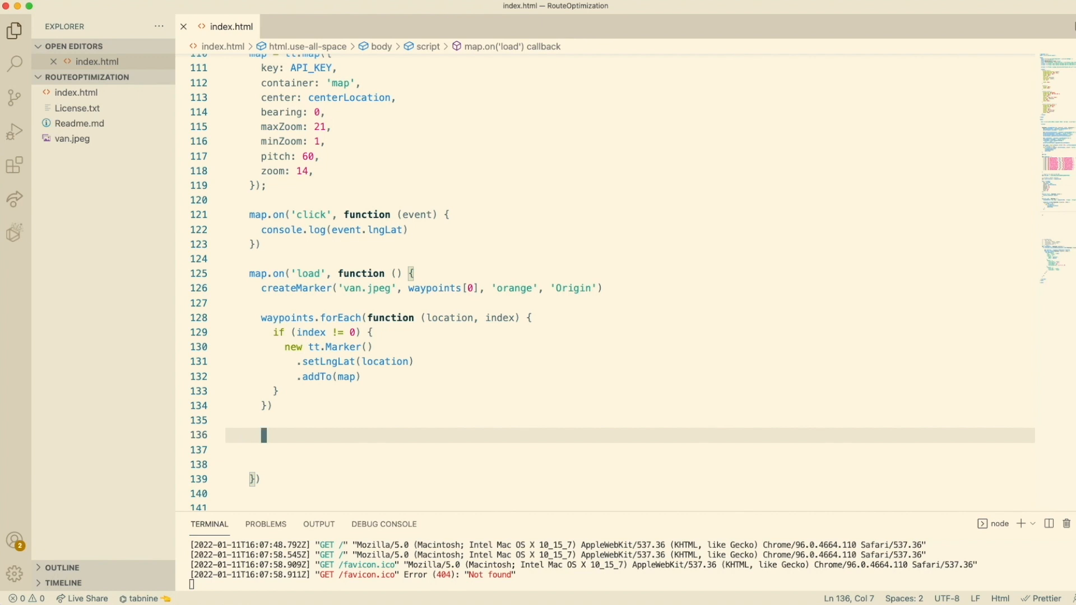
# - Add a comment: 'lets create the URL for the waypoint optimization API'
pyautogui.write('// let')
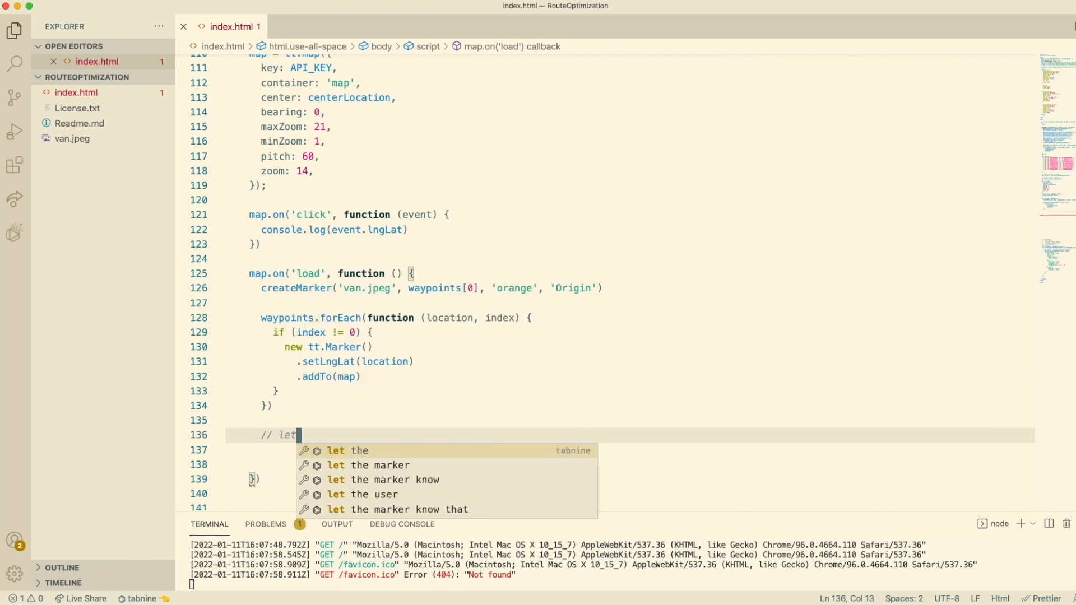
pyautogui.write('s create the')
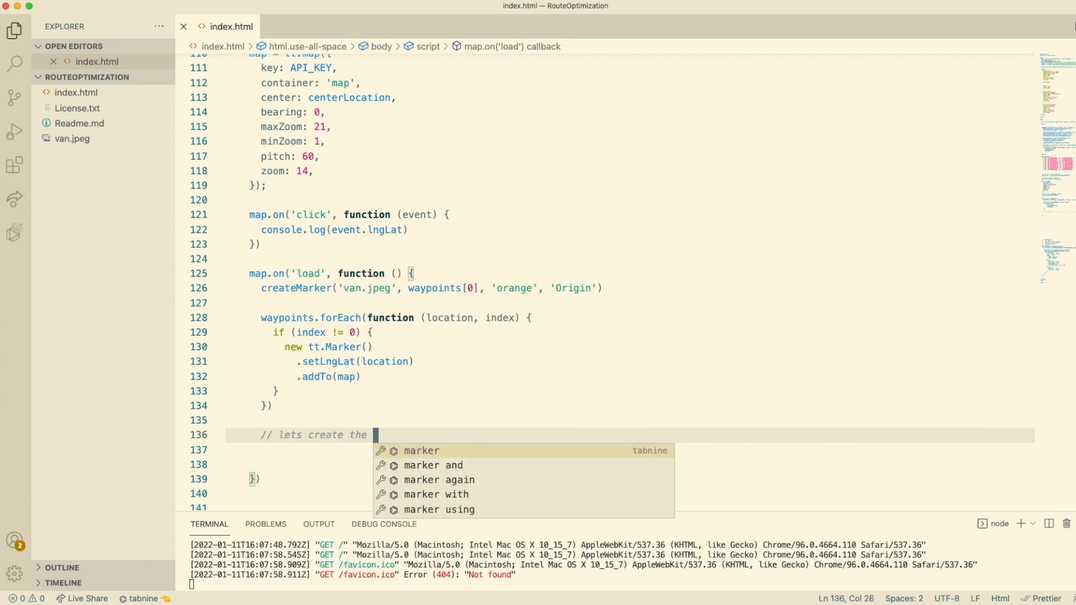
pyautogui.write('URL for thew')
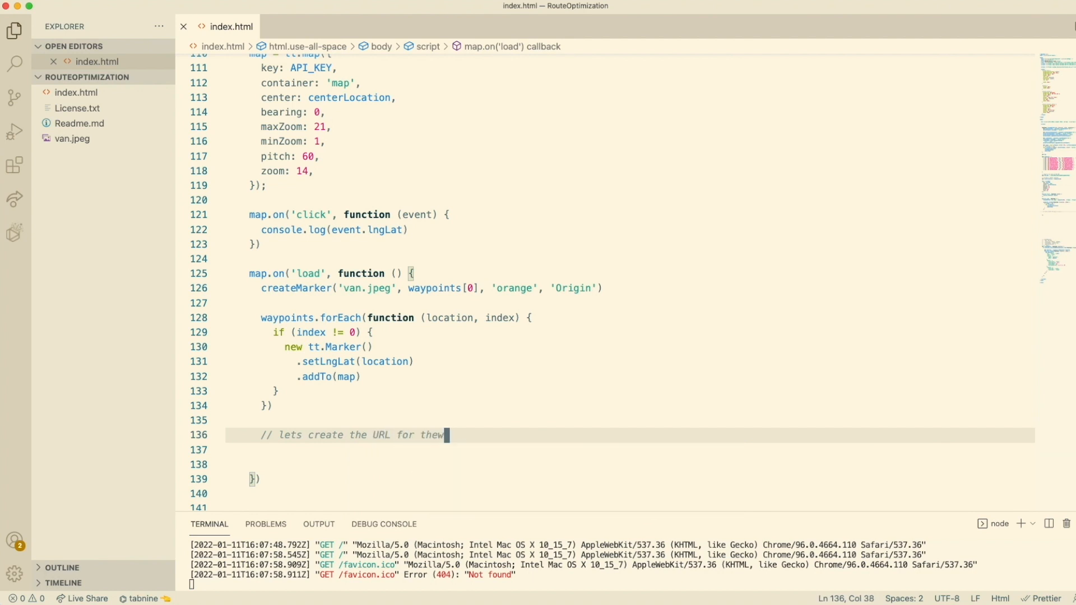
pyautogui.write('aypoint')
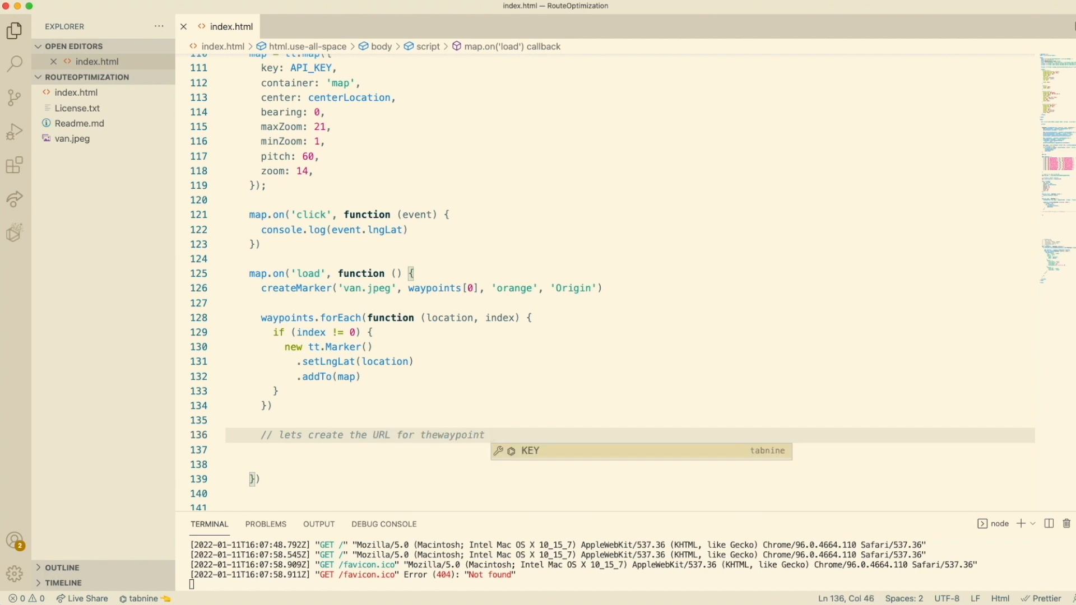
pyautogui.write('optimization A')
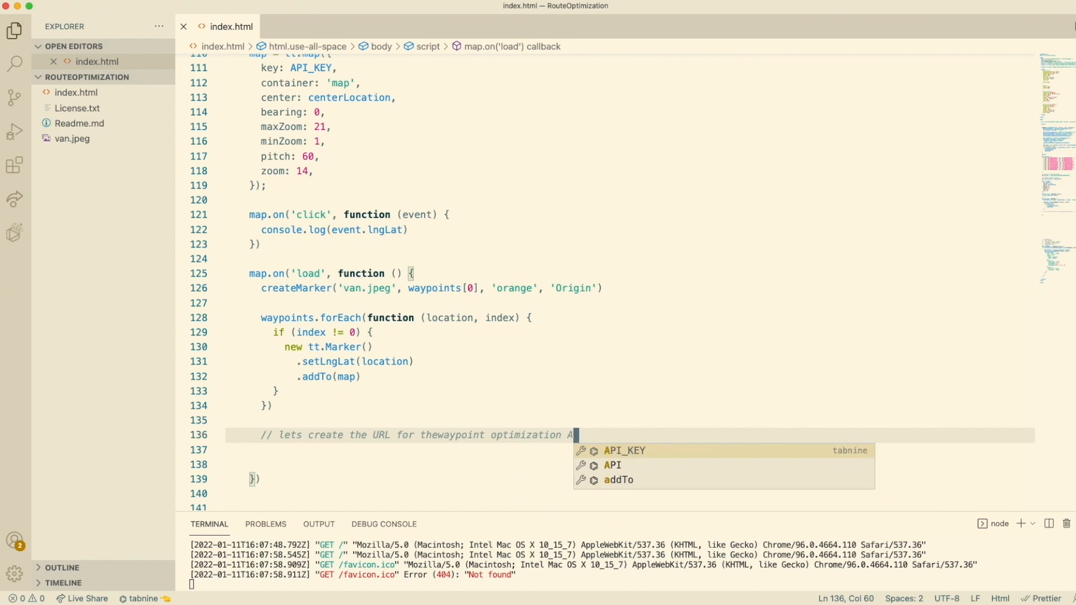
pyautogui.write('let URL =')
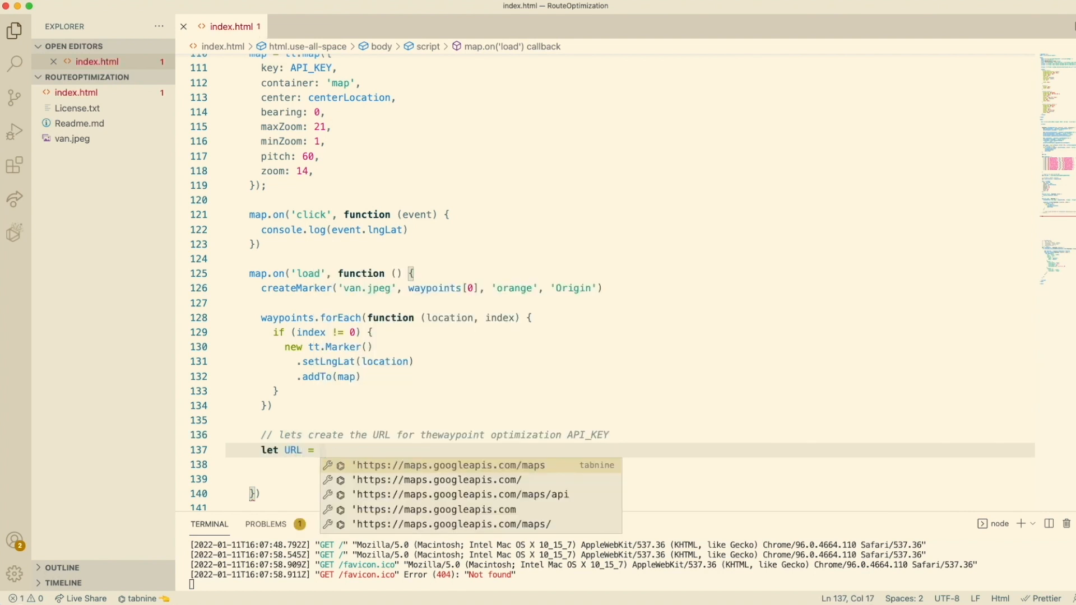
pyautogui.write("'")
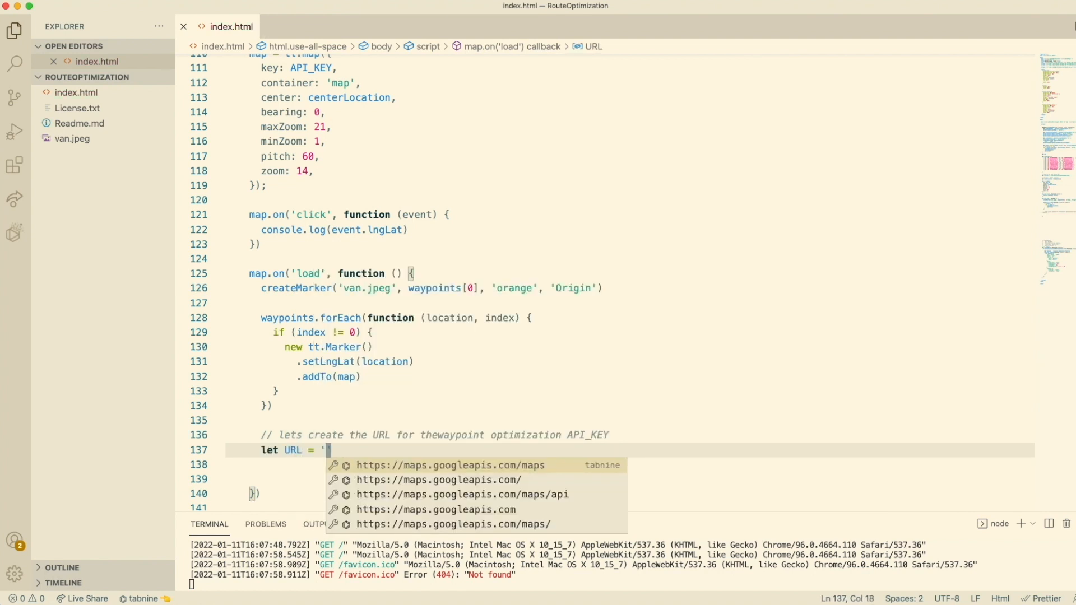
pyautogui.write('https:')
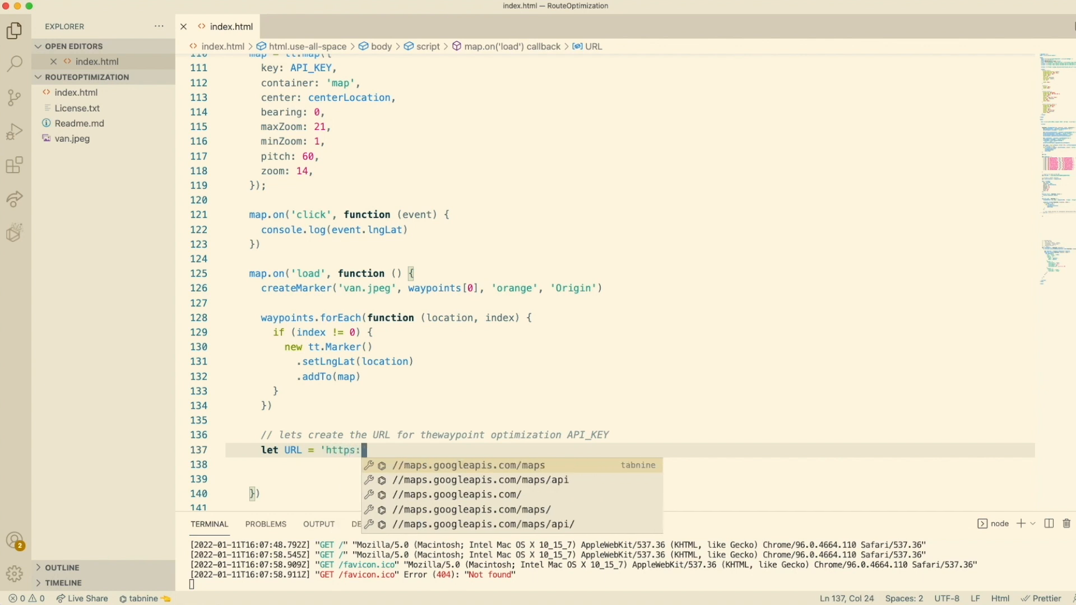
pyautogui.write('//a')
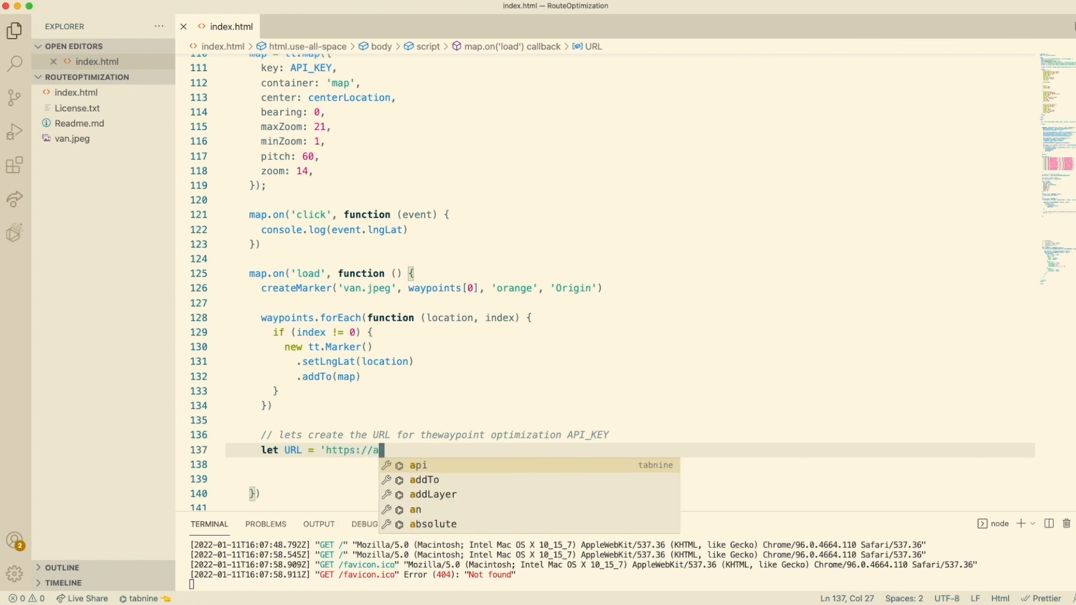
pyautogui.write('pi.')
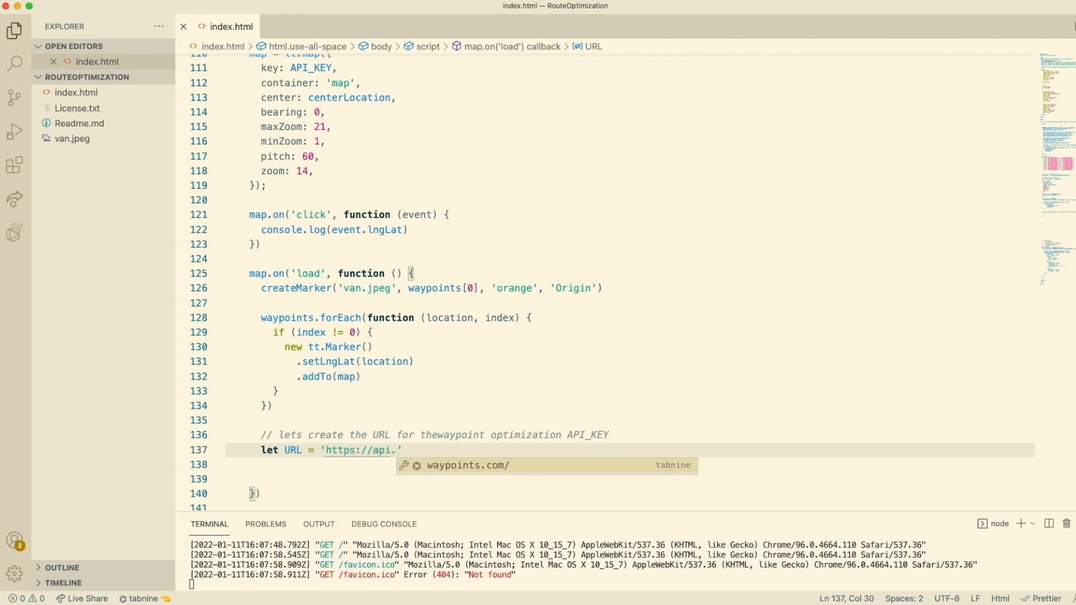
pyautogui.write('tomtom.com/routing/')
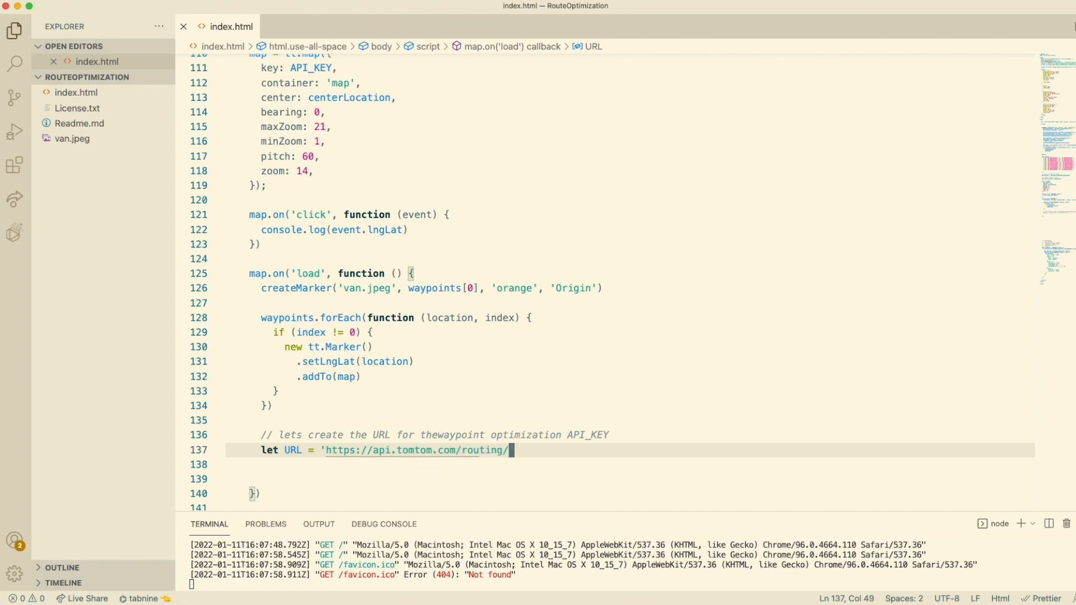
pyautogui.write('w')
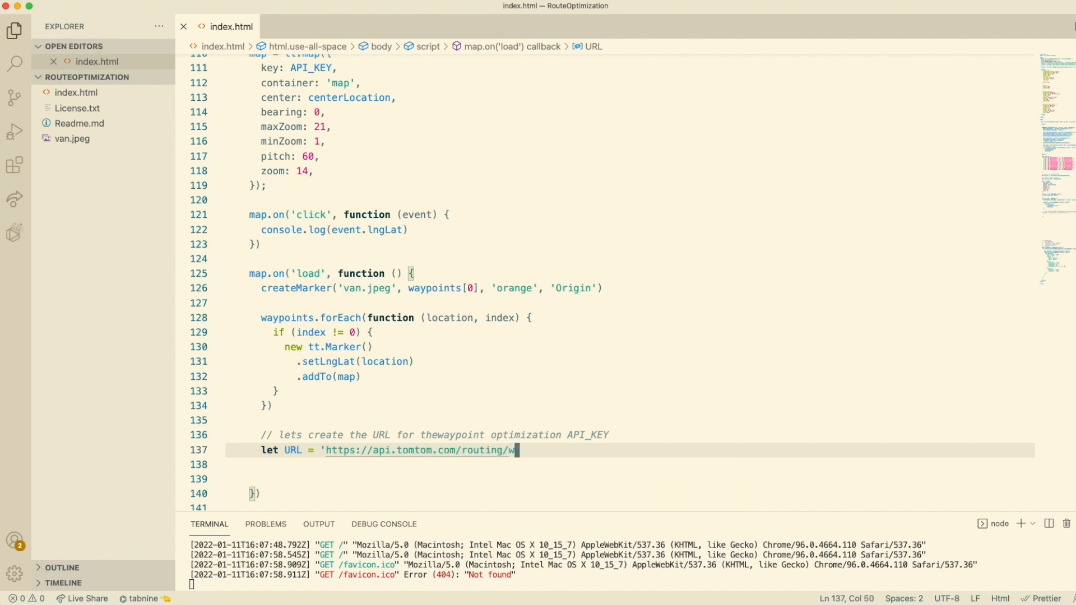
pyautogui.write('aypoint')
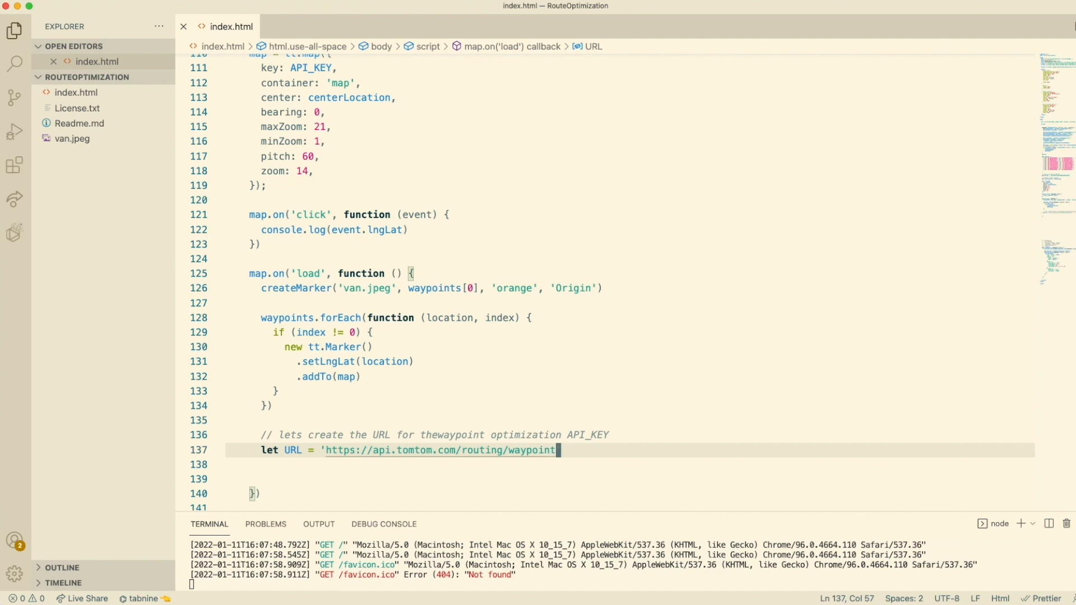
pyautogui.write('optimization/1/best')
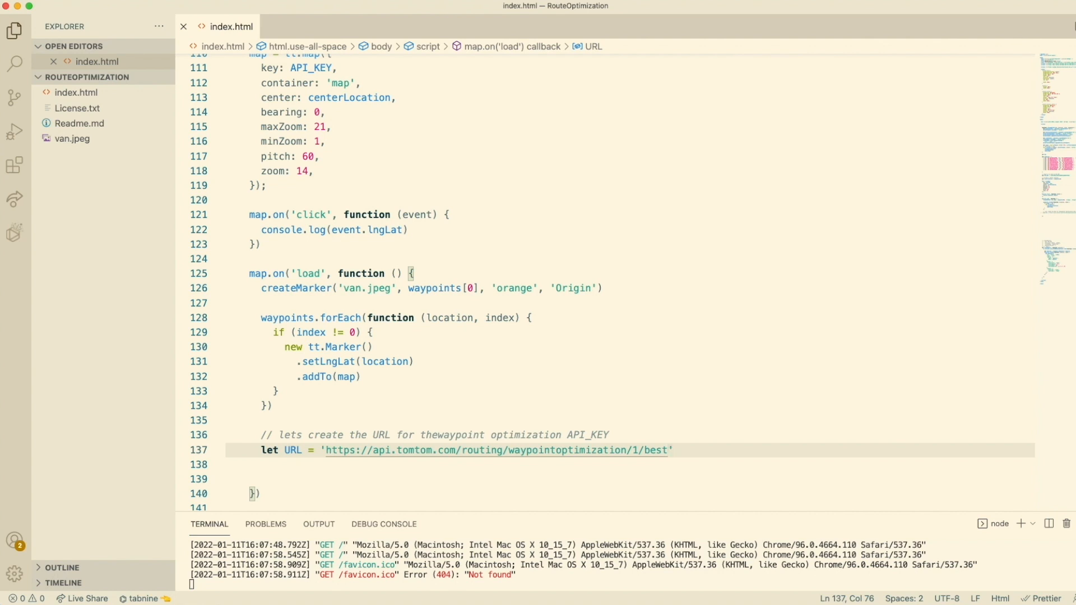
pyautogui.write('?key=')
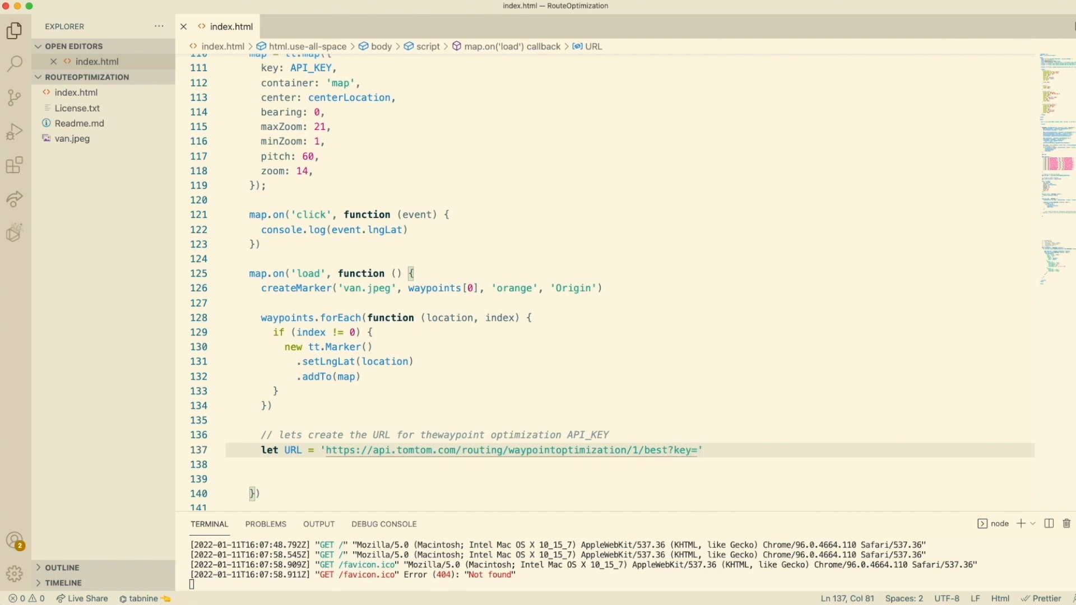
pyautogui.write('+ API_KEY')
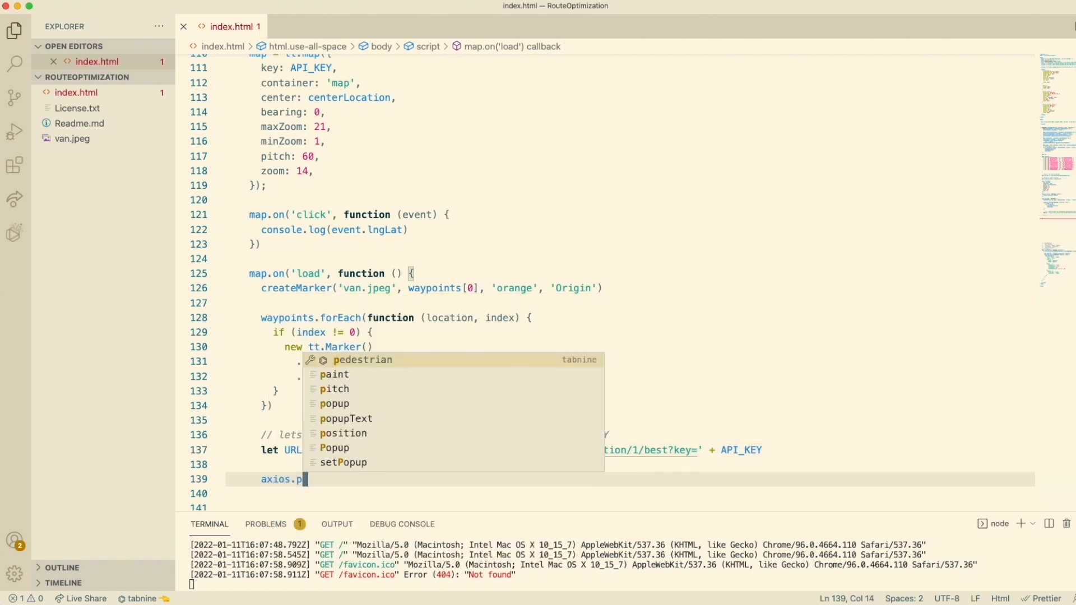
# - Write axios.post(URL, {}) with .then logging the response and a .catch(function(error)) handler
pyautogui.write('ost(')
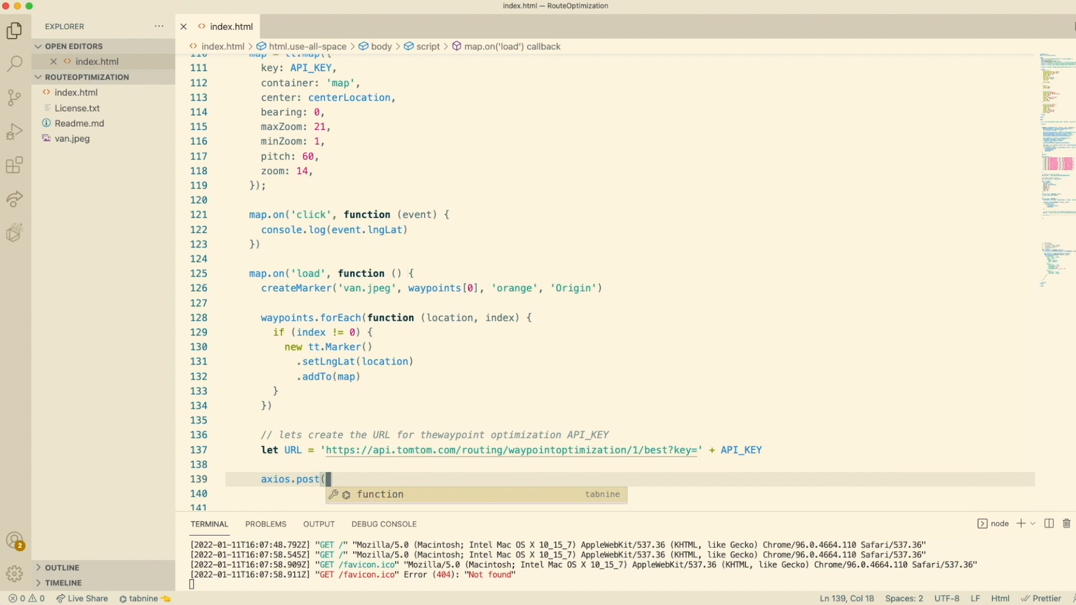
pyautogui.write('URL, {}')
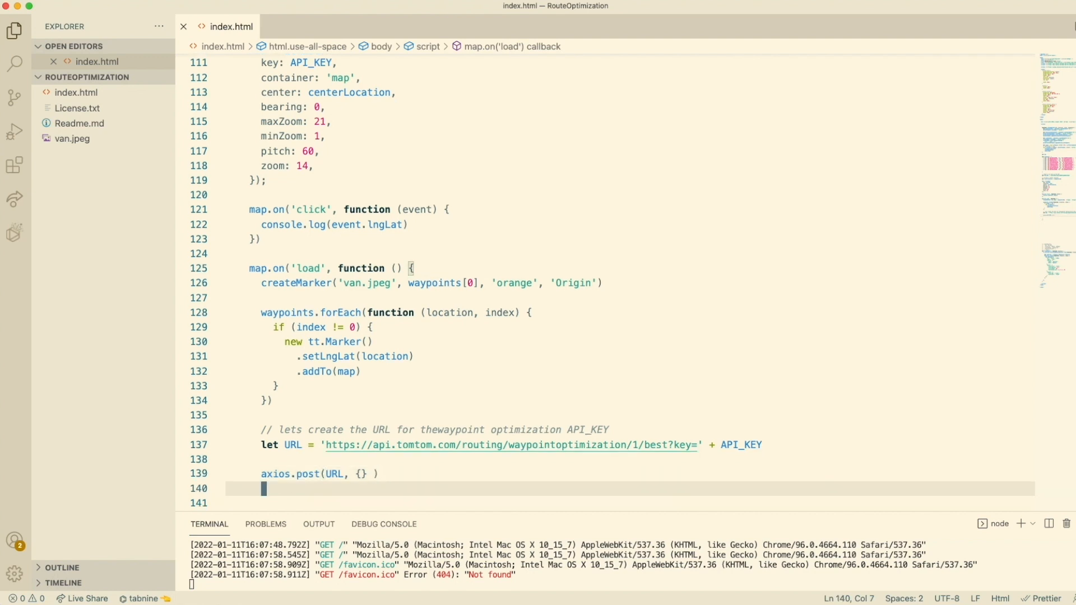
pyautogui.write('.then')
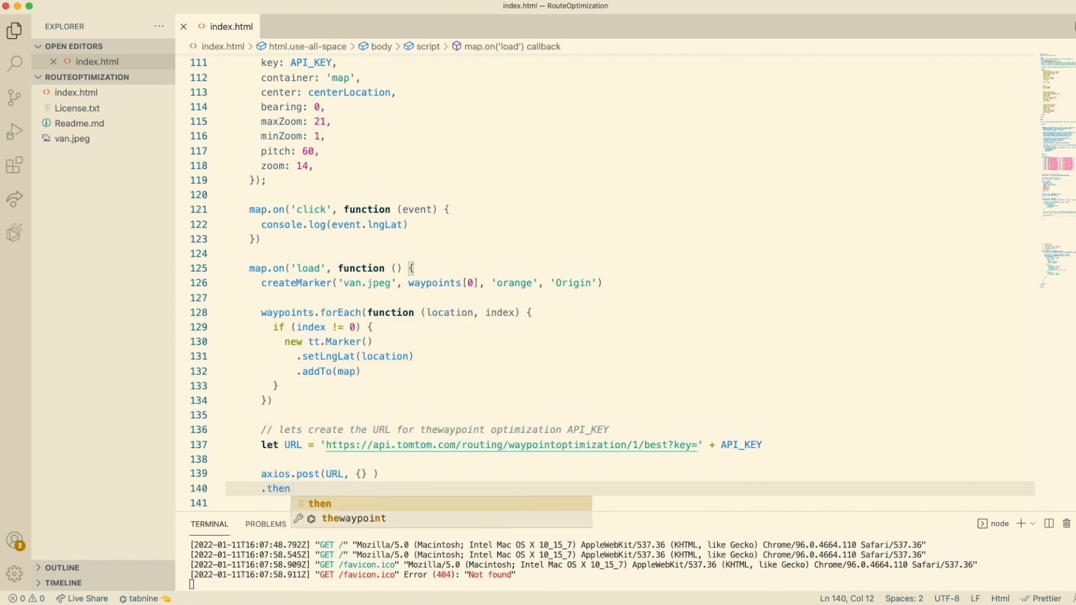
pyautogui.write('( function(response')
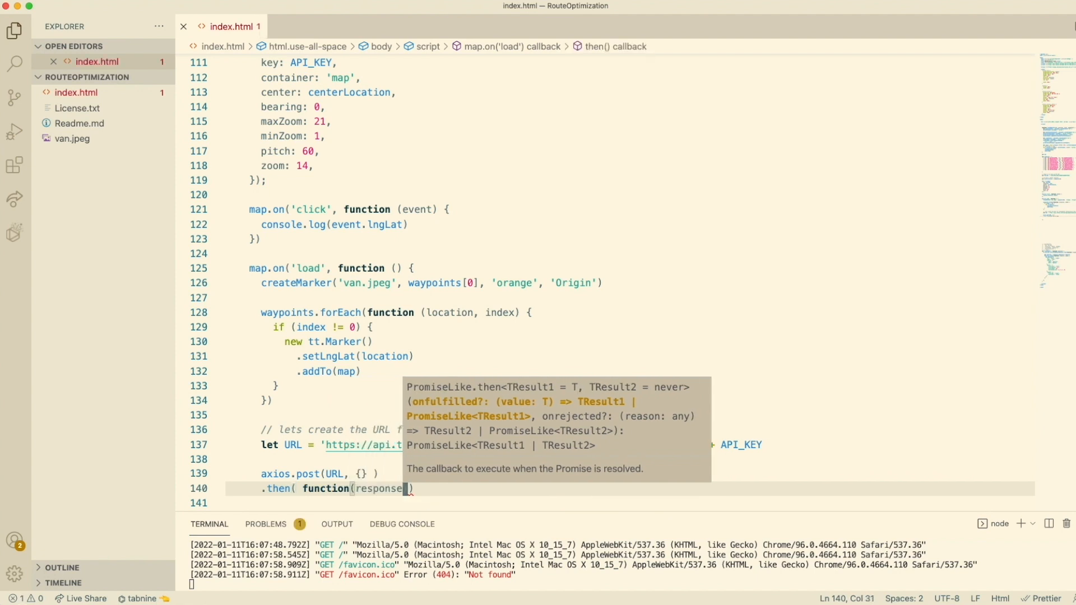
pyautogui.write('{}')
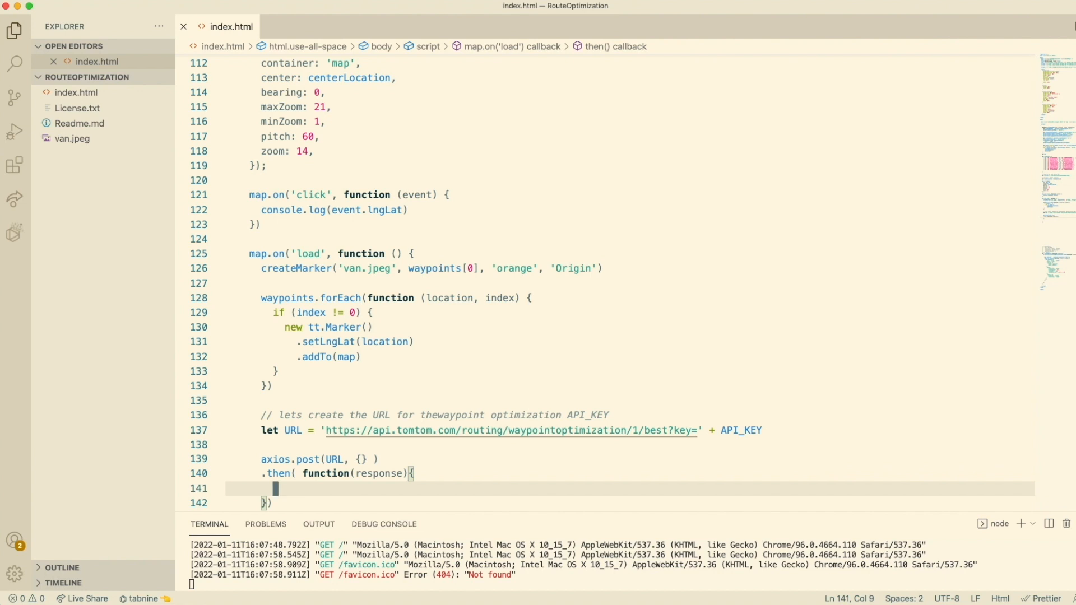
pyautogui.write('console.log(')
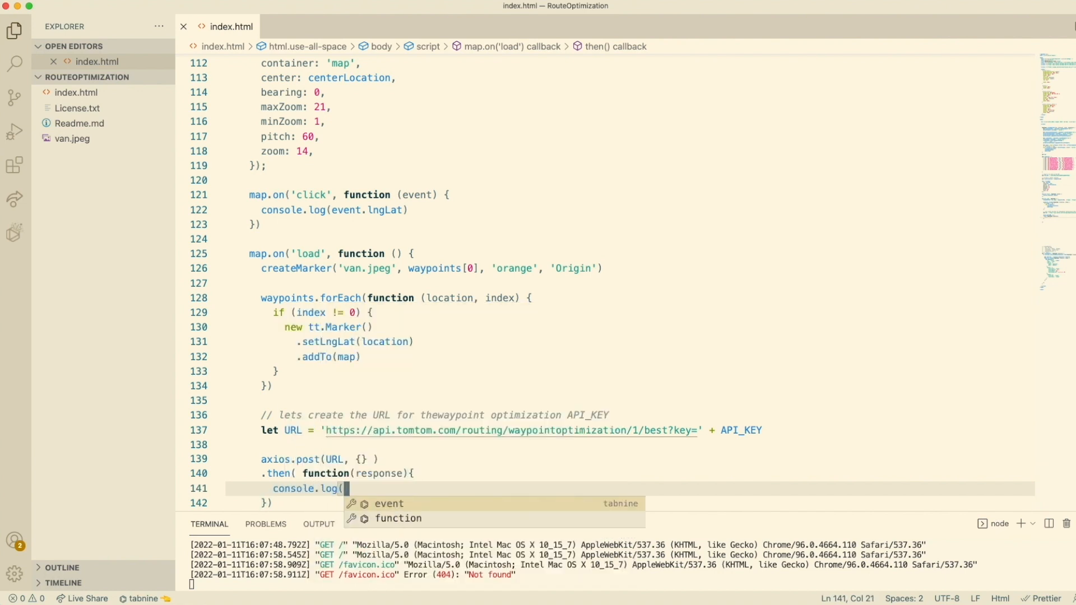
pyautogui.write('response')
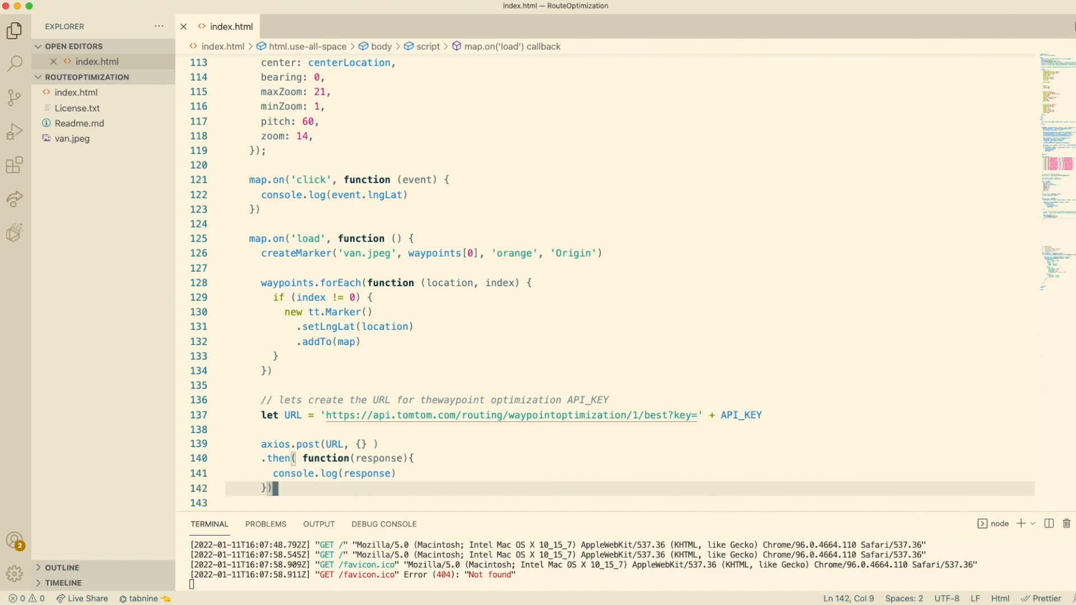
pyautogui.write('.catch( function(error) {')
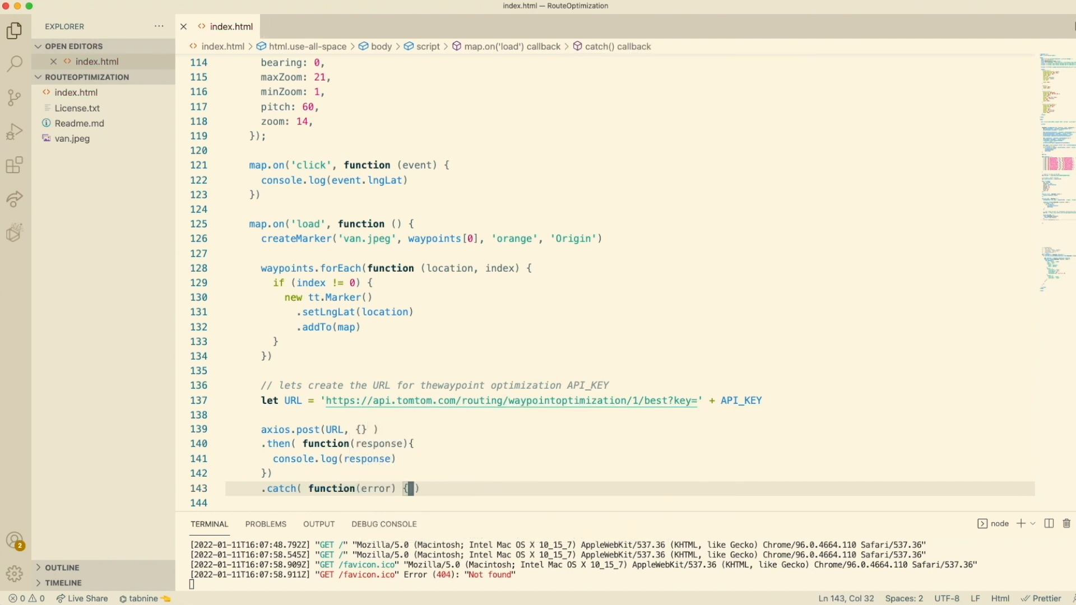
pyautogui.write('consol')
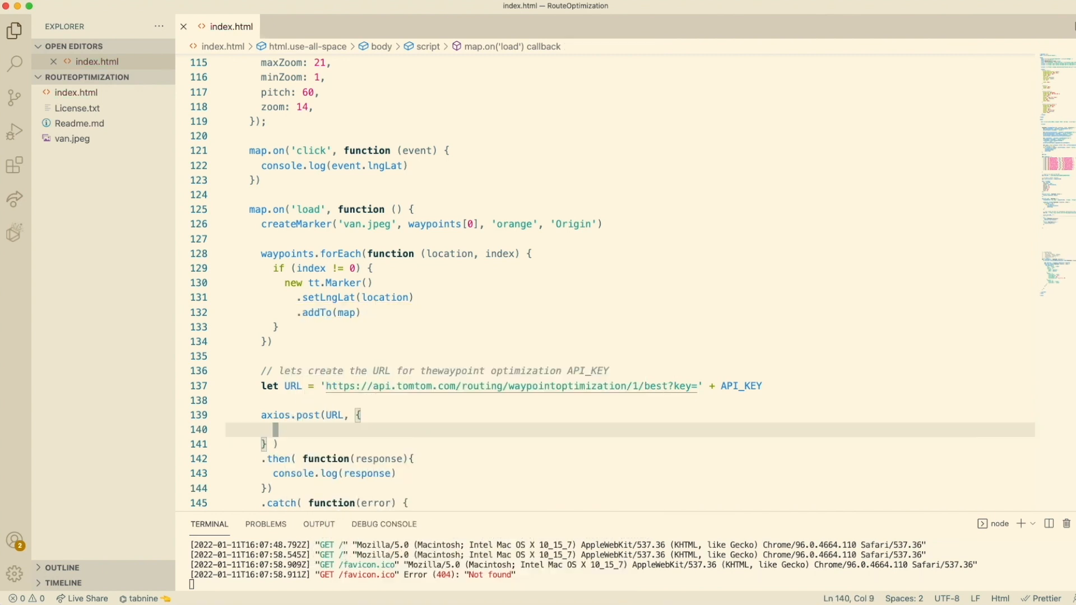
# - Set the request body's waypoints to waypoints.map(function) returning an object
pyautogui.write('waypoints')
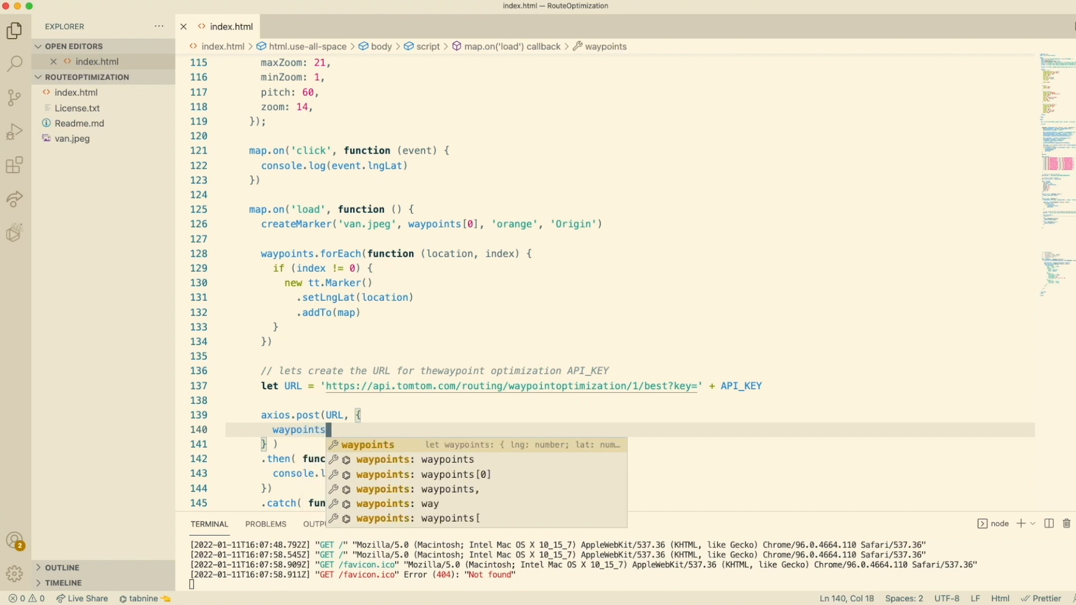
pyautogui.write(':')
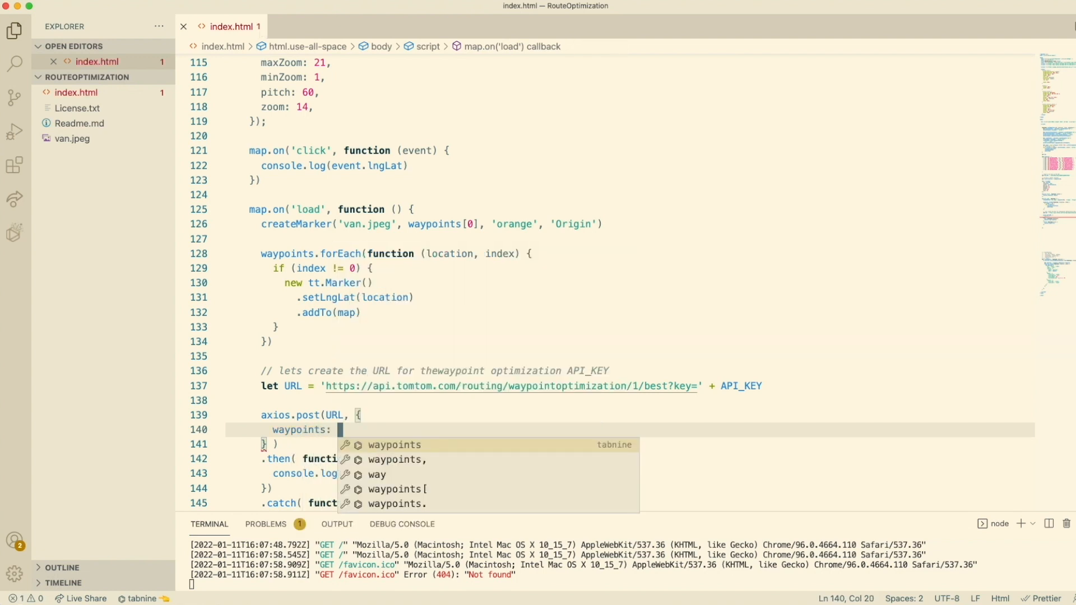
pyautogui.write('waypoints.')
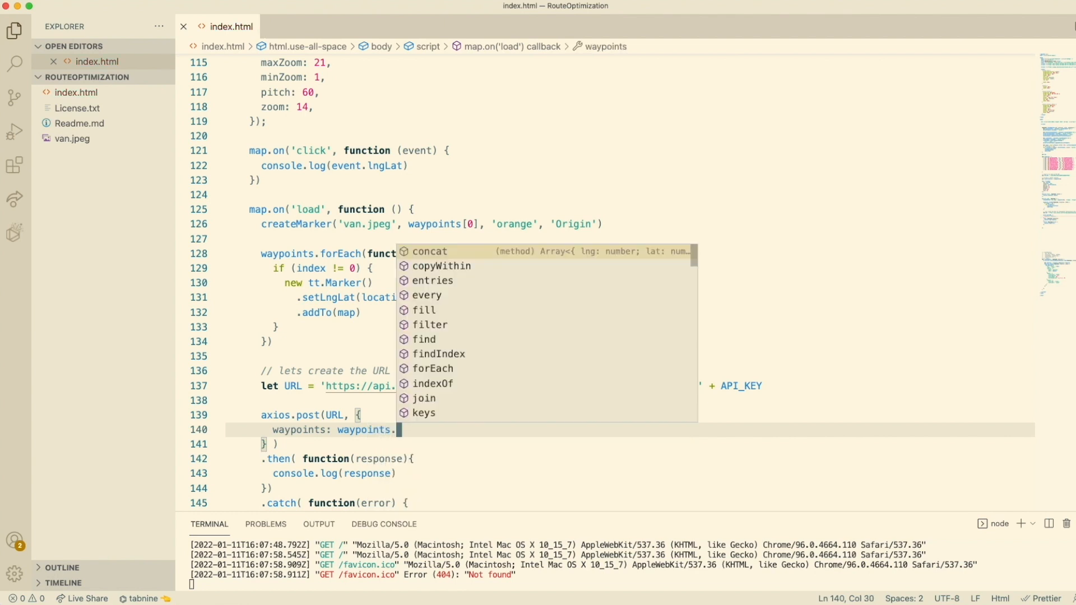
pyautogui.write('map')
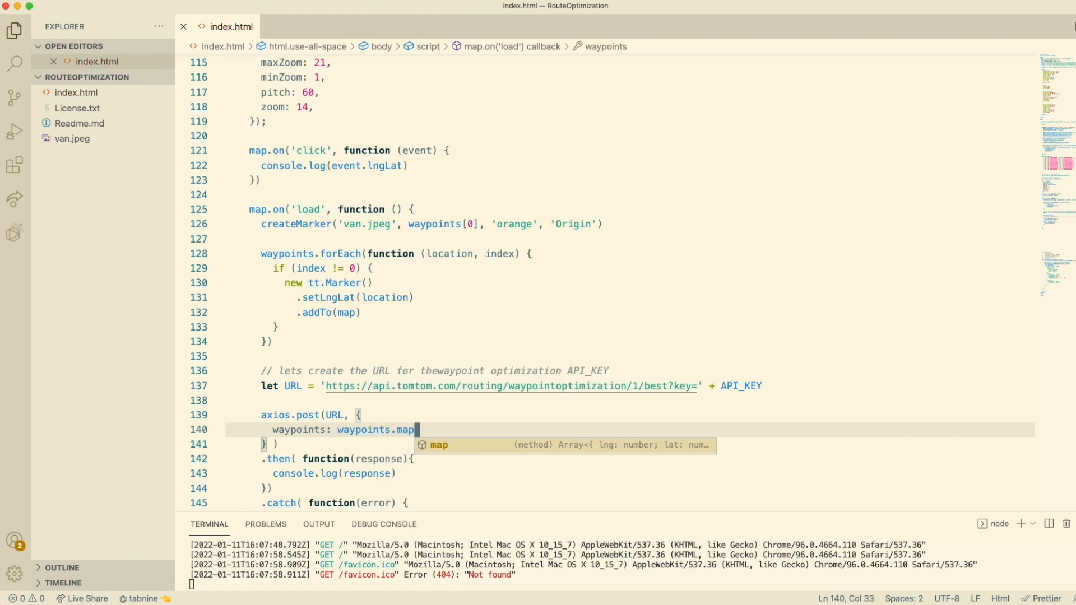
pyautogui.write('(function(element){')
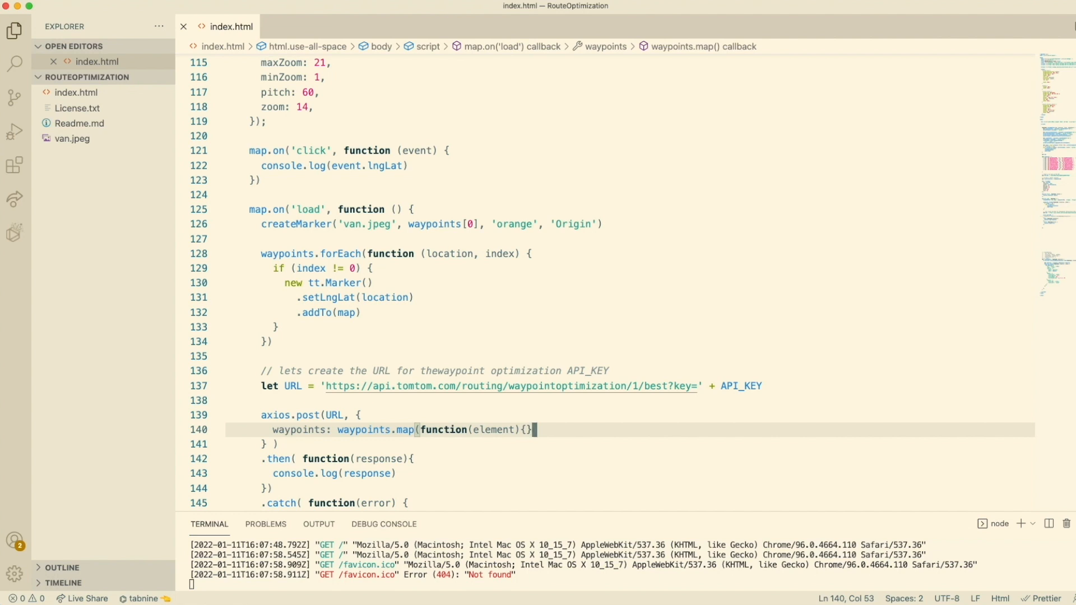
pyautogui.press('Enter')
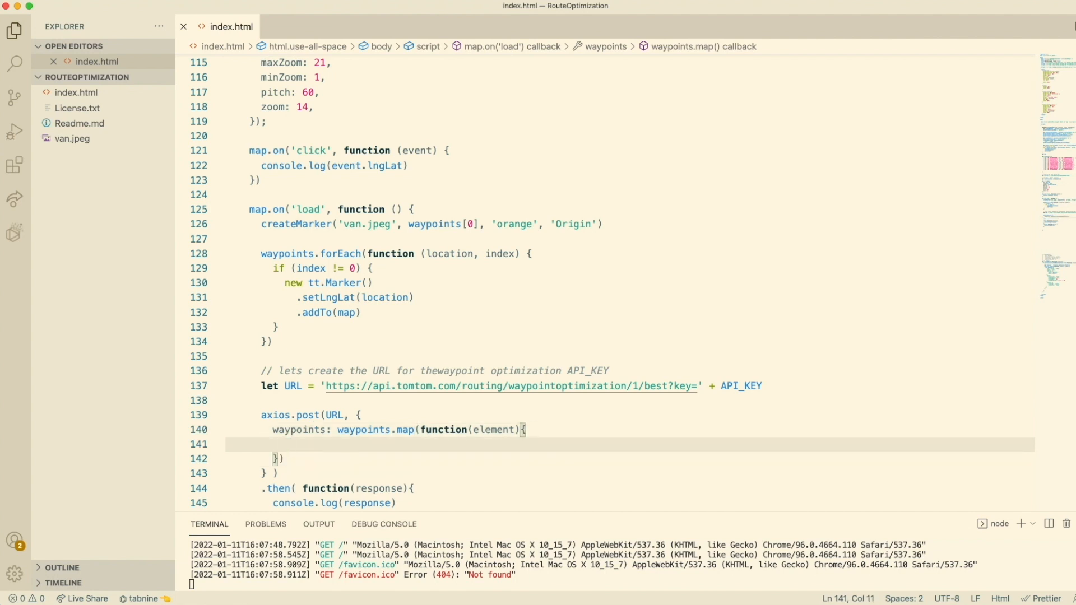
pyautogui.write('return {')
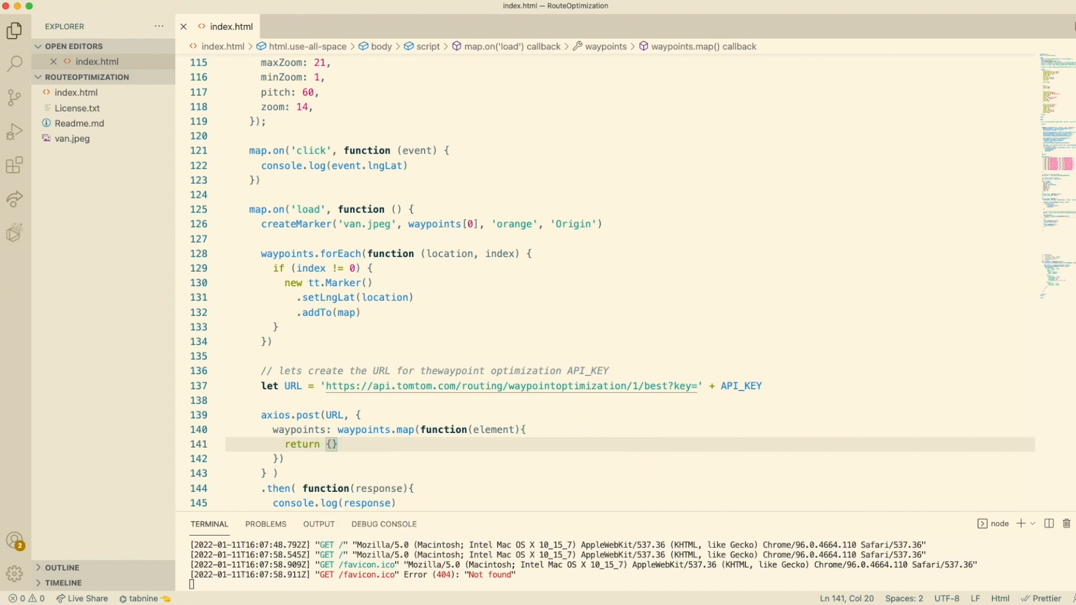
pyautogui.press('Enter')
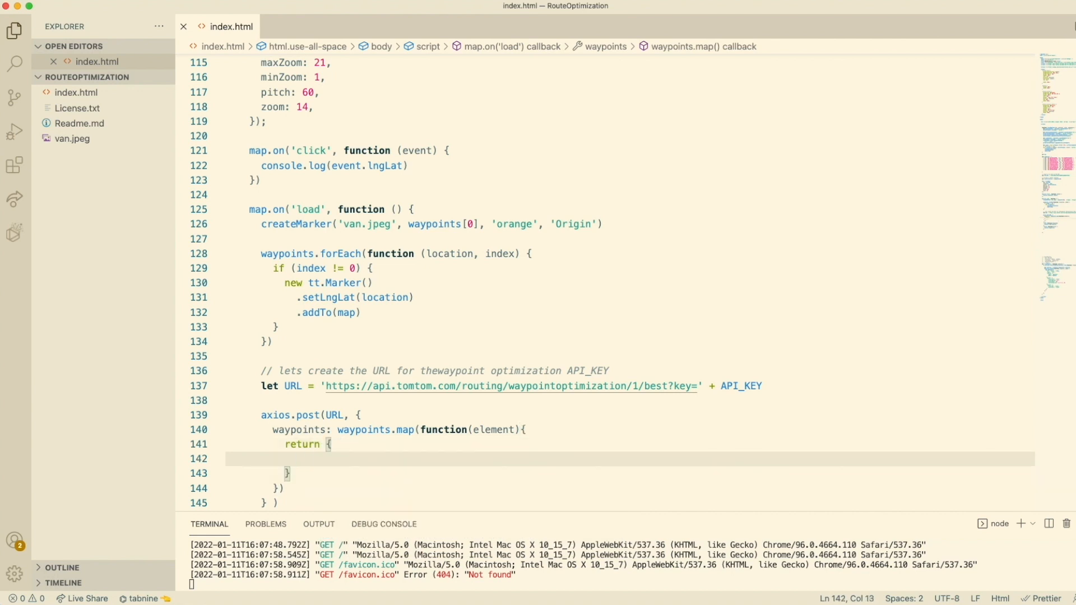
# - Fill each returned point with latitude and longitude taken from the waypoint's lat and lng
pyautogui.write('points: {')
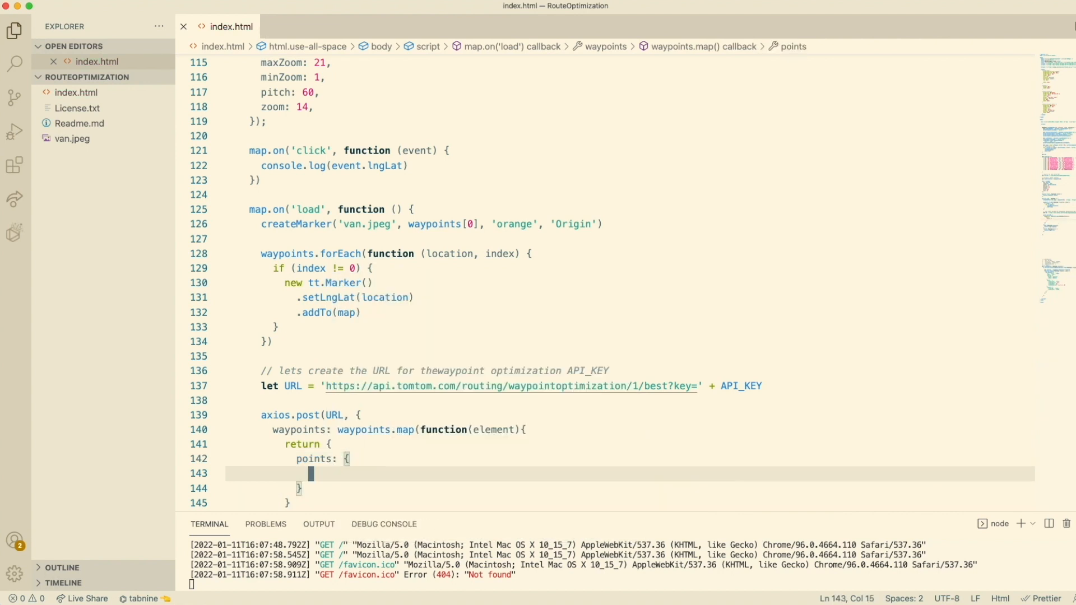
pyautogui.write('latitude:')
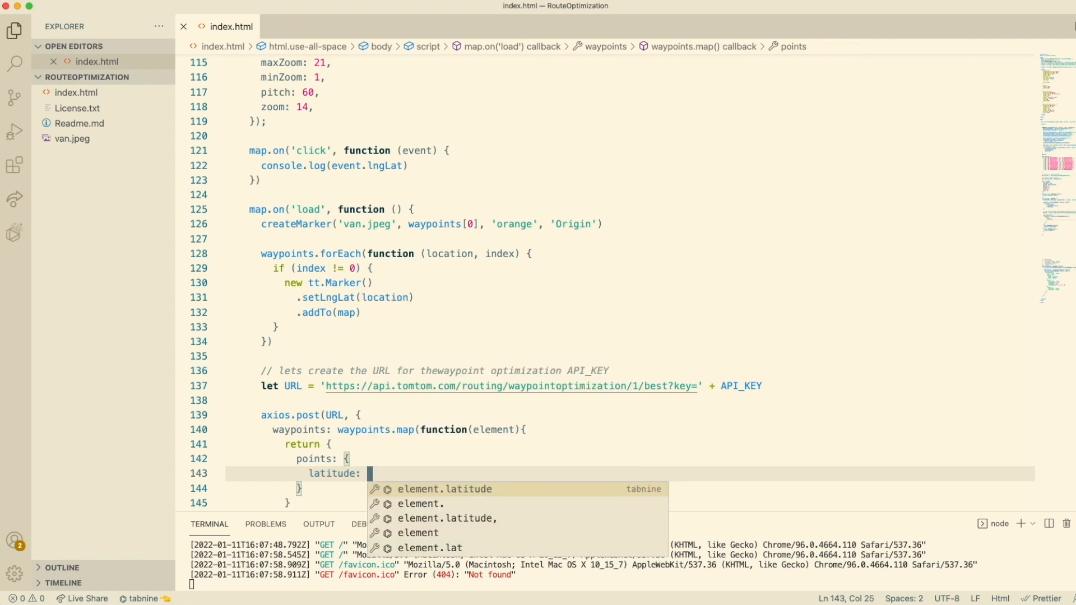
pyautogui.write('el')
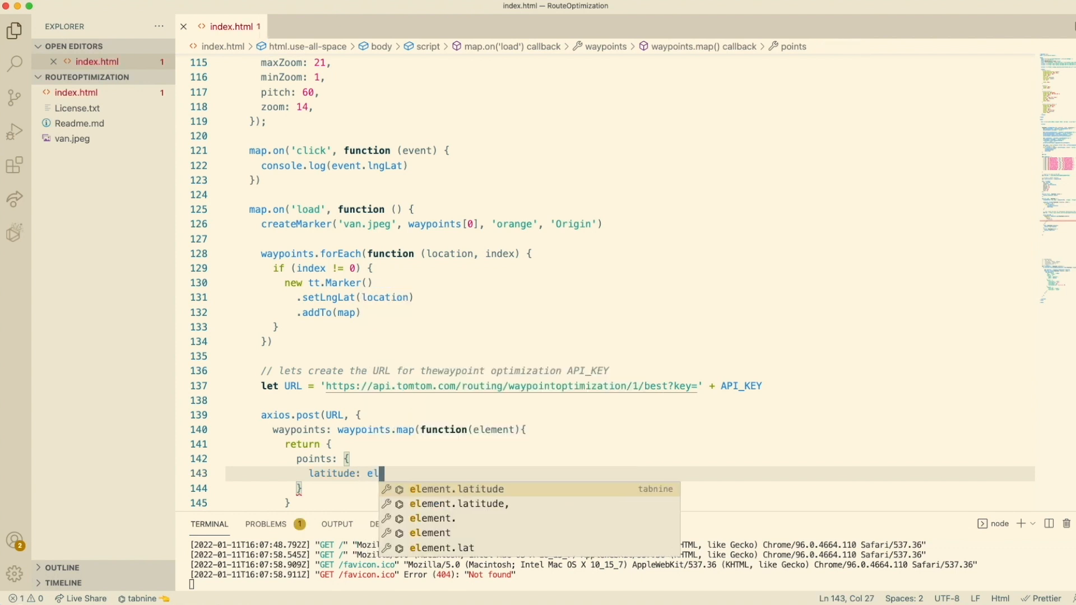
pyautogui.write('longitude: element.lng')
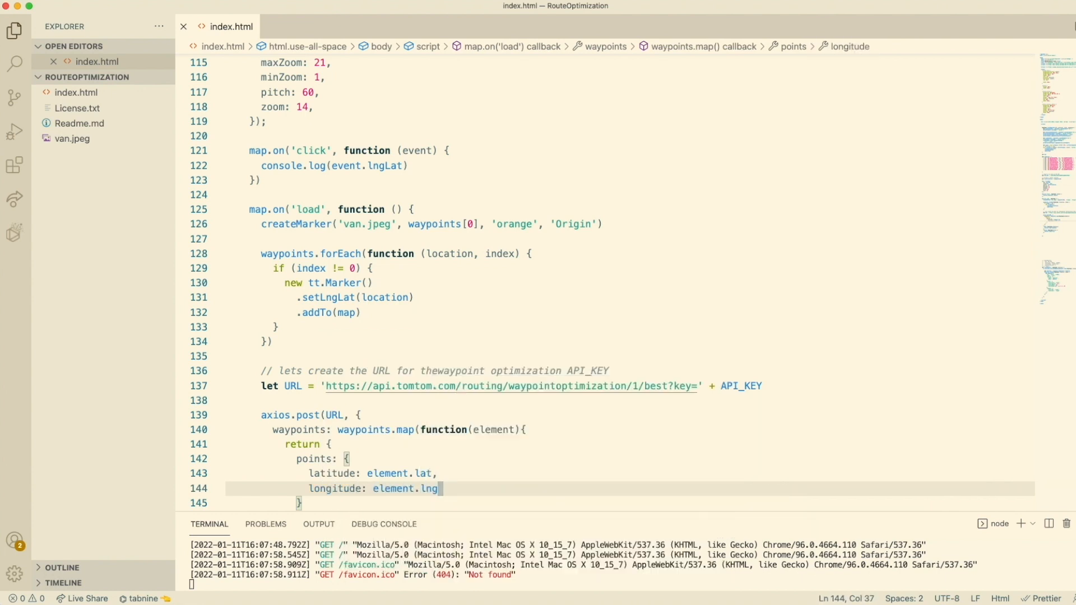
pyautogui.scroll(-3)
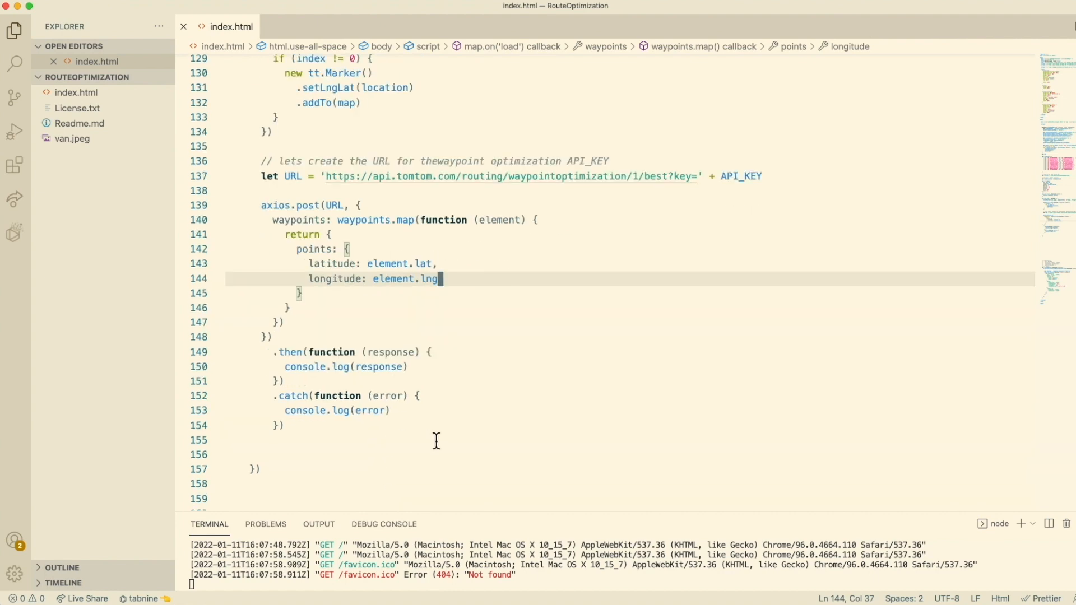
pyautogui.scroll(3)
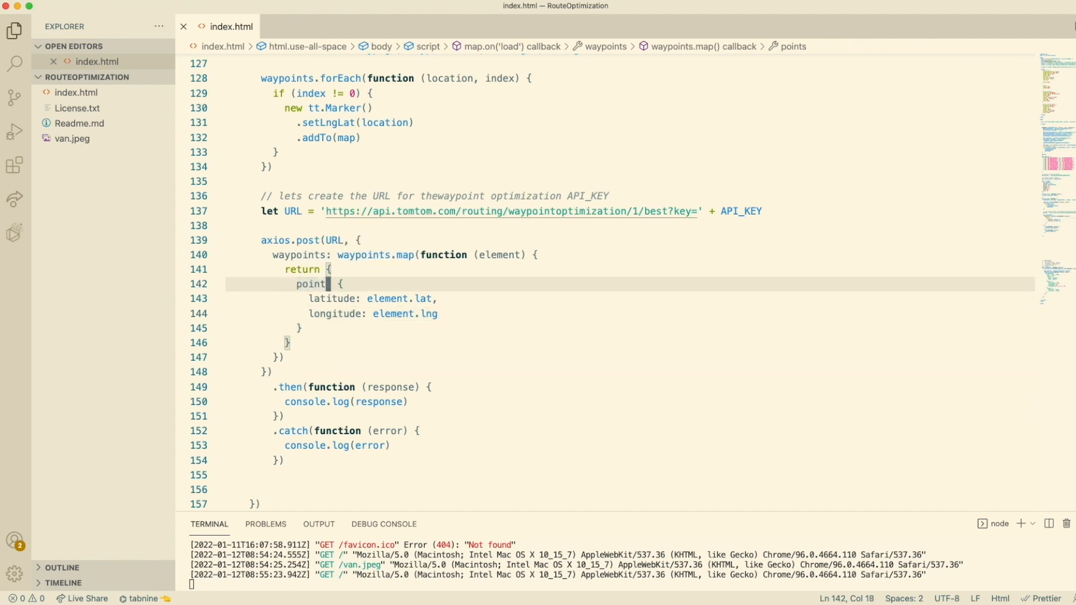
pyautogui.write(':')
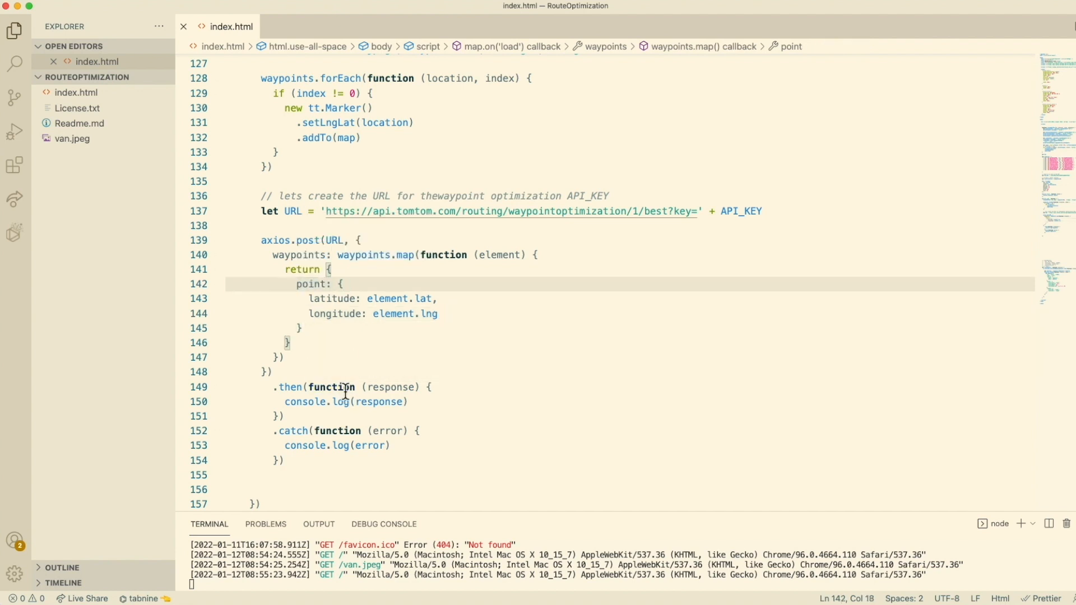
pyautogui.click(412, 401)
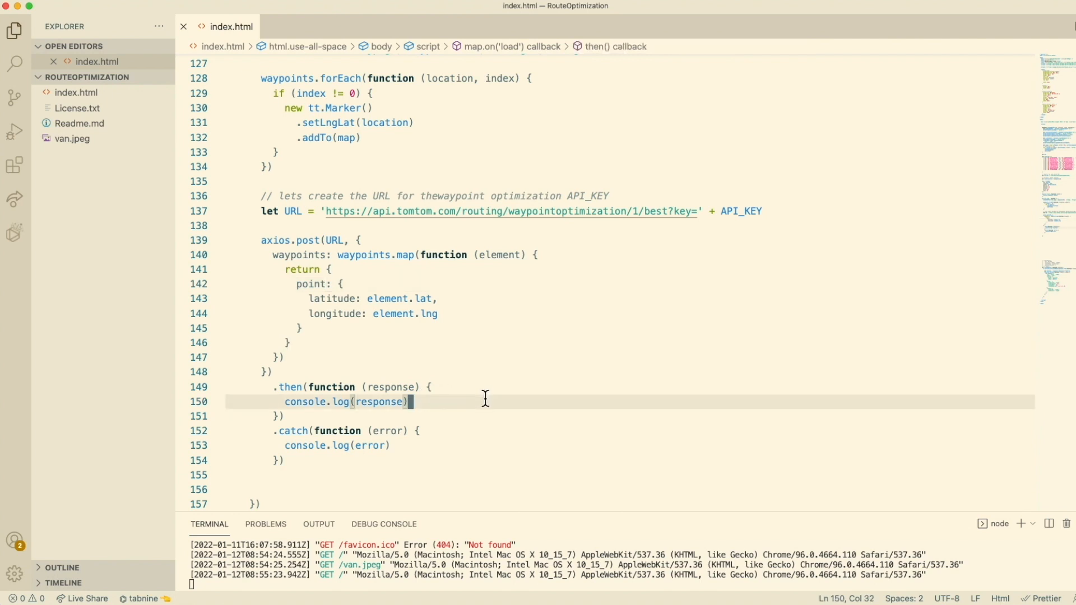
pyautogui.moveTo(486, 417)
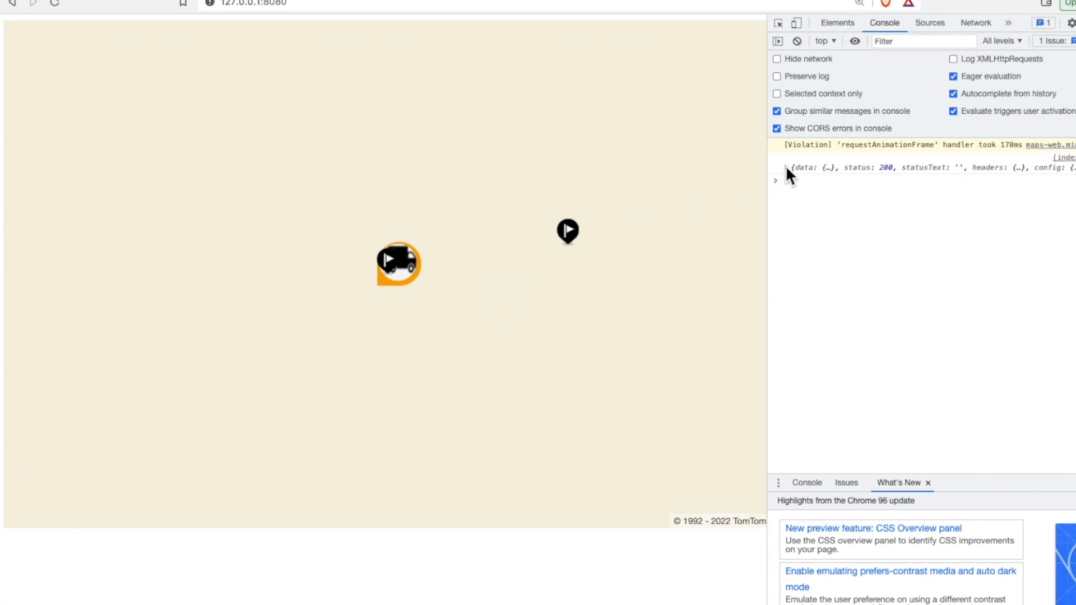
# - Expand the logged response object and its optimizedOrder array of 11 waypoint indices
pyautogui.click(775, 180)
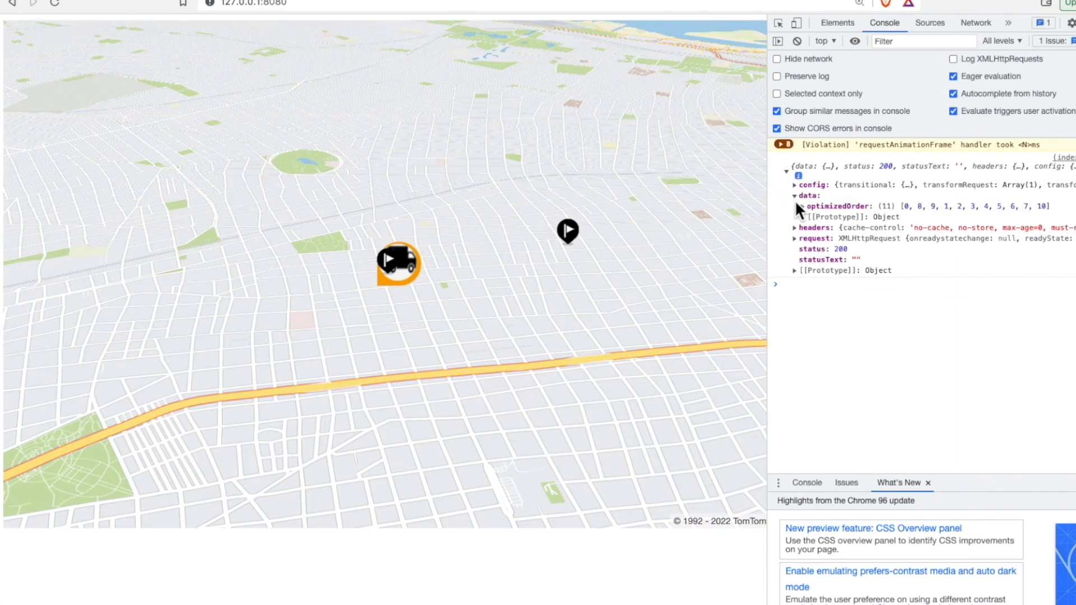
pyautogui.click(795, 206)
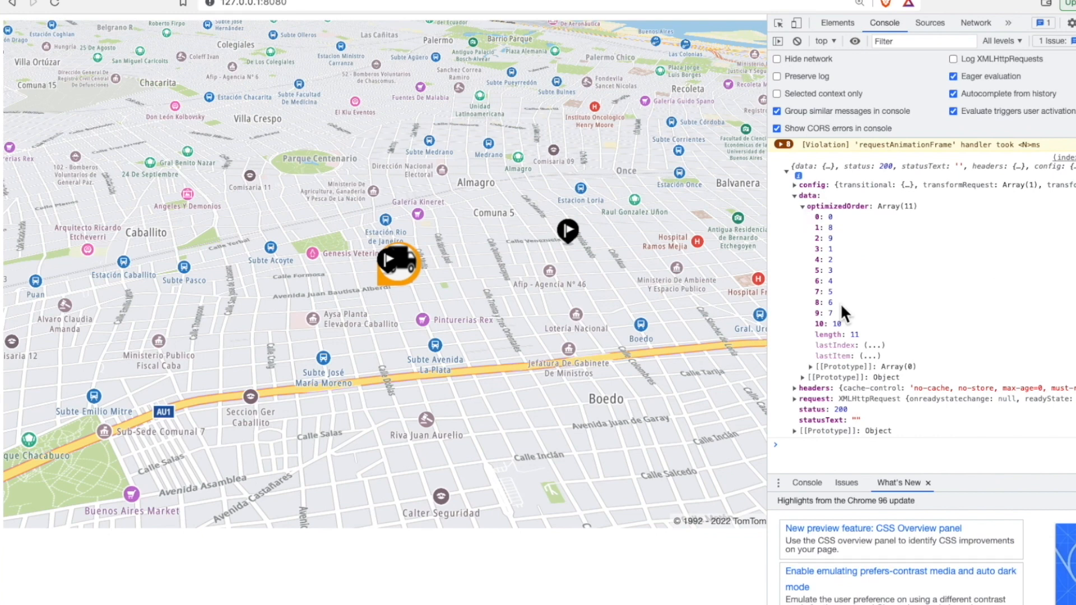
pyautogui.moveTo(850, 226)
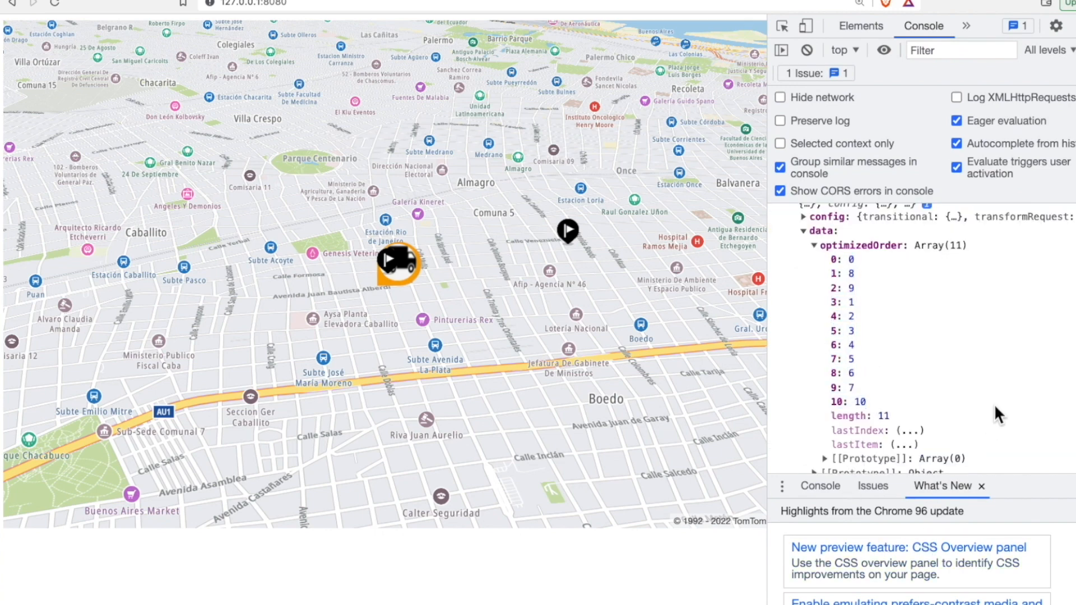
pyautogui.moveTo(990, 423)
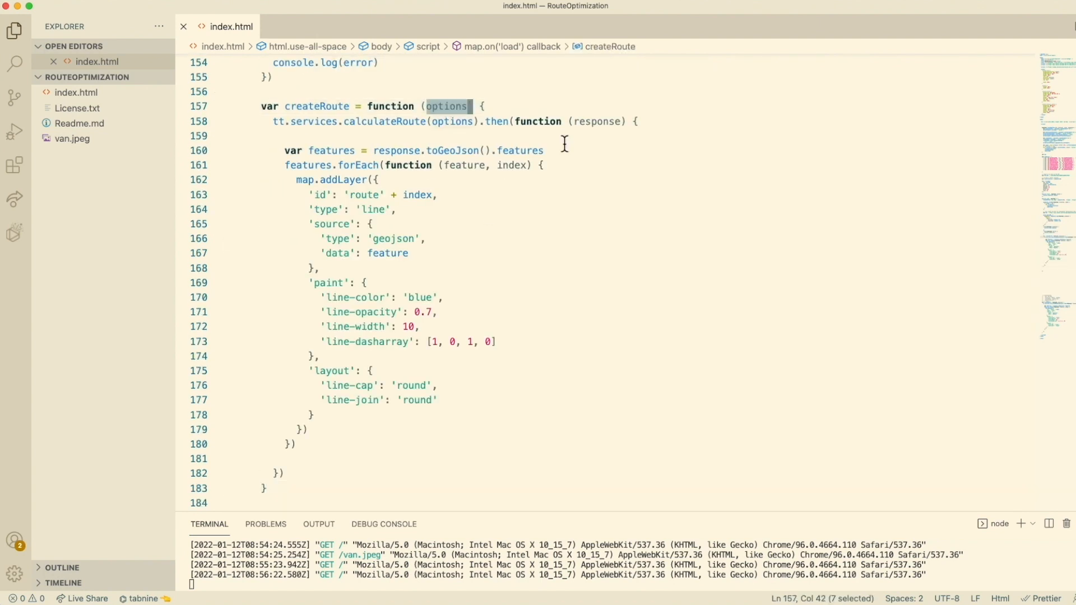
pyautogui.click(282, 135)
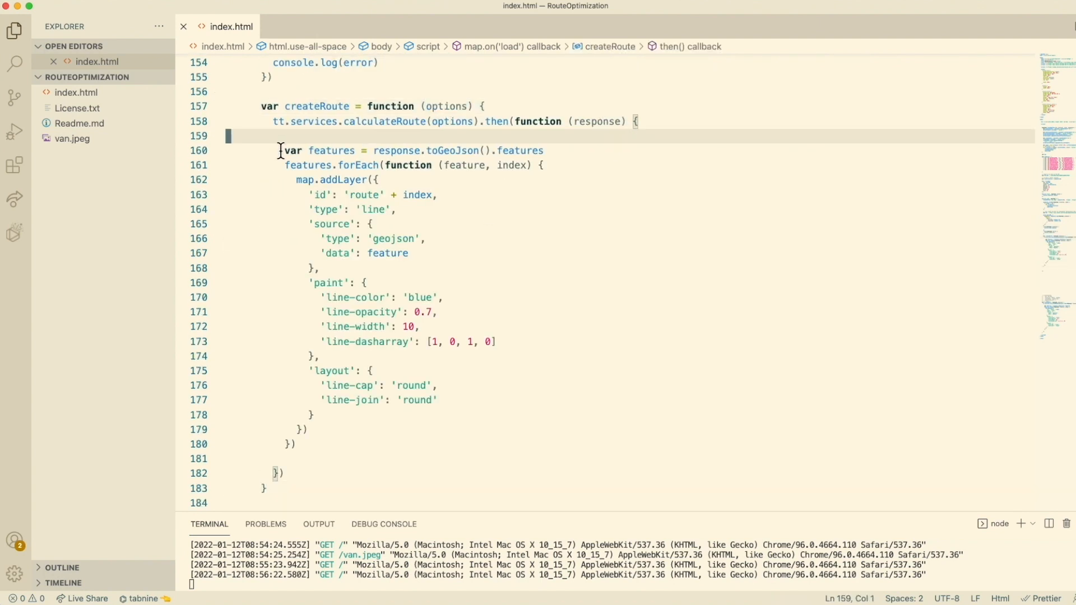
pyautogui.click(281, 164)
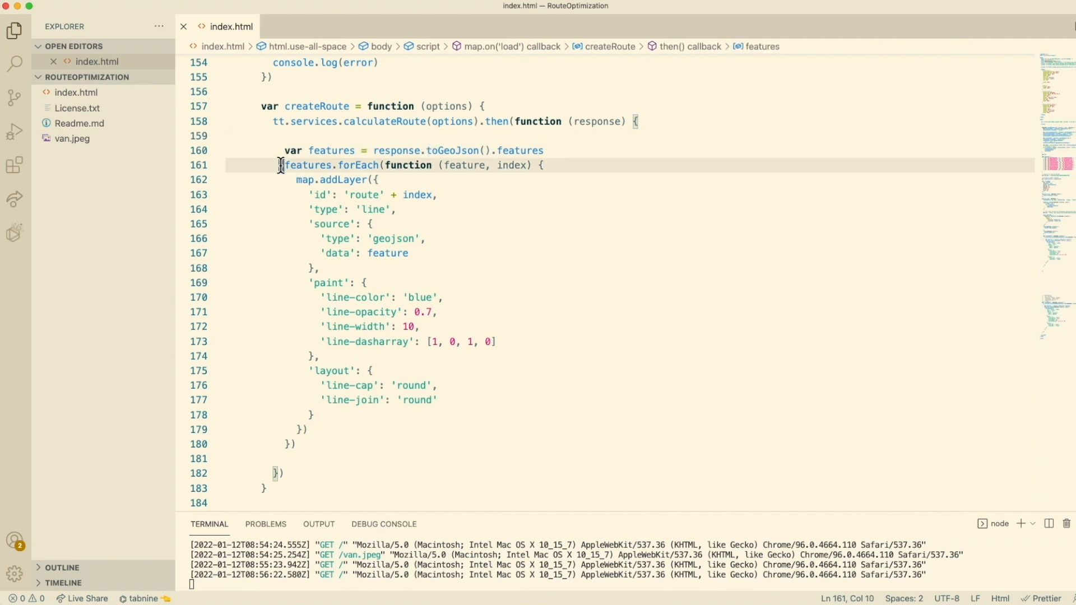
pyautogui.click(383, 209)
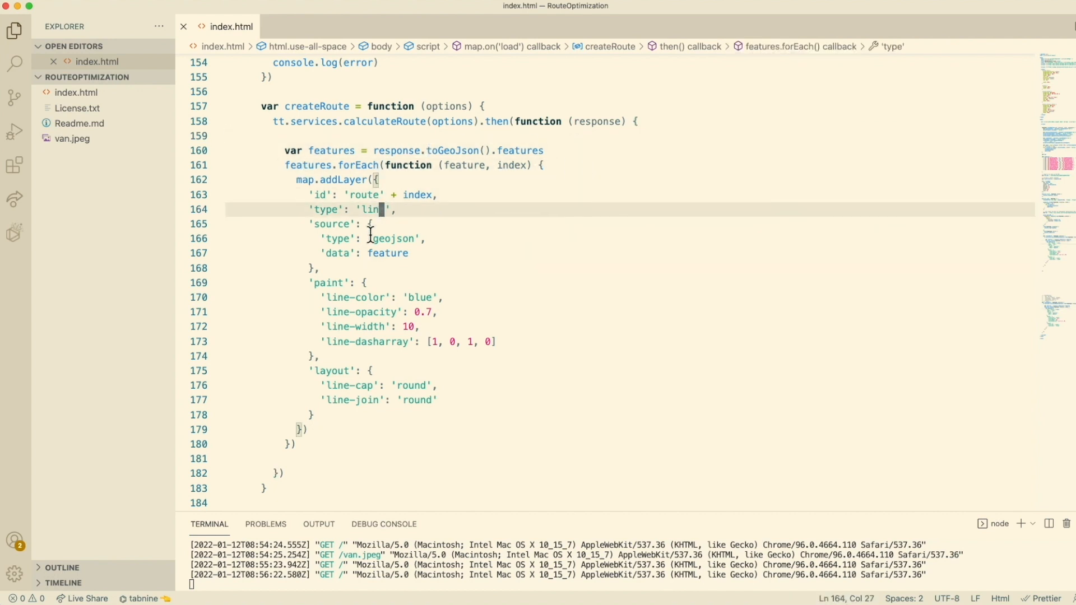
pyautogui.click(379, 252)
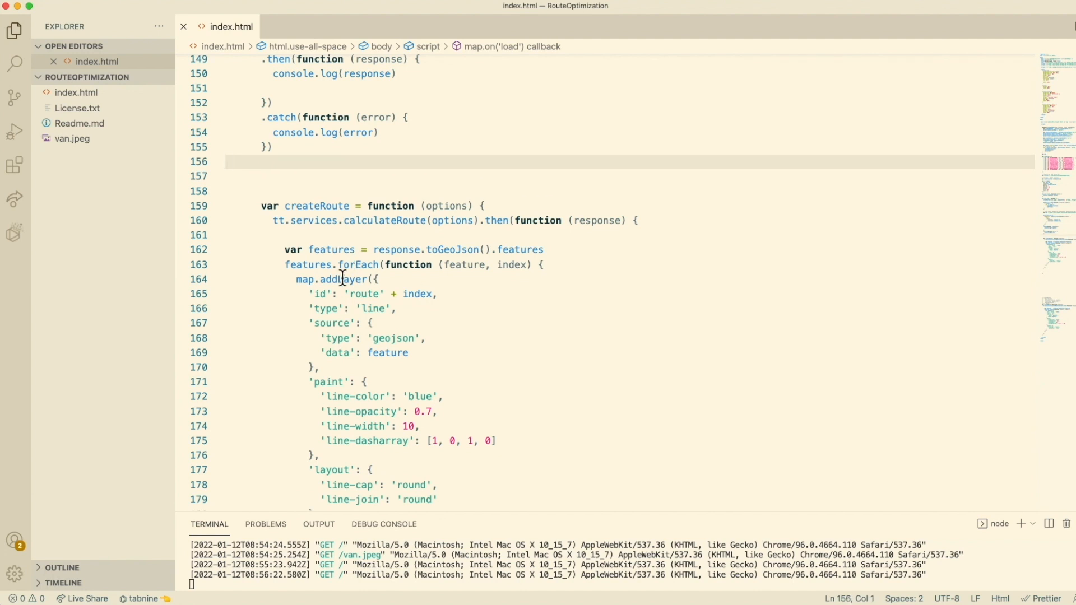
pyautogui.moveTo(303, 86)
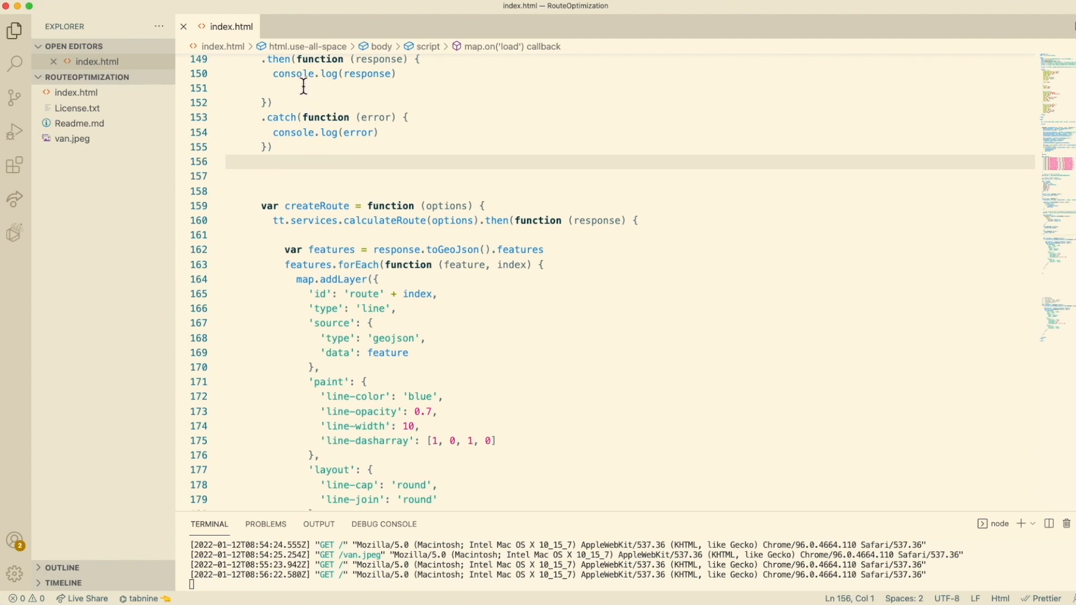
# - Store response.data.optimizedOrder as solution and map it to waypoints[order]
pyautogui.write('let')
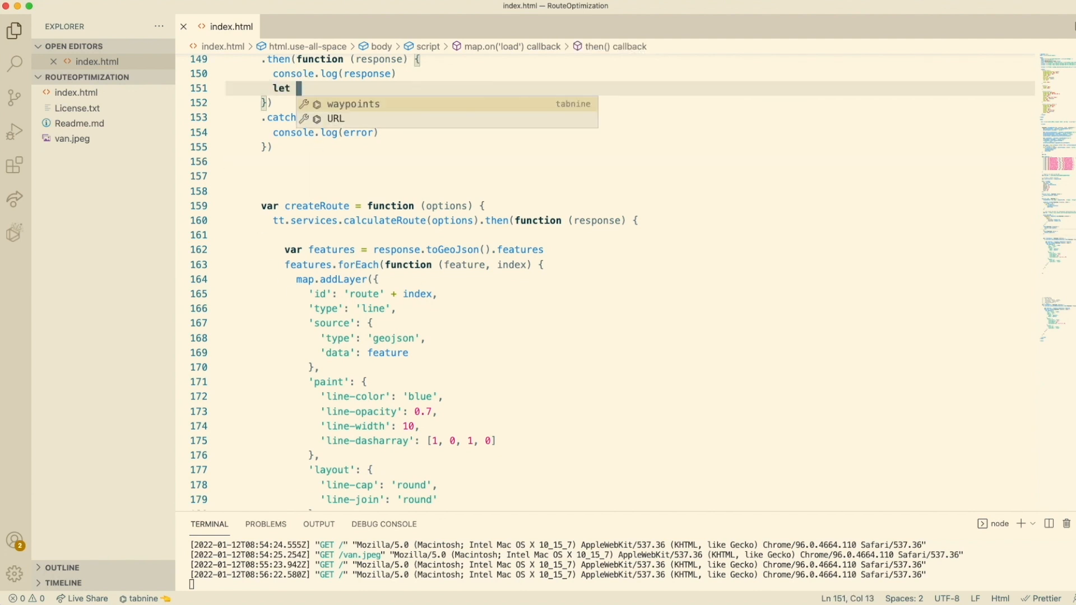
pyautogui.write('solution =')
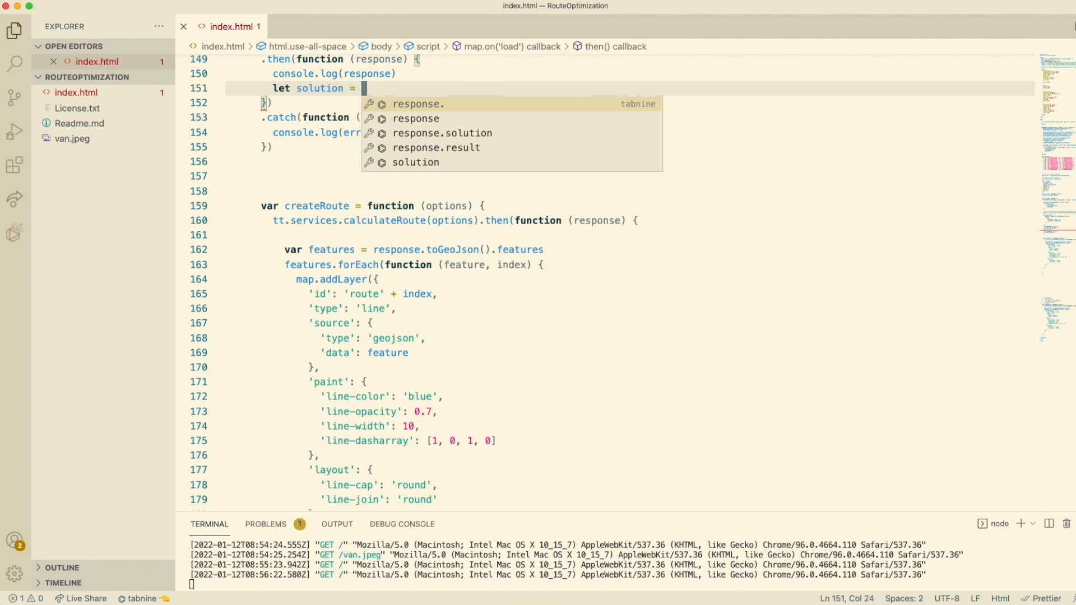
pyautogui.write('response.')
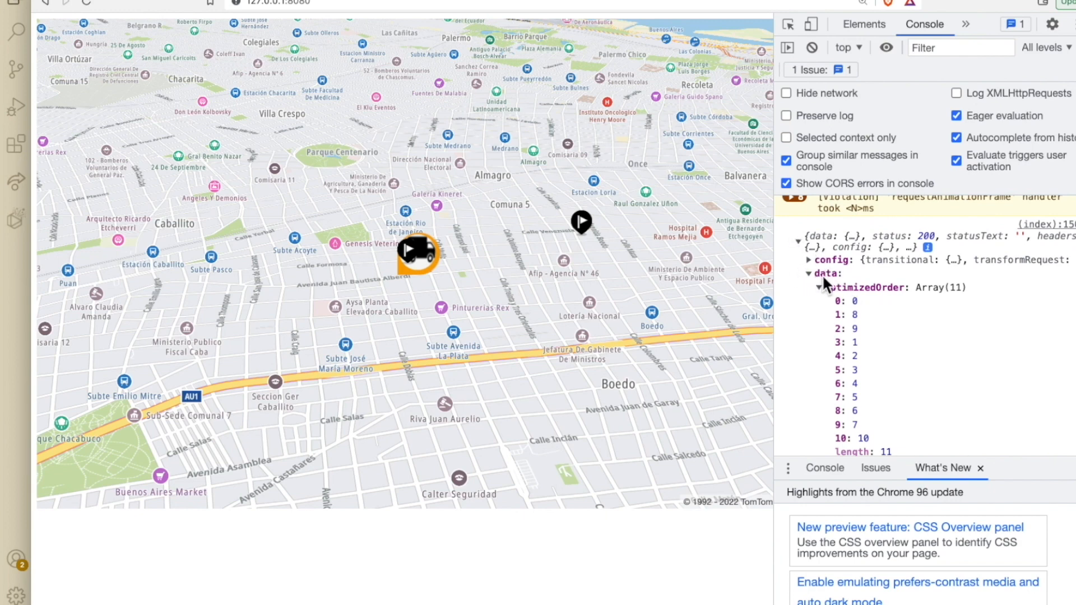
pyautogui.moveTo(815, 336)
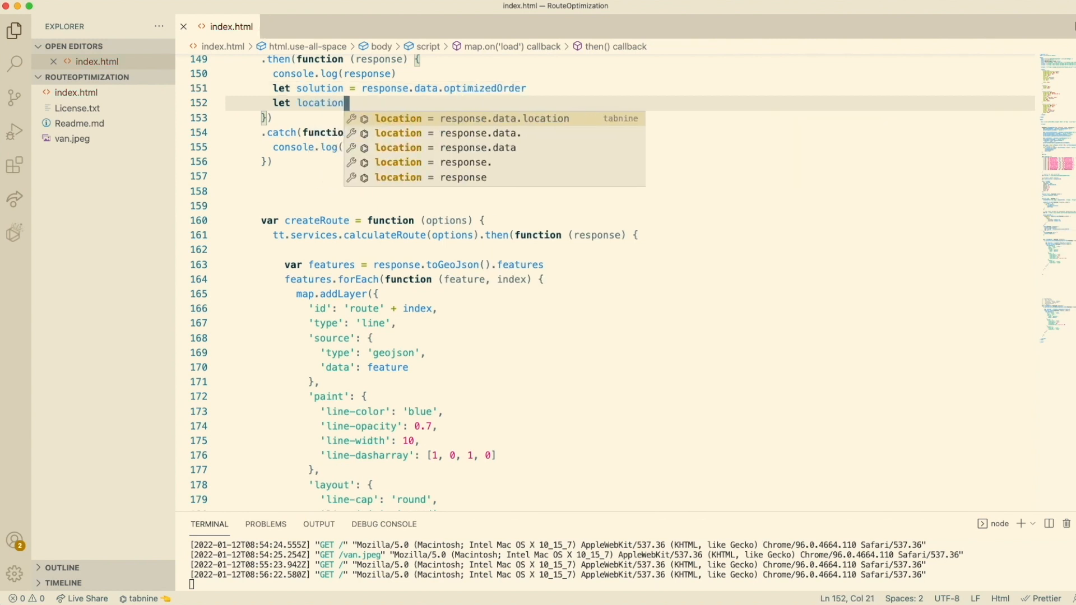
pyautogui.write('s = solution.map(function (order) {')
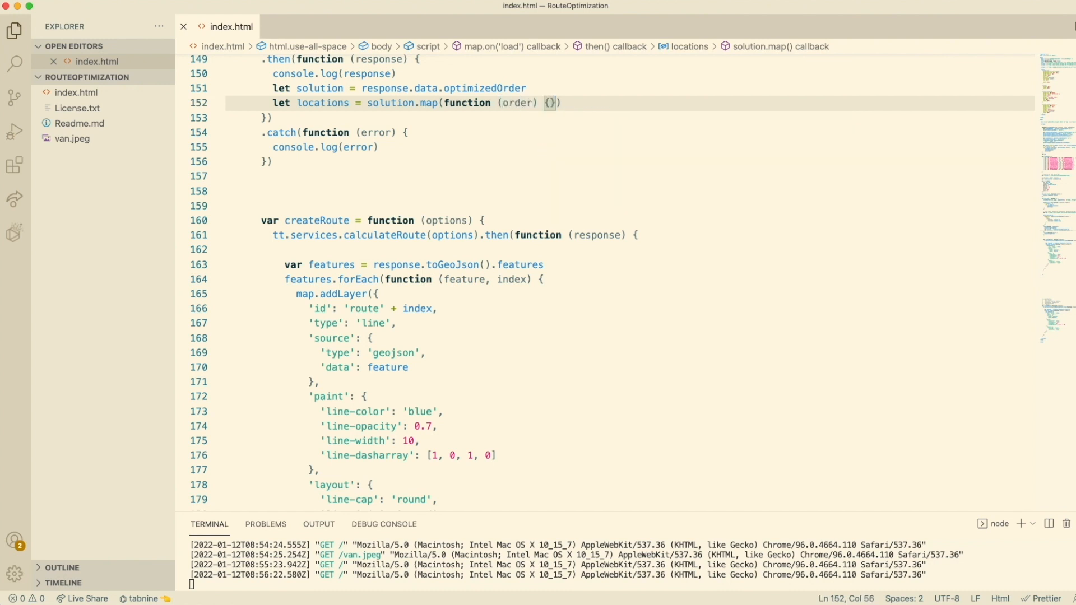
pyautogui.write('return {')
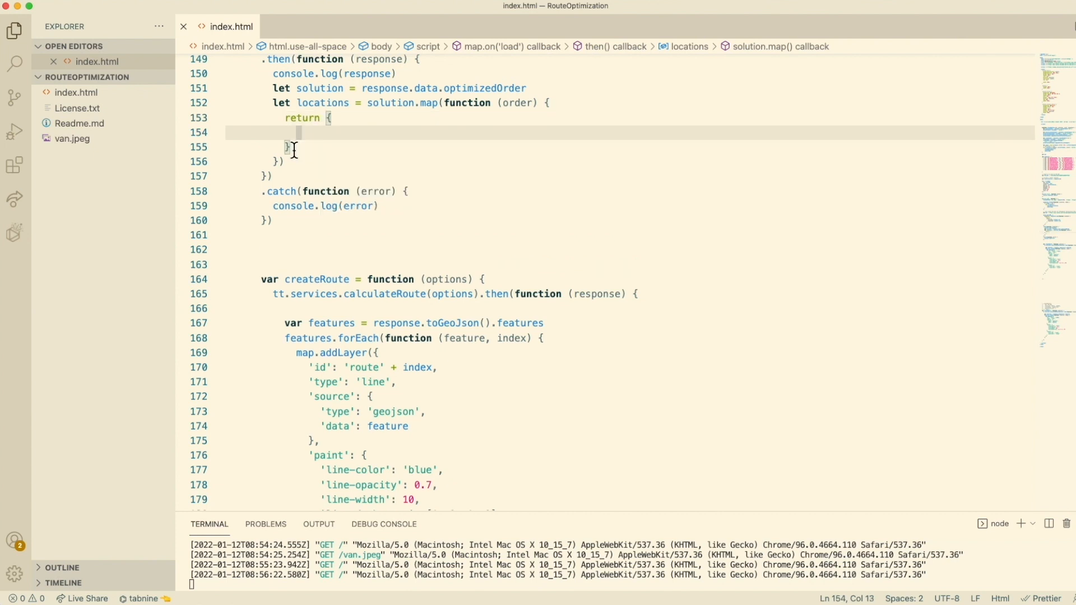
pyautogui.write('waypoints[order')
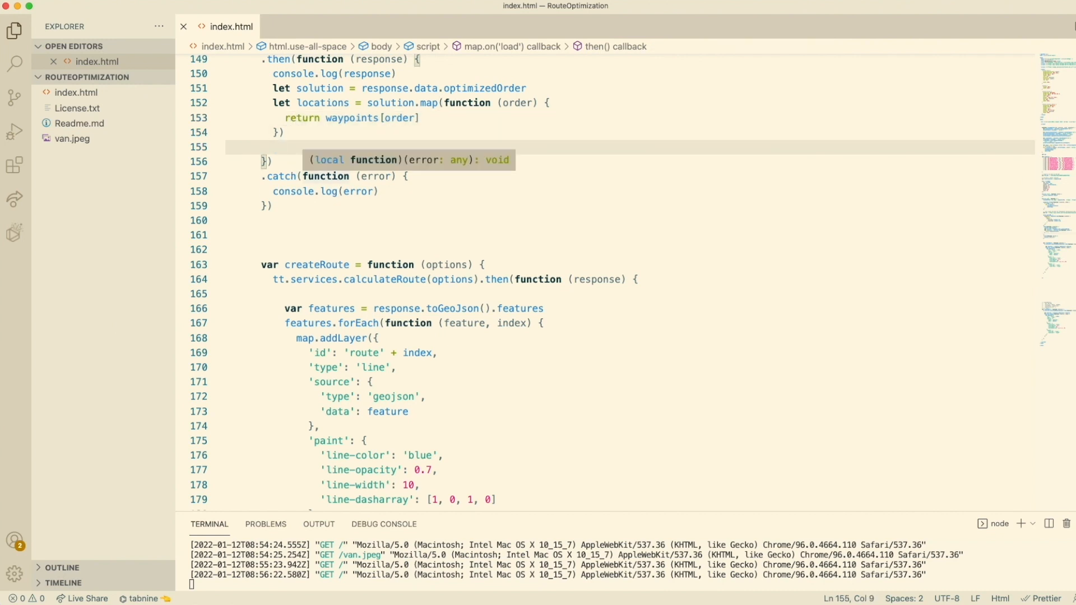
# - Call createRoute({ key: API_KEY, locations }) with the reordered waypoints
pyautogui.write('createRoute(')
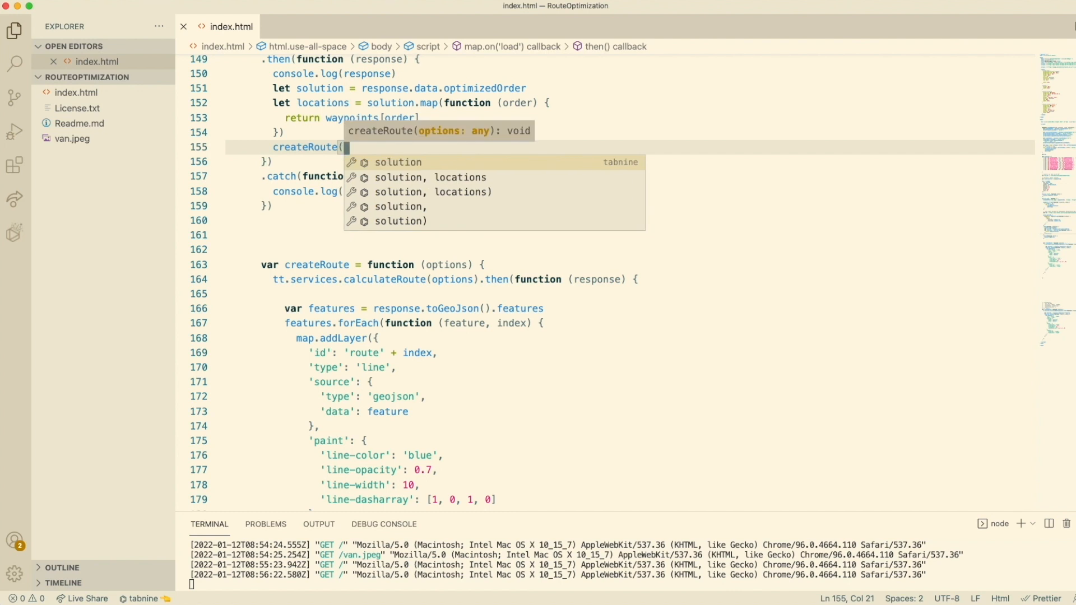
pyautogui.write('{')
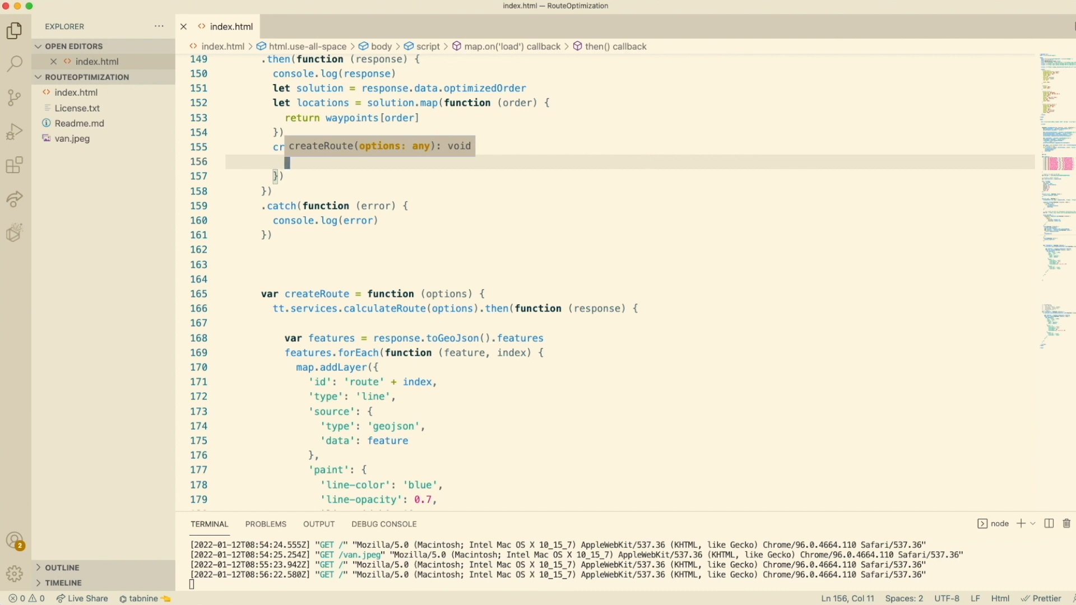
pyautogui.write('key: API_KEY,')
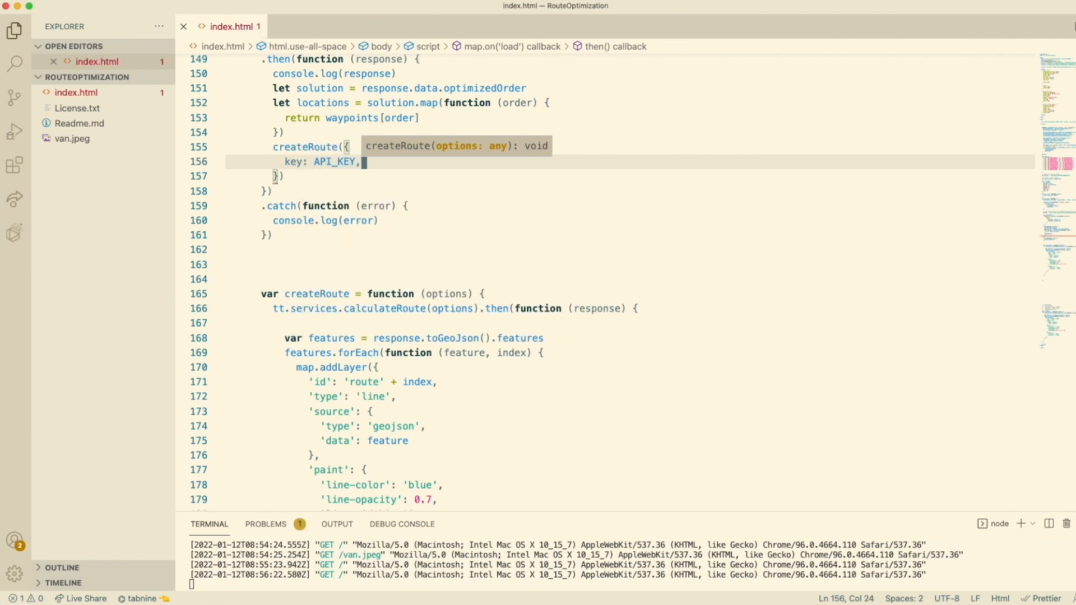
pyautogui.write('locatio')
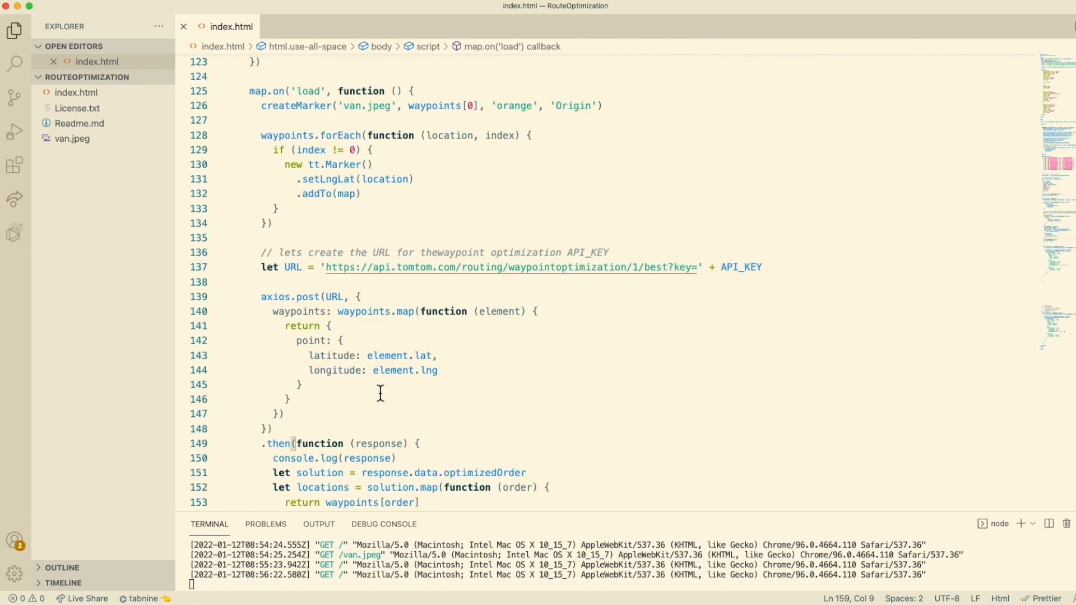
pyautogui.scroll(-3)
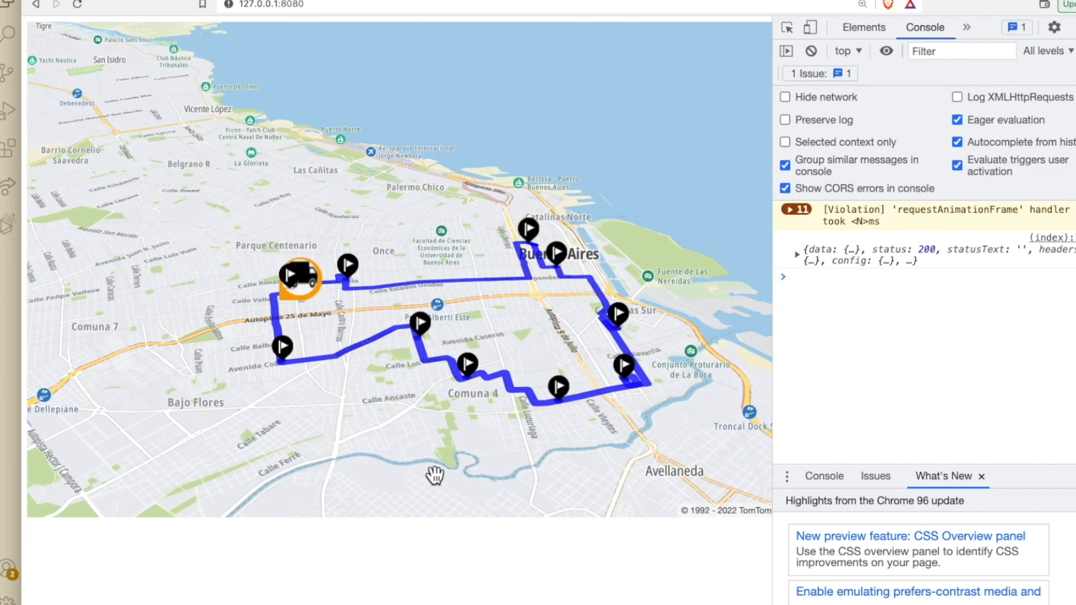
pyautogui.moveTo(279, 288)
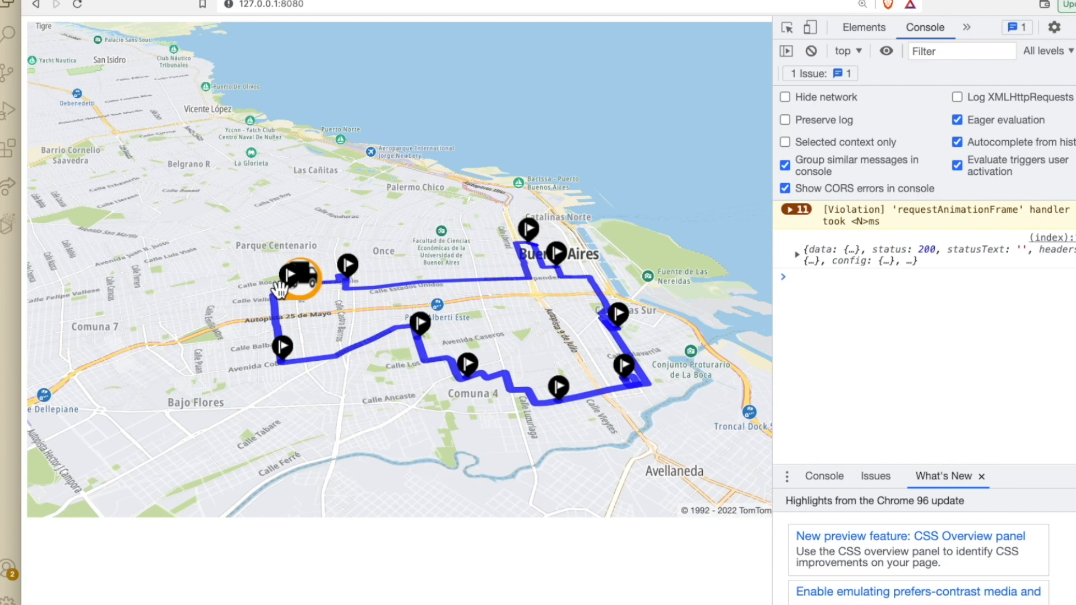
pyautogui.moveTo(230, 318)
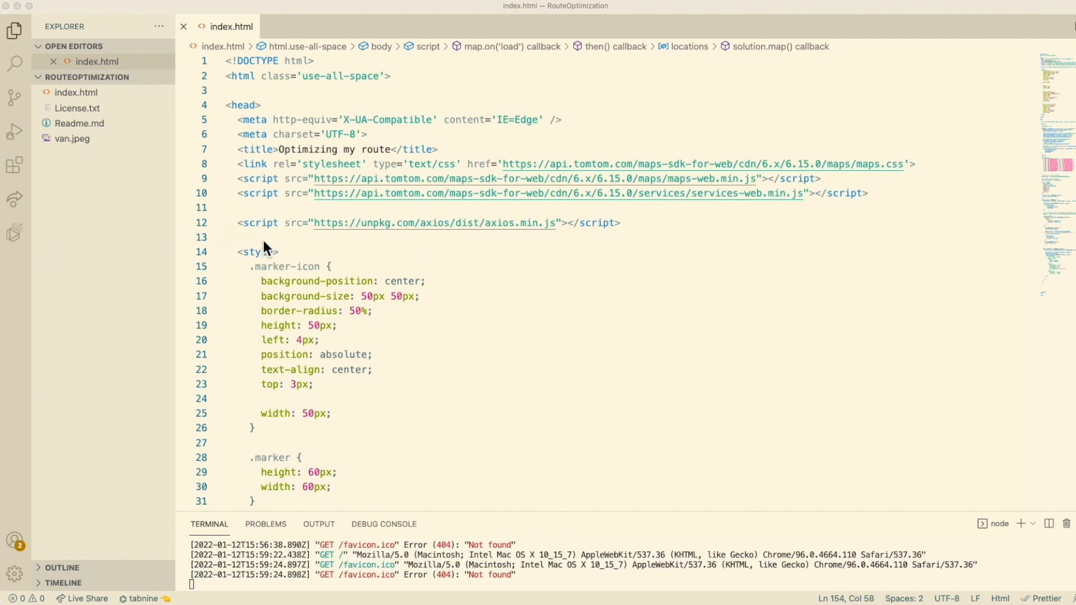
# - Wrap the loop's new tt.Marker()...addTo(map) chain in markers.push(...) and re-indent it
pyautogui.click(360, 75)
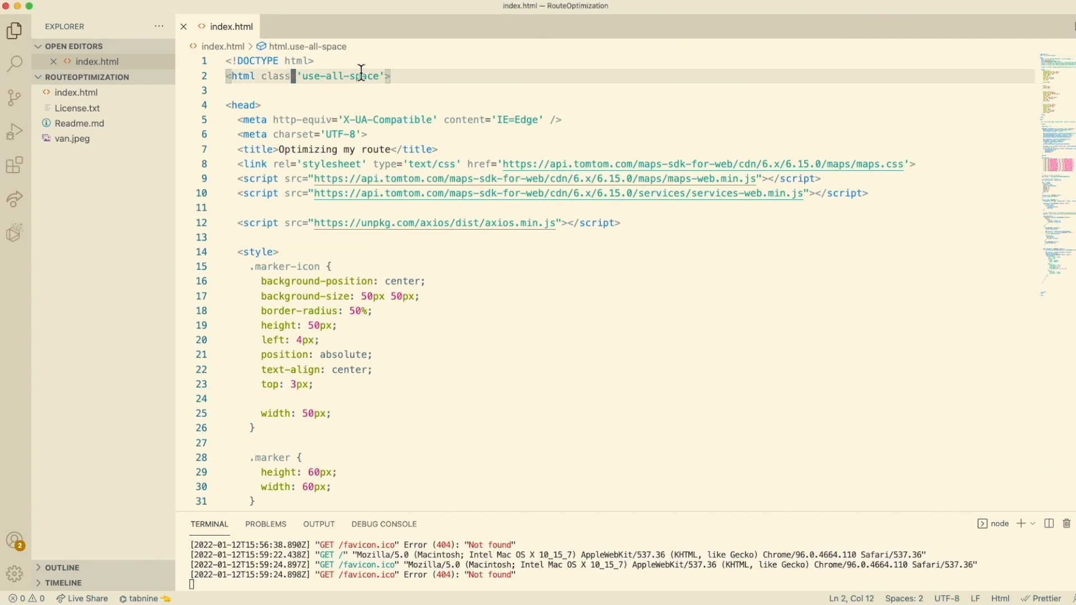
pyautogui.scroll(-3)
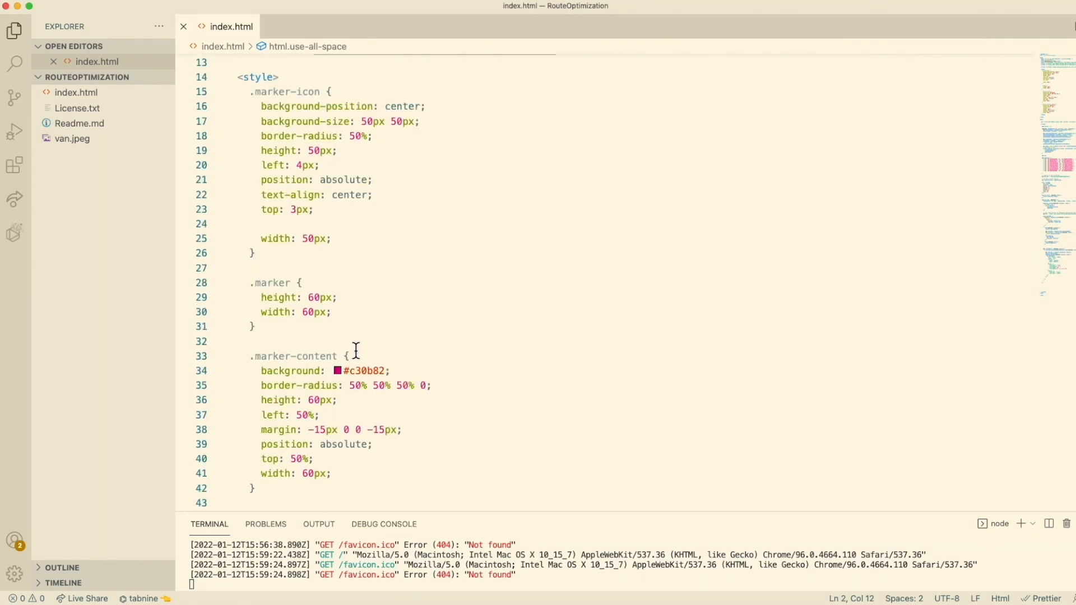
pyautogui.scroll(-3)
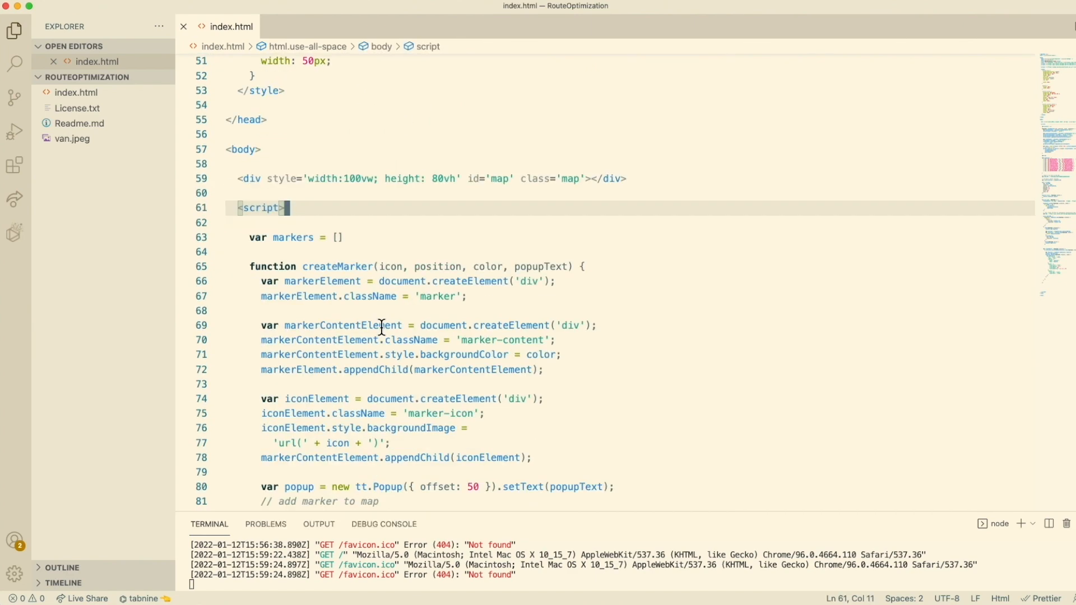
pyautogui.scroll(-3)
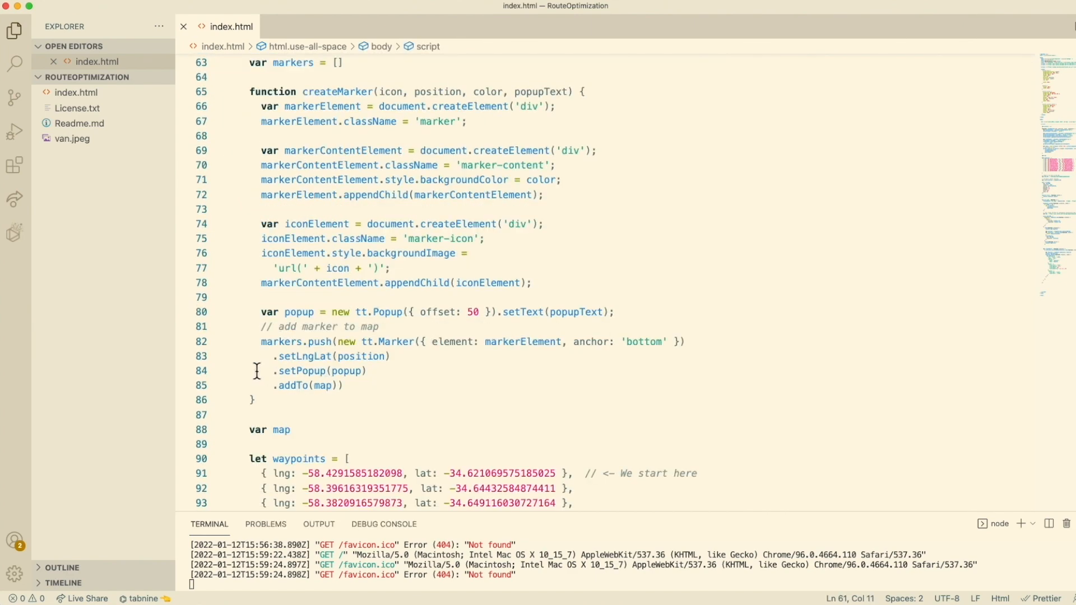
pyautogui.moveTo(450, 395)
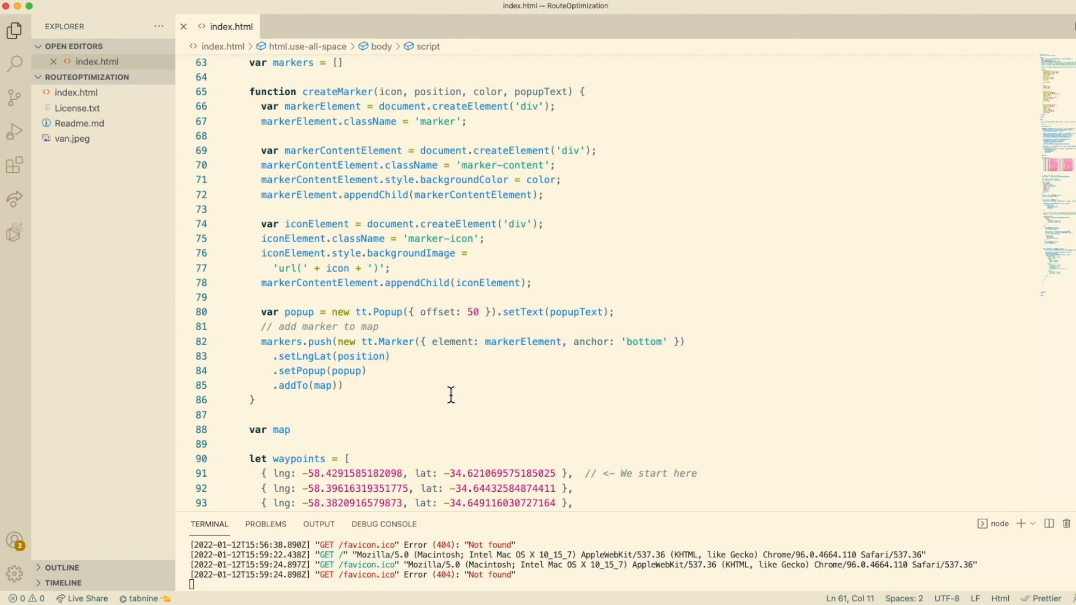
pyautogui.scroll(-3)
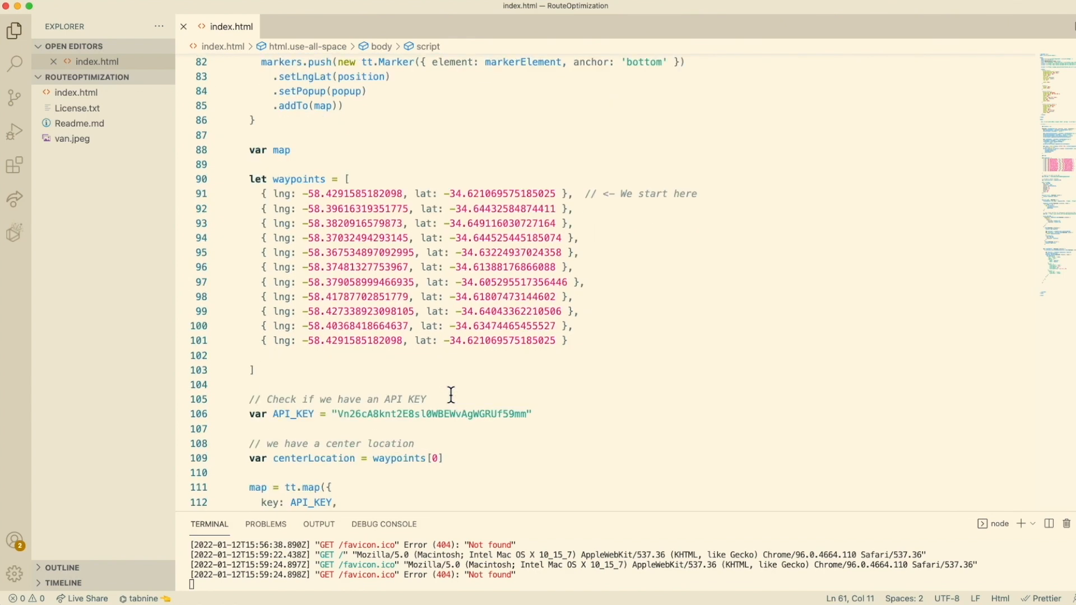
pyautogui.scroll(-3)
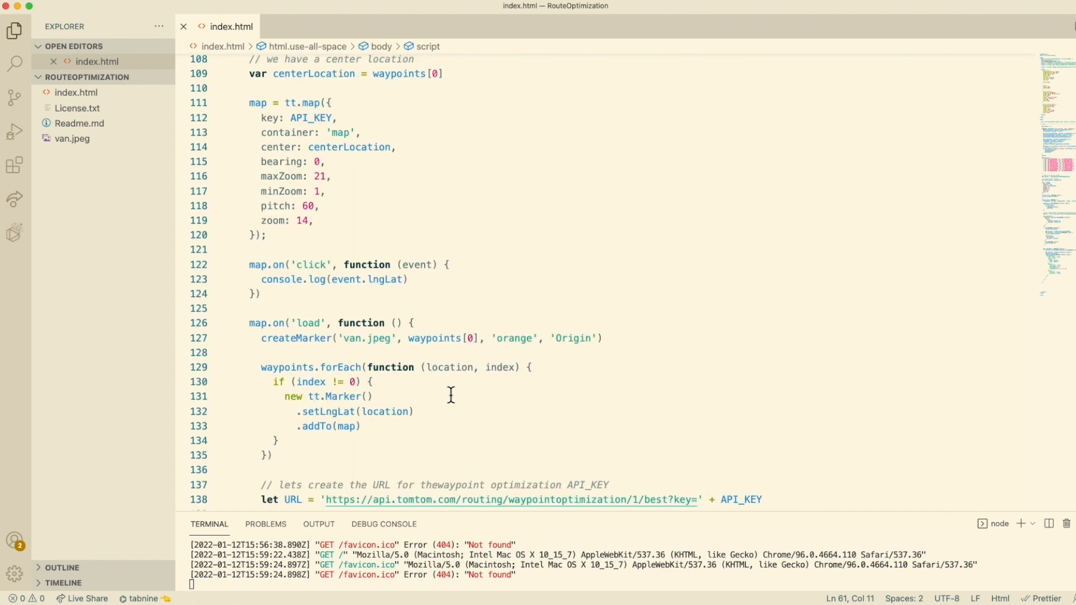
pyautogui.scroll(-3)
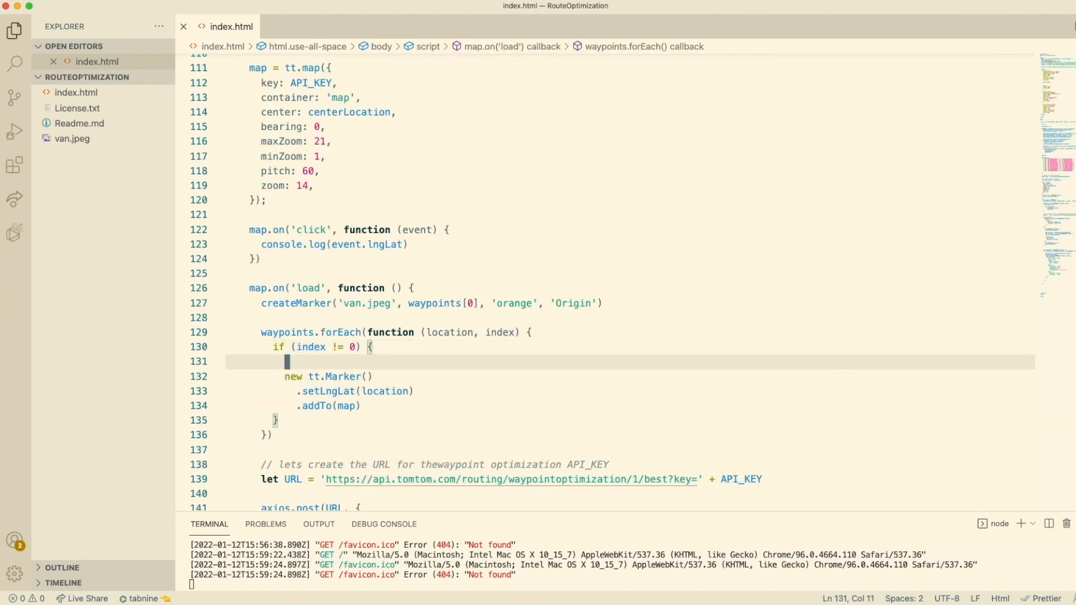
pyautogui.write('markers')
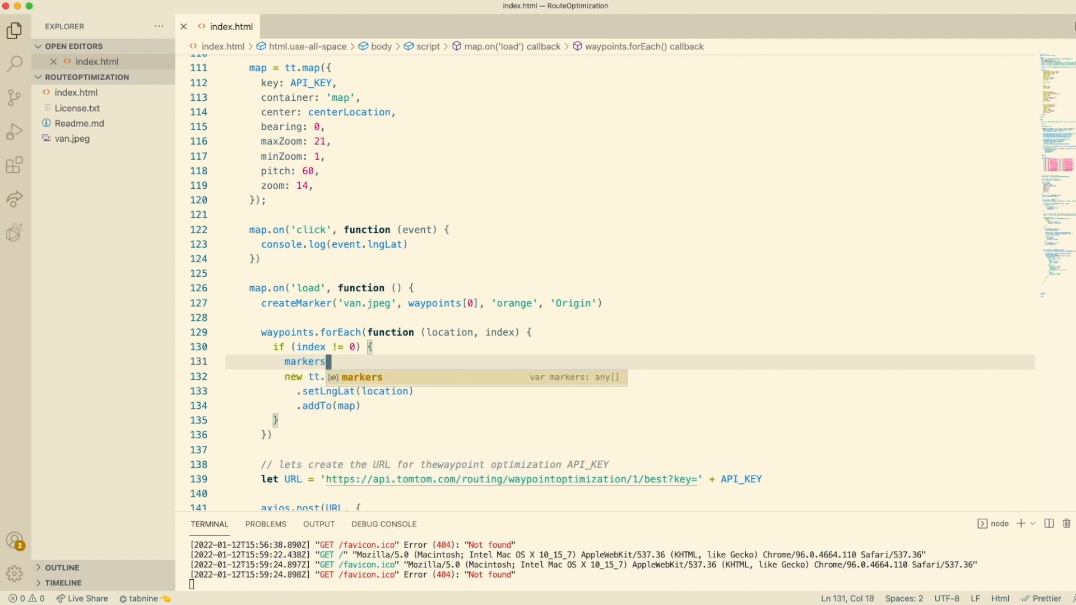
pyautogui.write('.push(')
pyautogui.write(')')
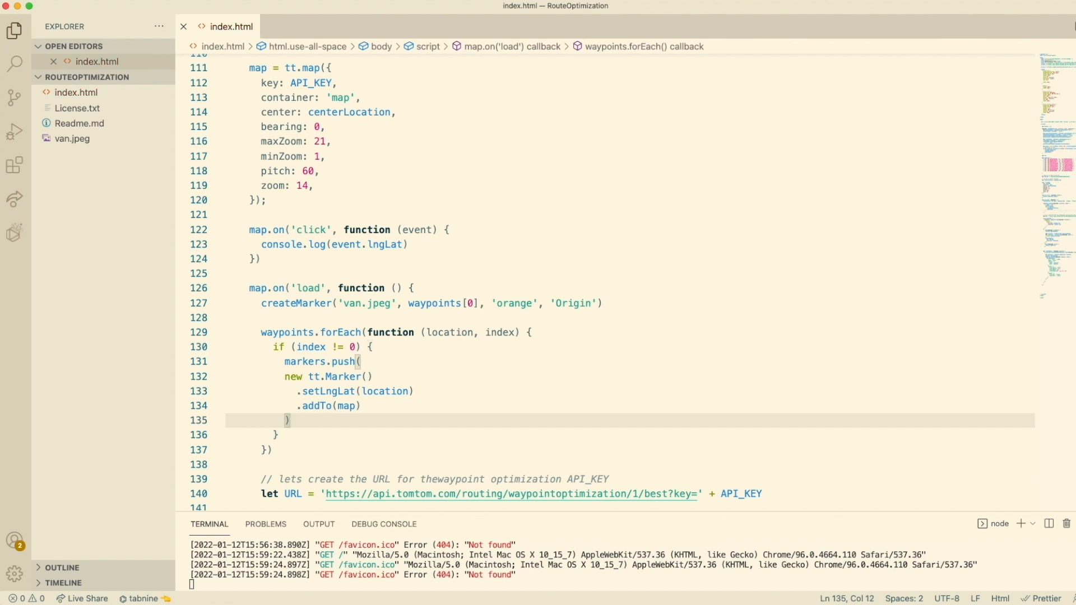
pyautogui.click(288, 376)
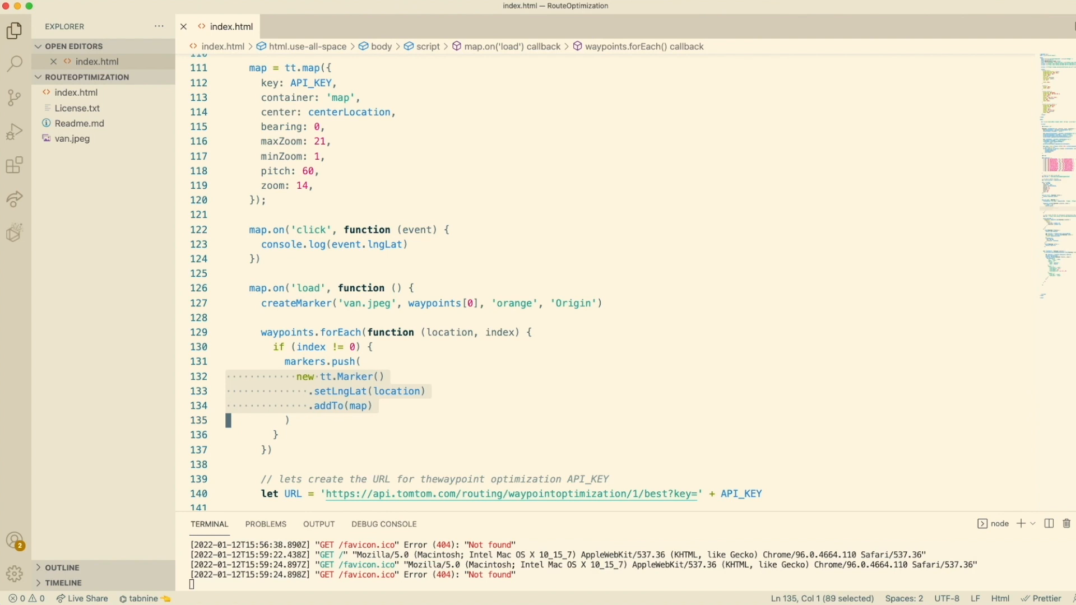
pyautogui.scroll(-3)
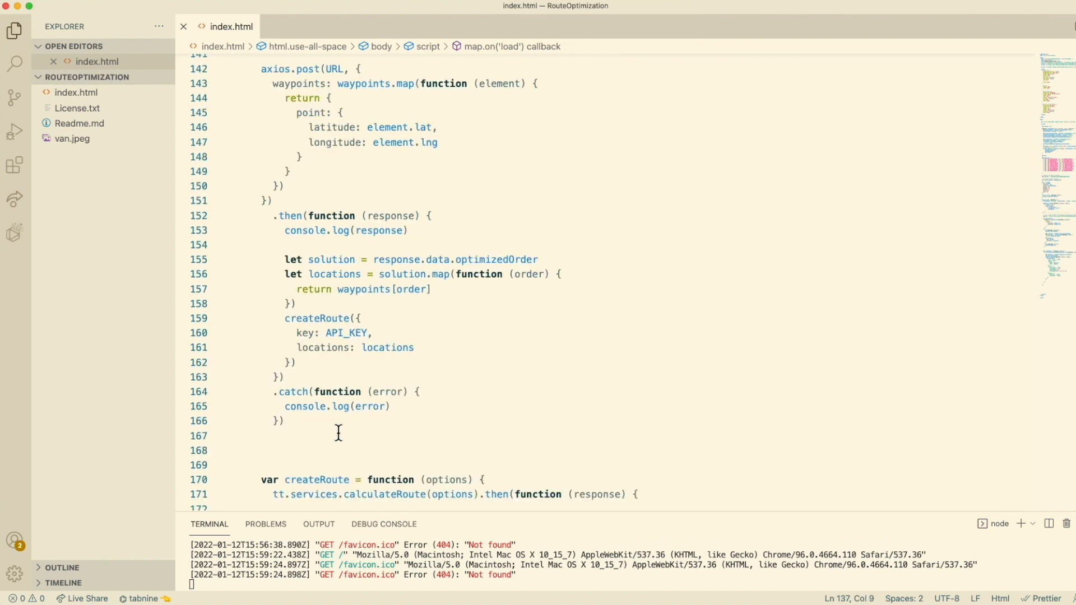
# - Add an index parameter to the solution.map callback and start declaring a popup variable
pyautogui.click(339, 274)
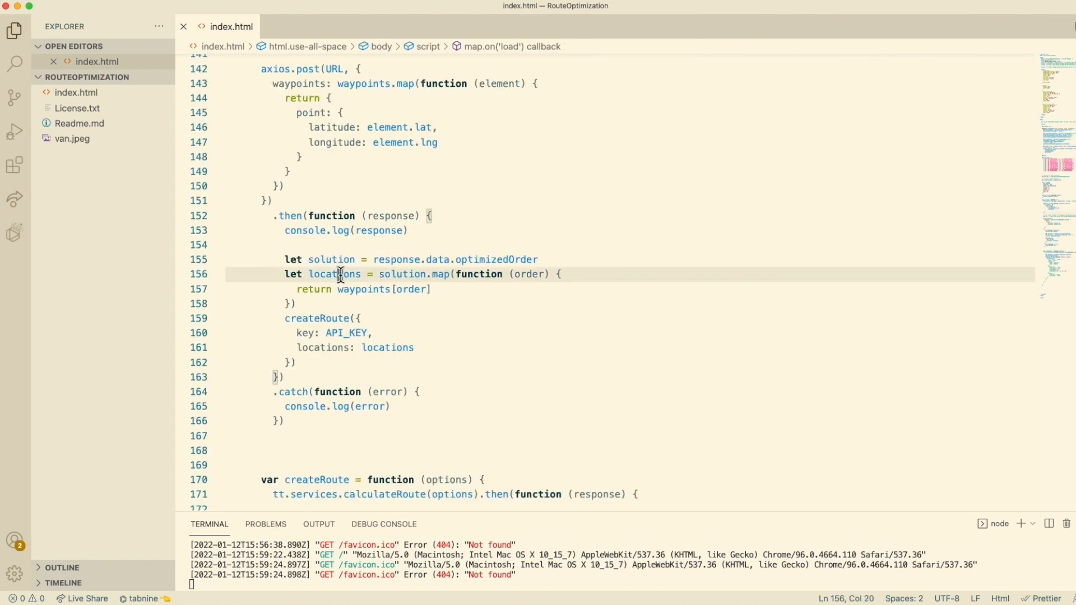
pyautogui.moveTo(539, 274)
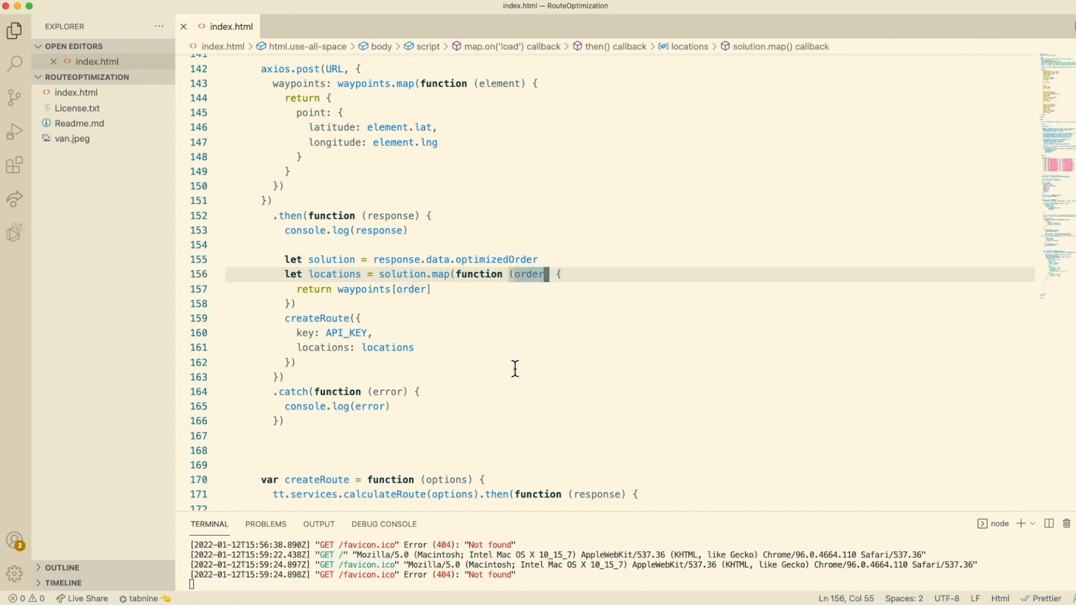
pyautogui.write(', index')
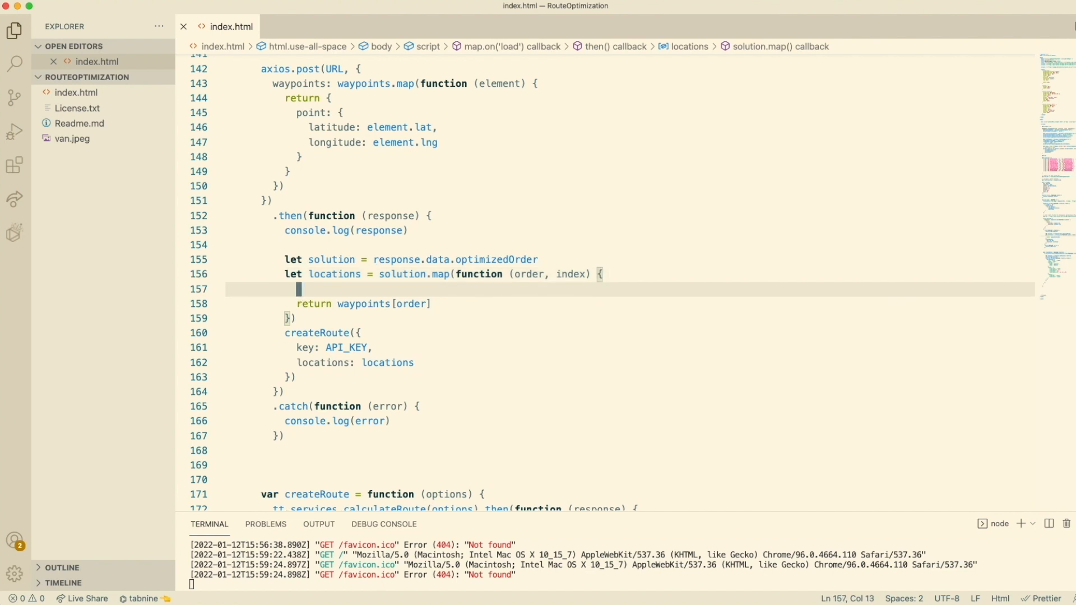
pyautogui.write('let popup = new tt.Popup(')
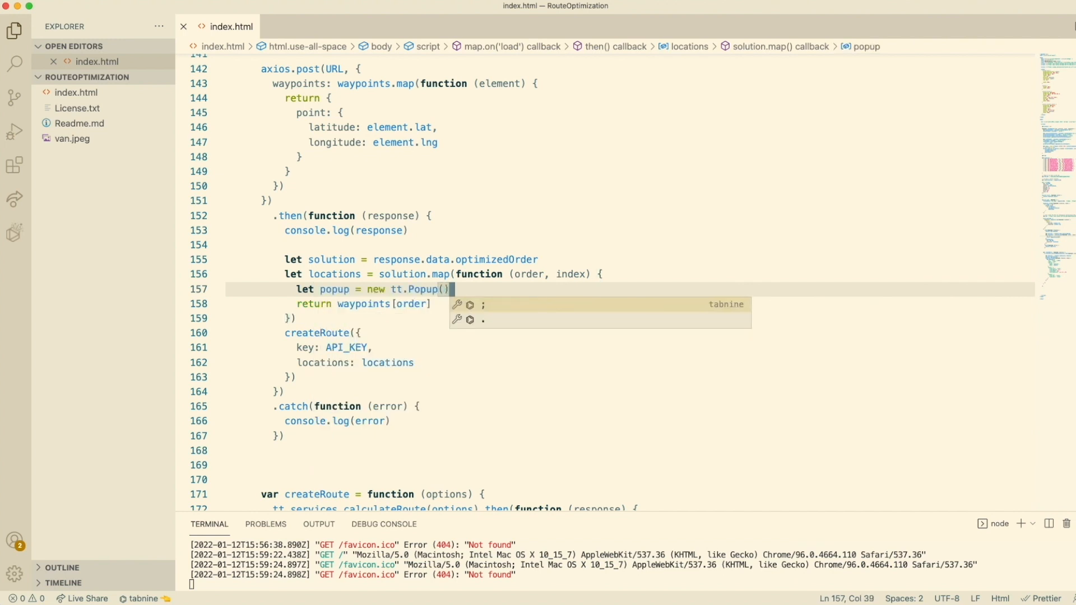
pyautogui.write('.')
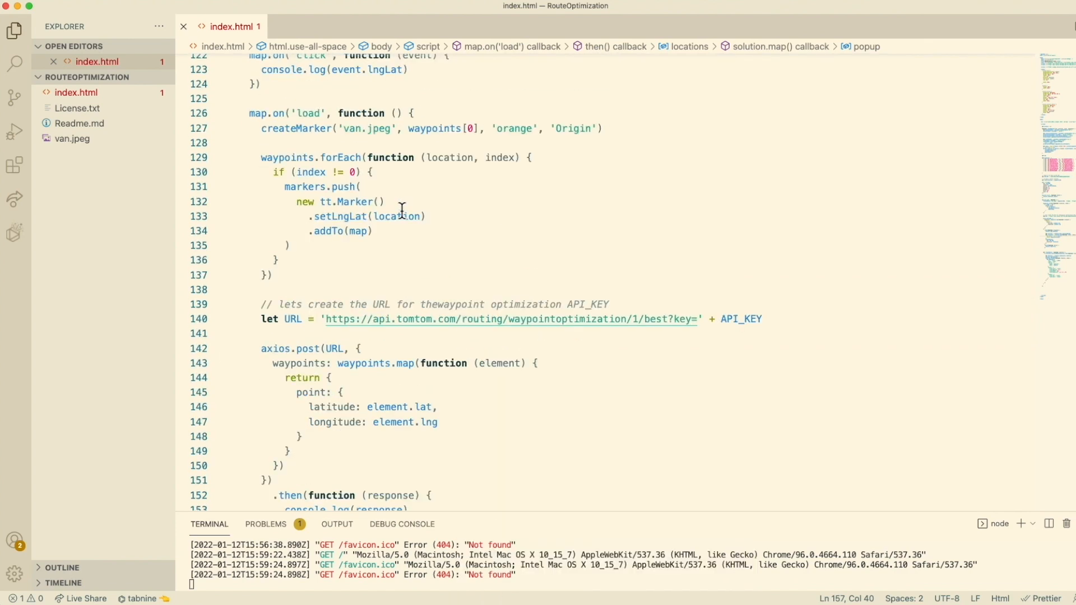
# - Create the popup with tt.Popup({ offset: 50 }) and text "Destination #" + index
pyautogui.scroll(3)
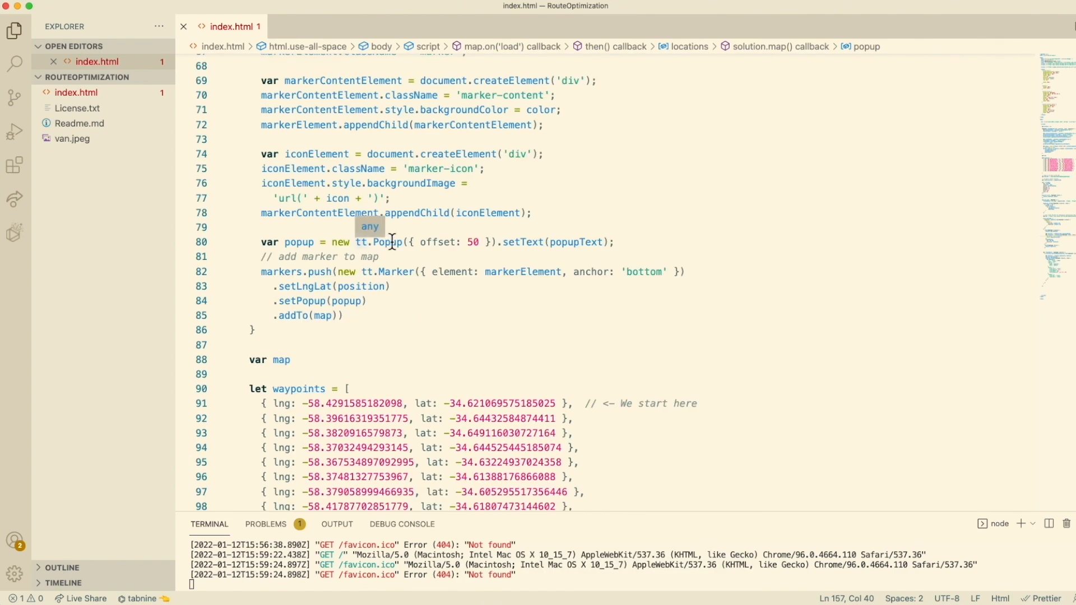
pyautogui.click(331, 242)
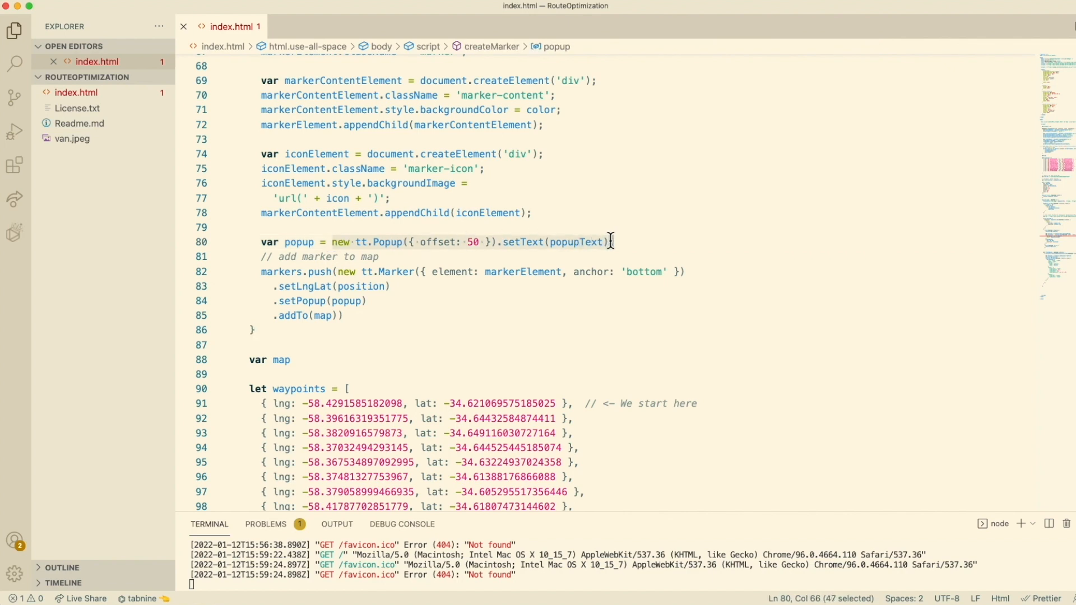
pyautogui.scroll(-3)
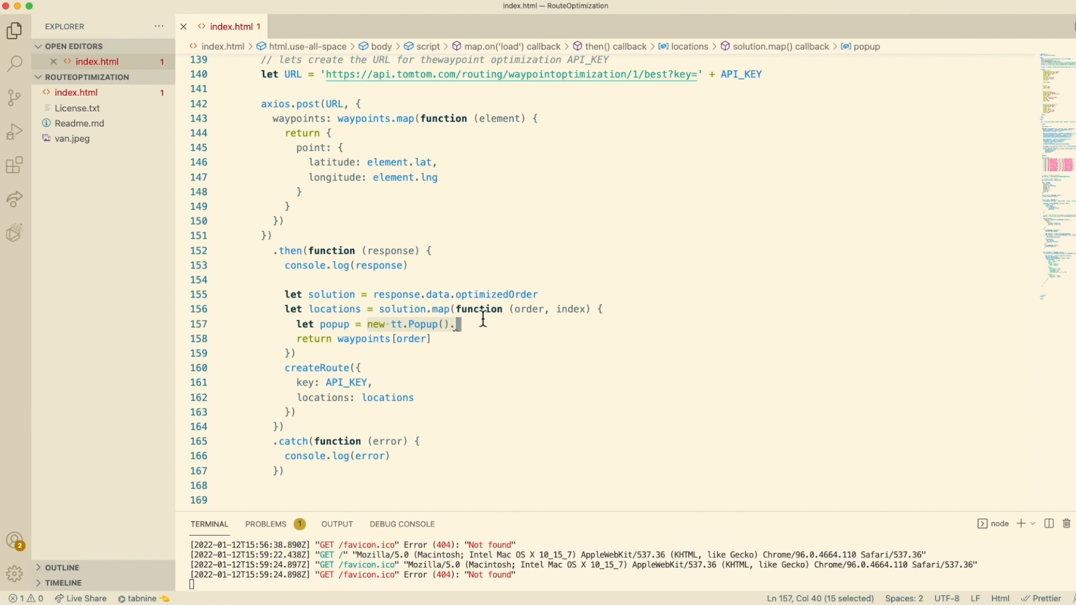
pyautogui.write('{ offset: 50 }).setText(popupText")')
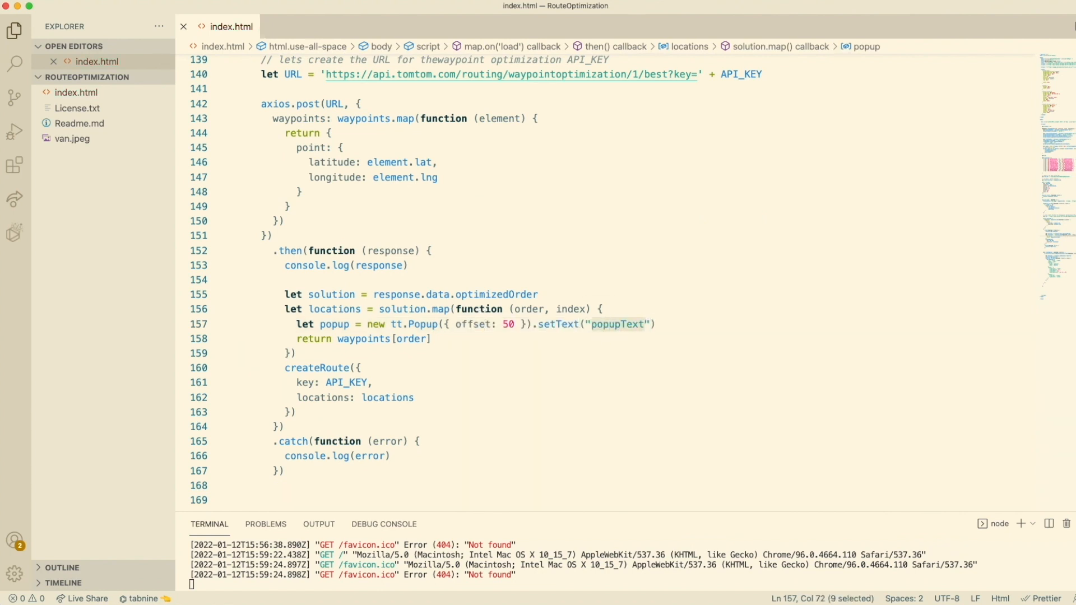
pyautogui.write('Destination #" + ind')
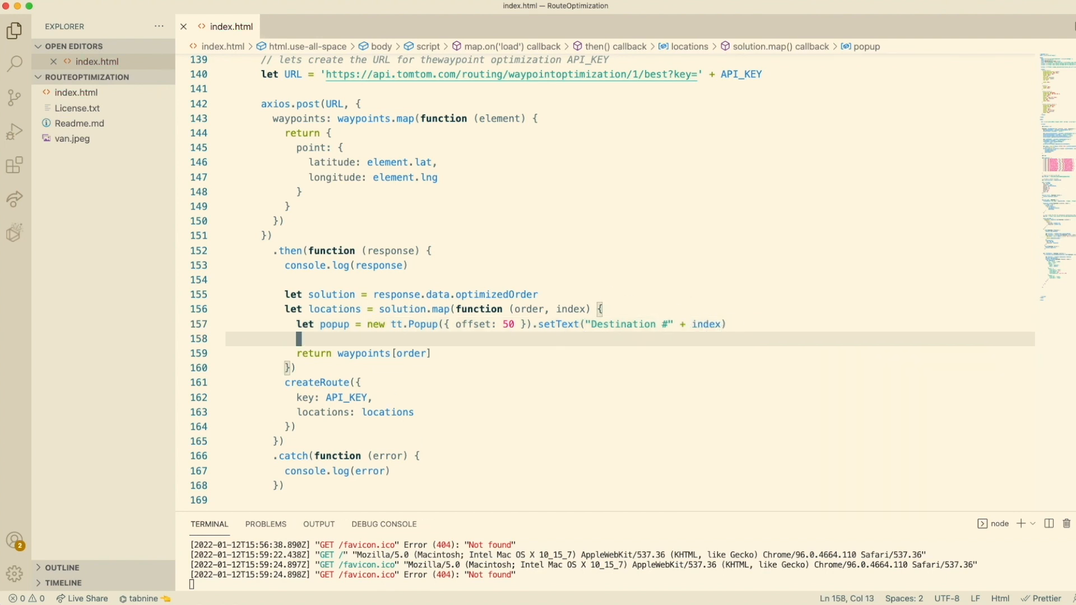
# - Attach the popup to its stop's marker with markers[order].setPopup(popup)
pyautogui.write('markers[')
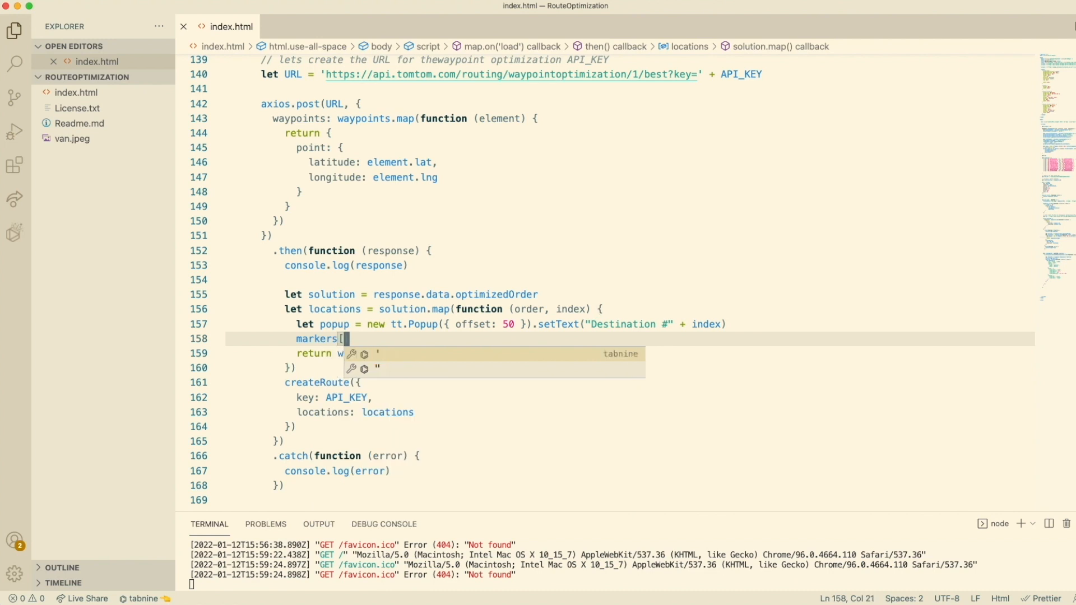
pyautogui.write('order')
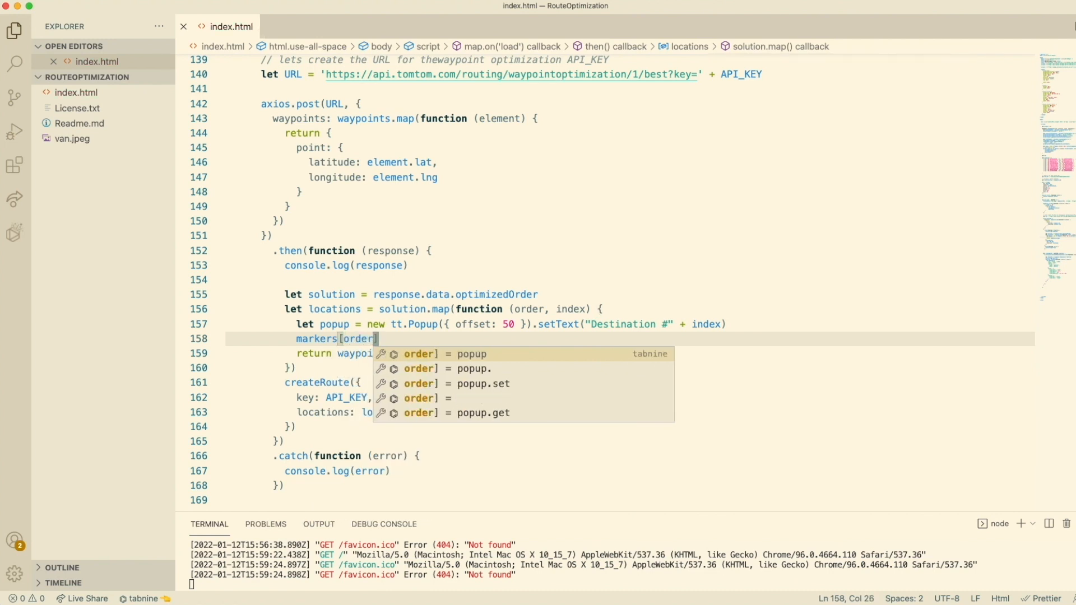
pyautogui.write(']')
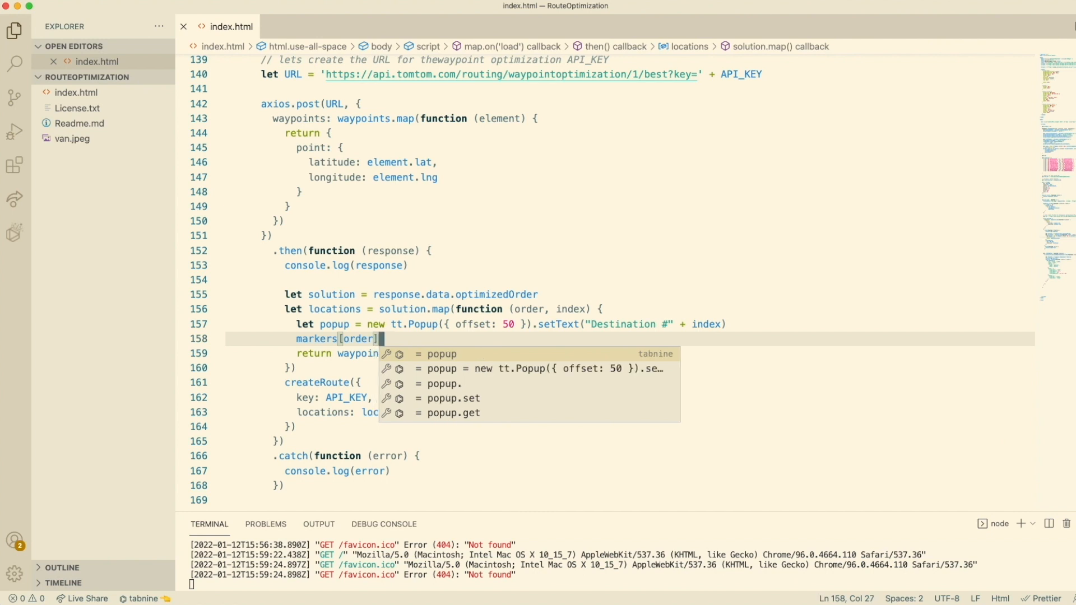
pyautogui.write('.')
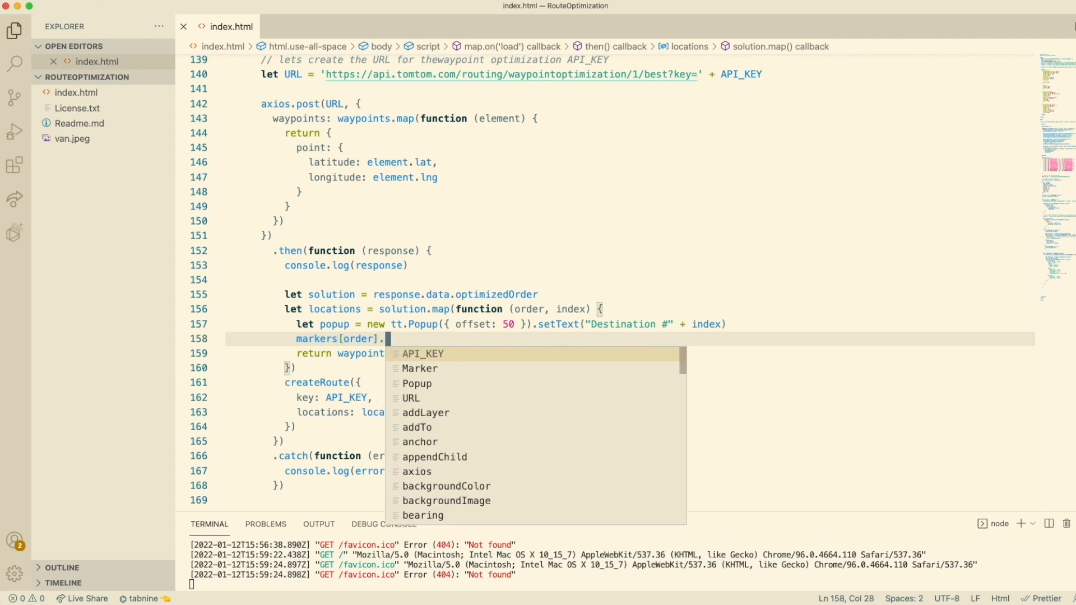
pyautogui.write('setPopup(p')
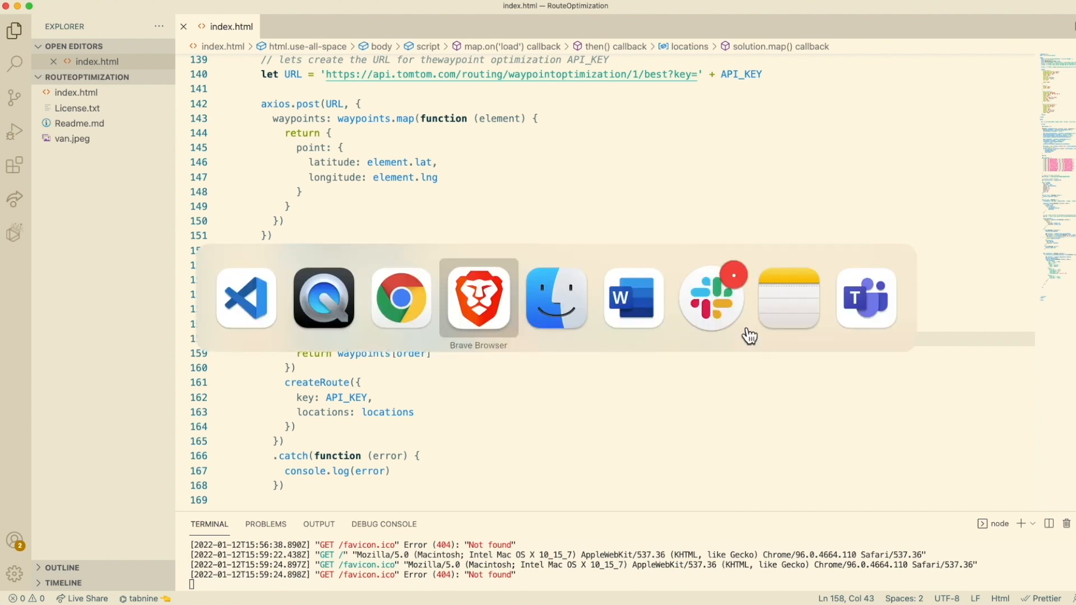
# - In Brave, open numbered 'Destination #' popups on the Buenos Aires route markers
pyautogui.click(478, 297)
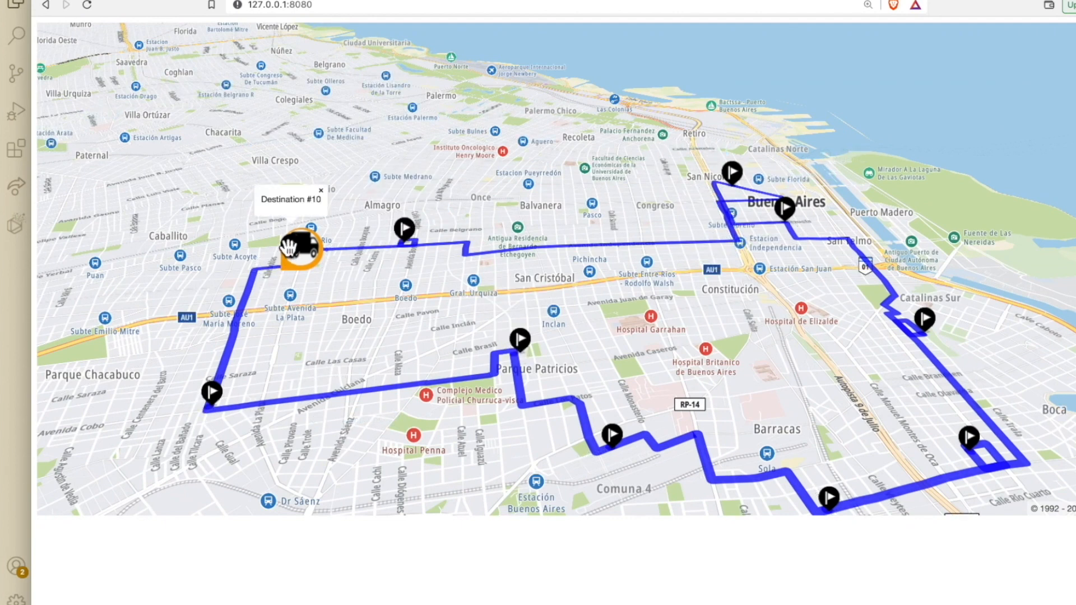
pyautogui.moveTo(214, 395)
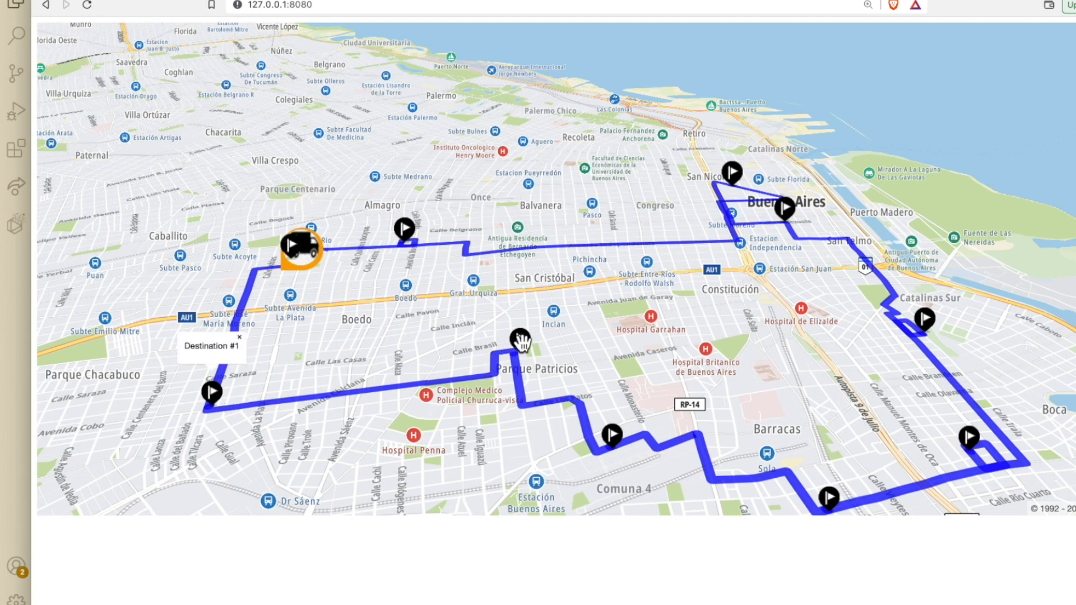
pyautogui.click(520, 339)
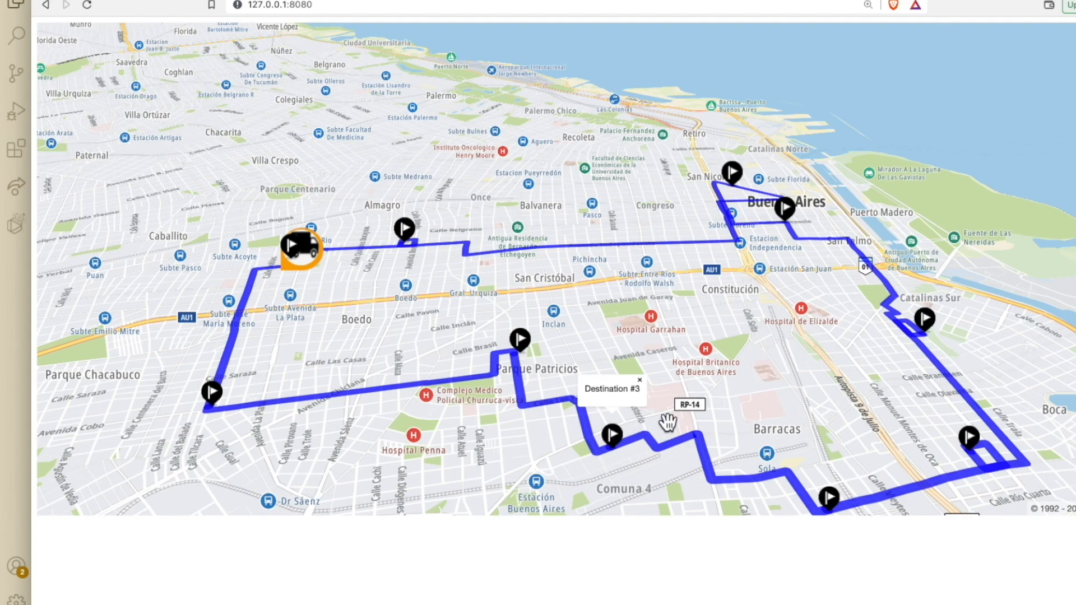